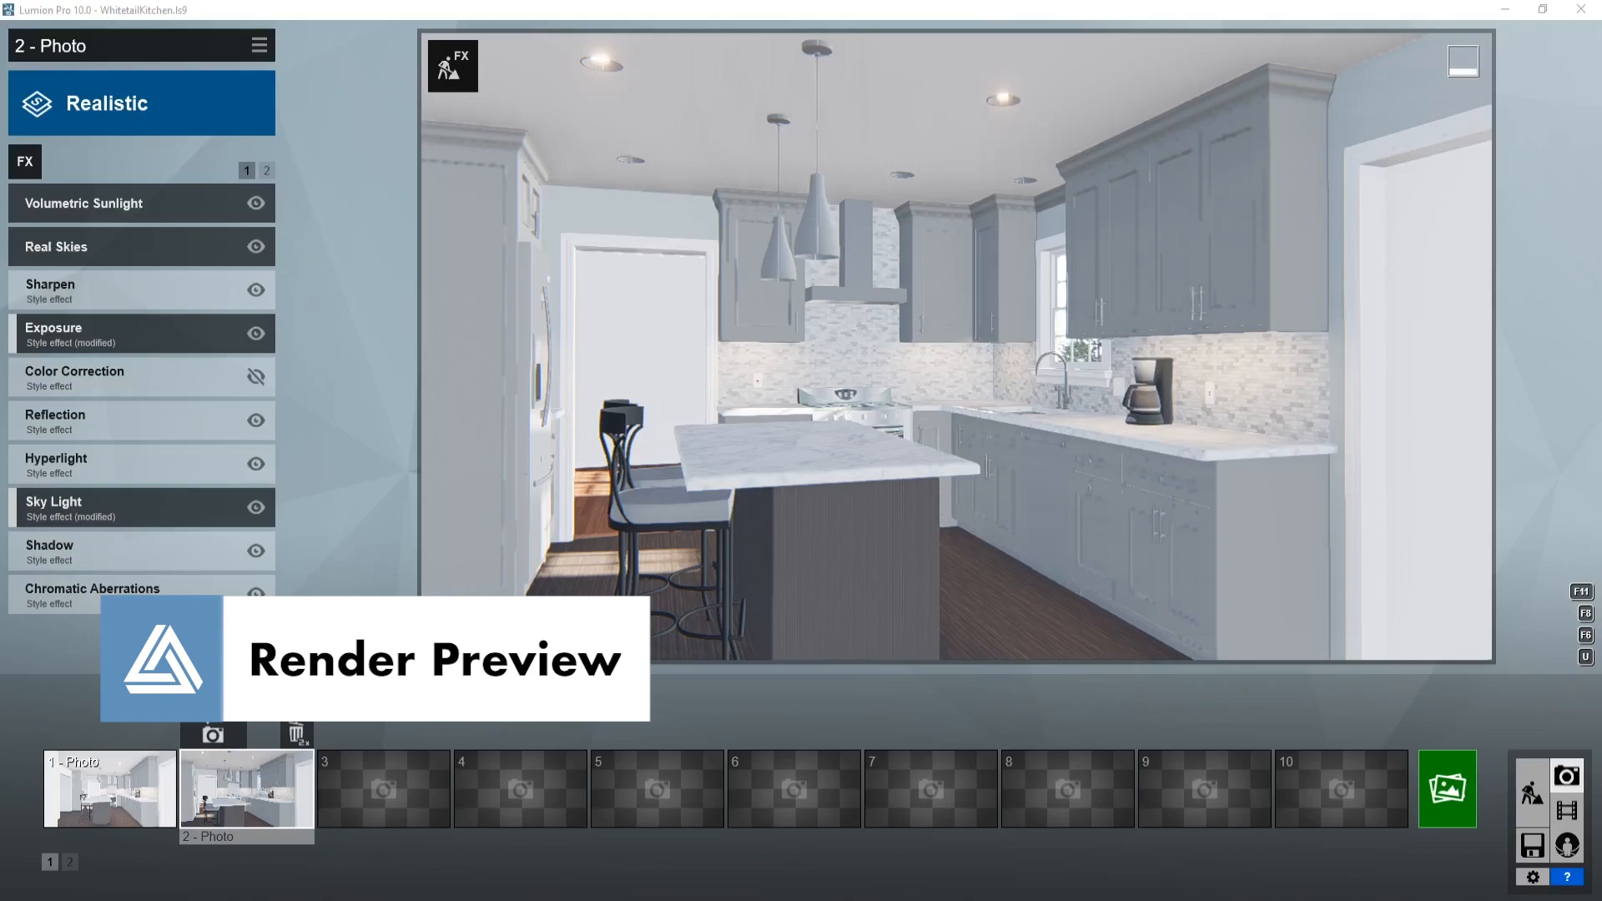
pyautogui.moveTo(1272, 571)
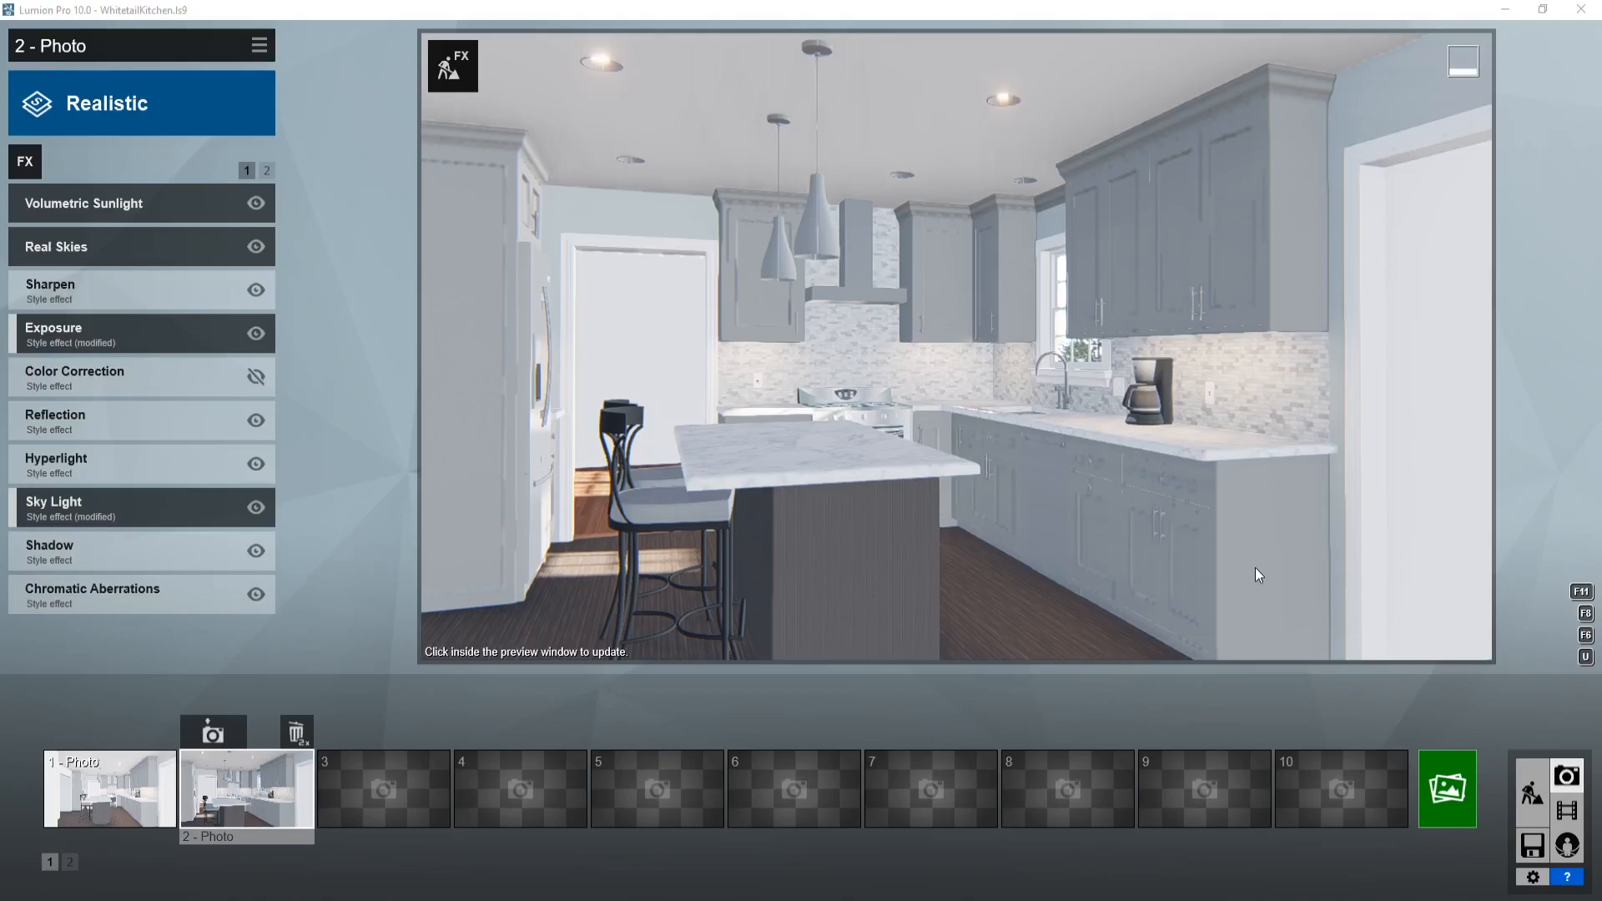
pyautogui.moveTo(521, 658)
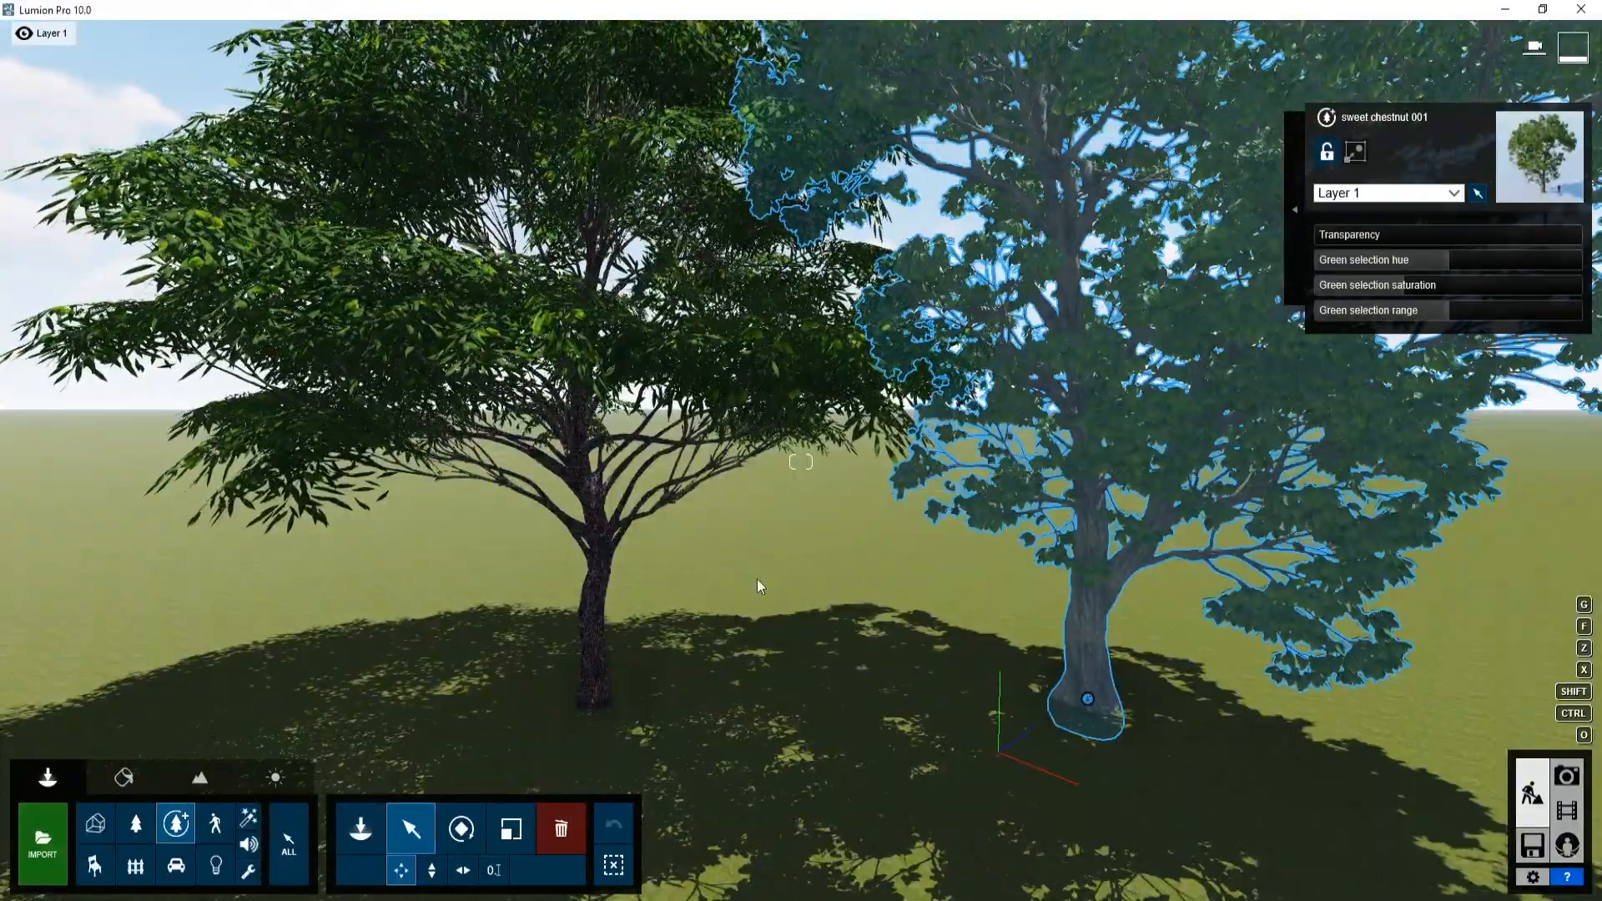
pyautogui.moveTo(133, 823)
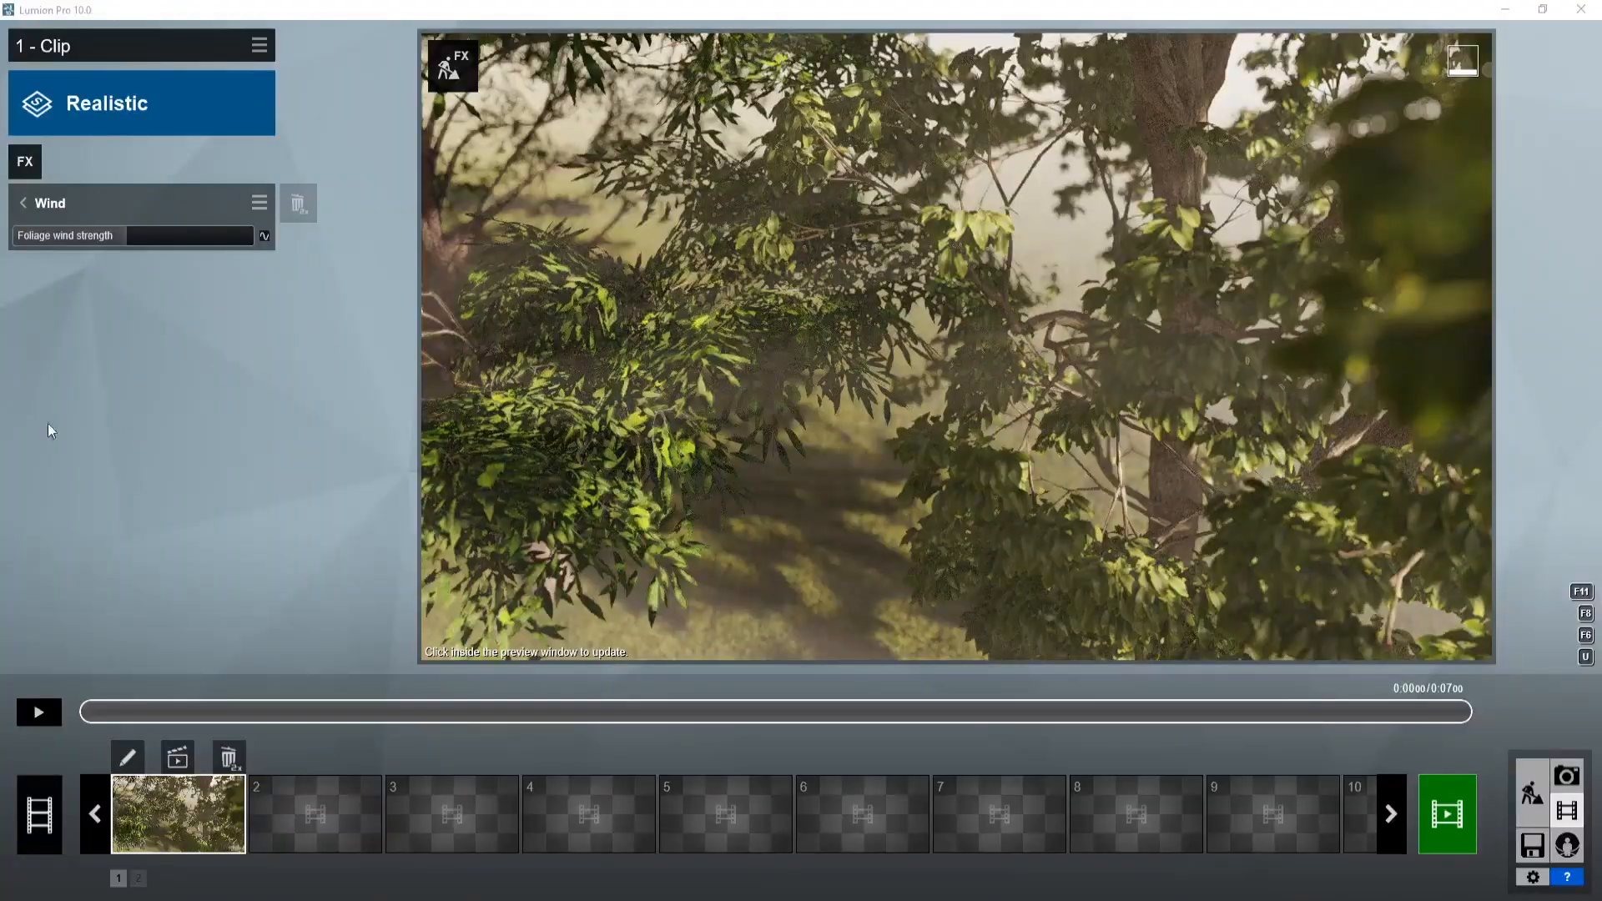
pyautogui.moveTo(117, 283)
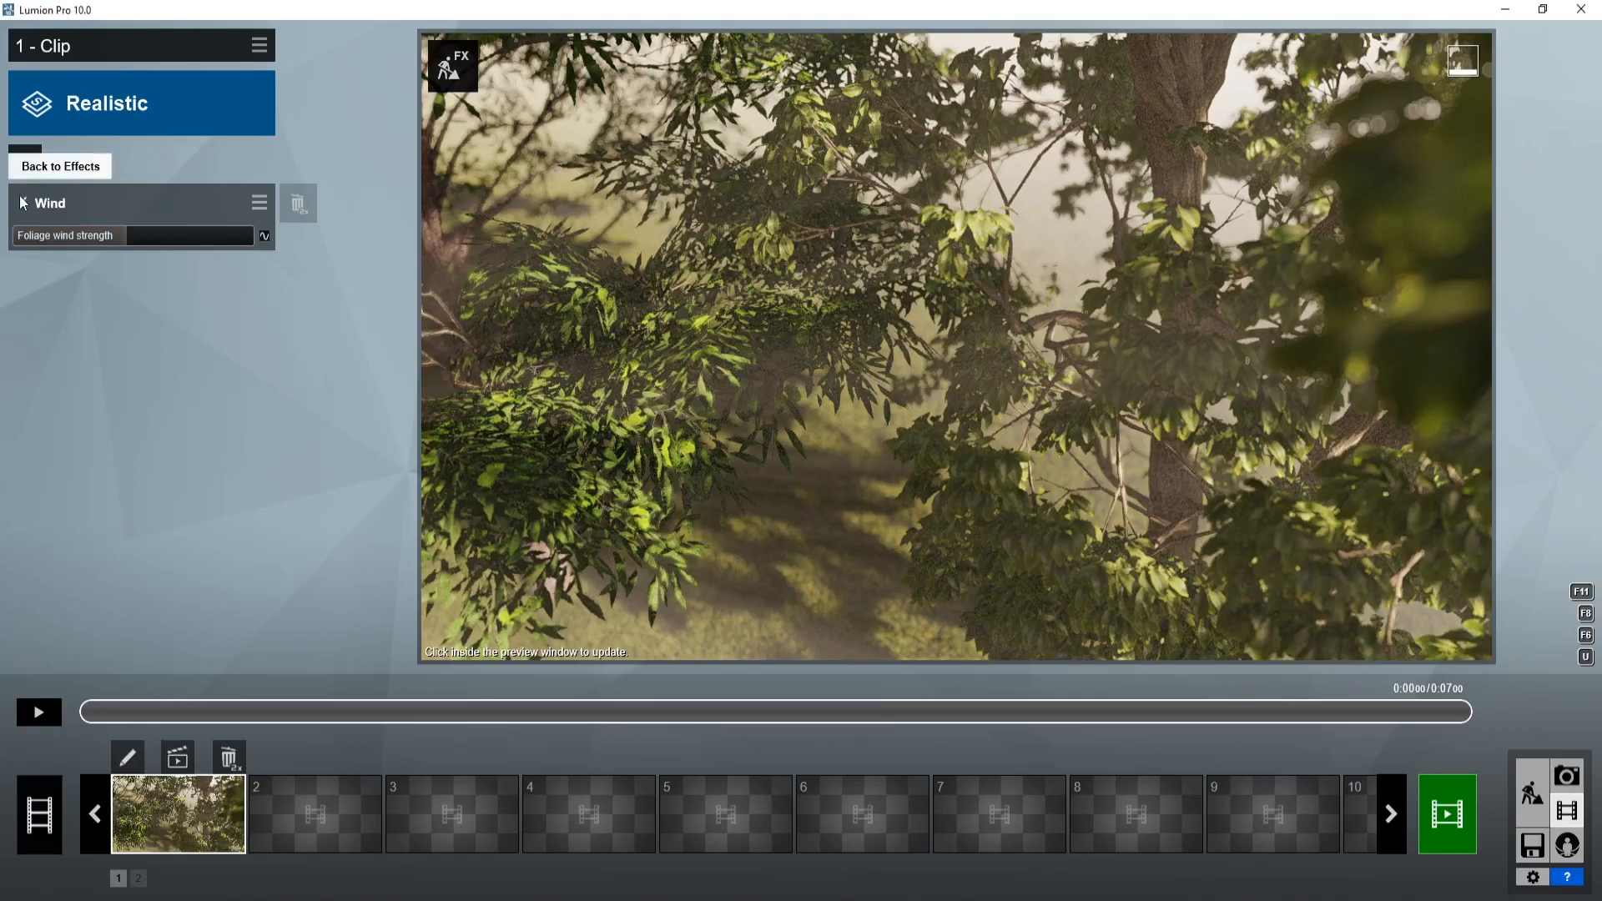
# Play, pause and resume the tree clip to watch the Wind effect sway the foliage
pyautogui.click(60, 166)
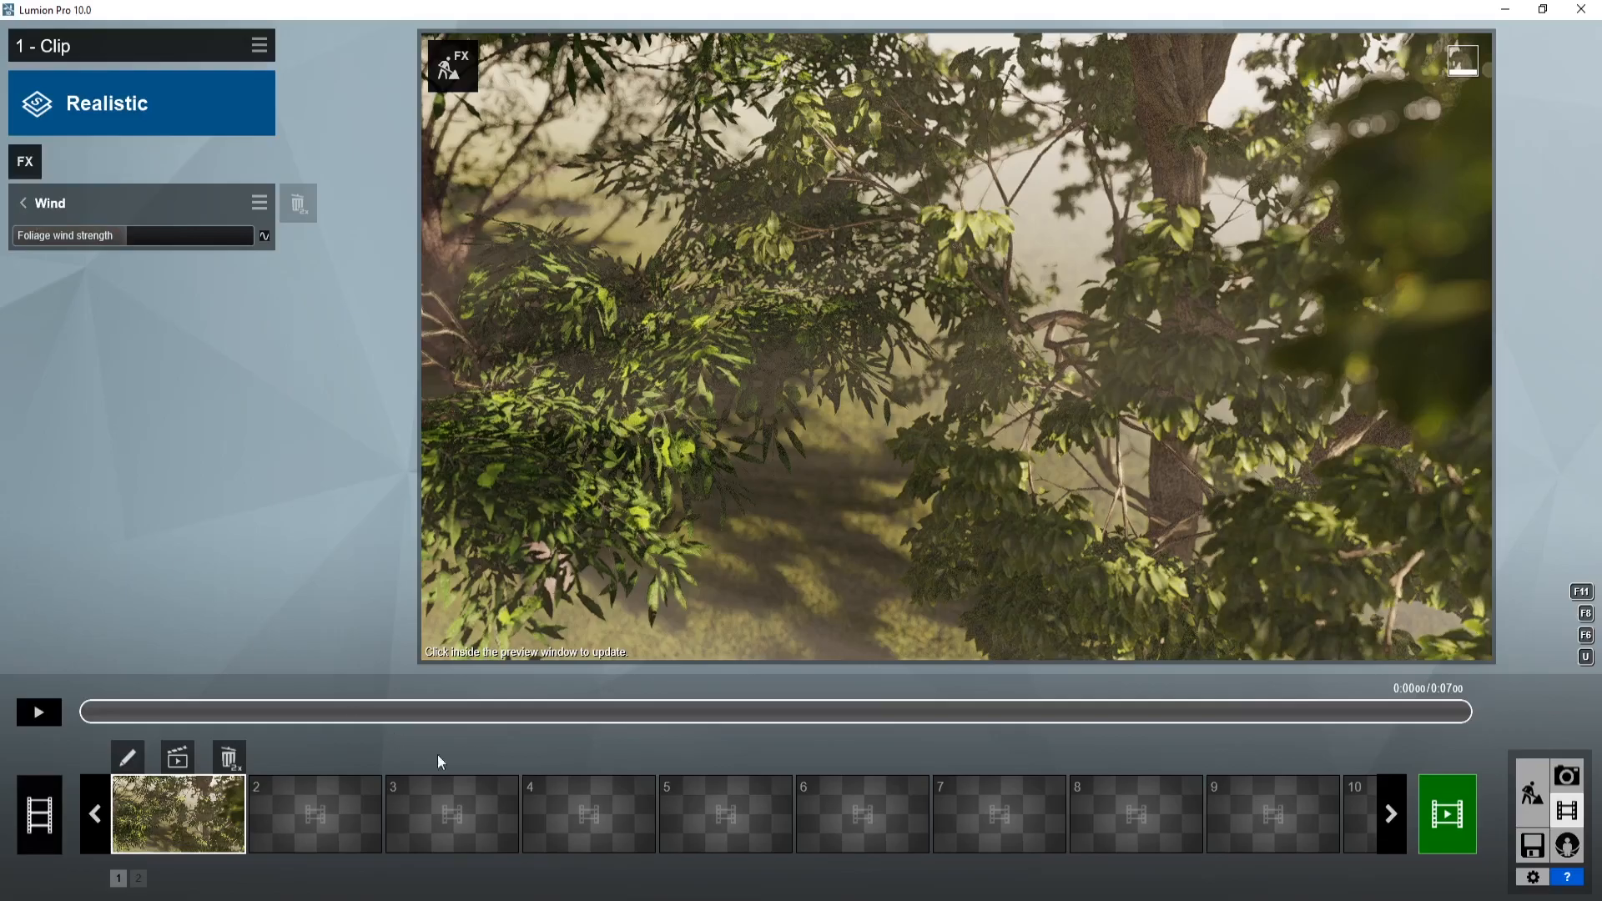
pyautogui.click(38, 712)
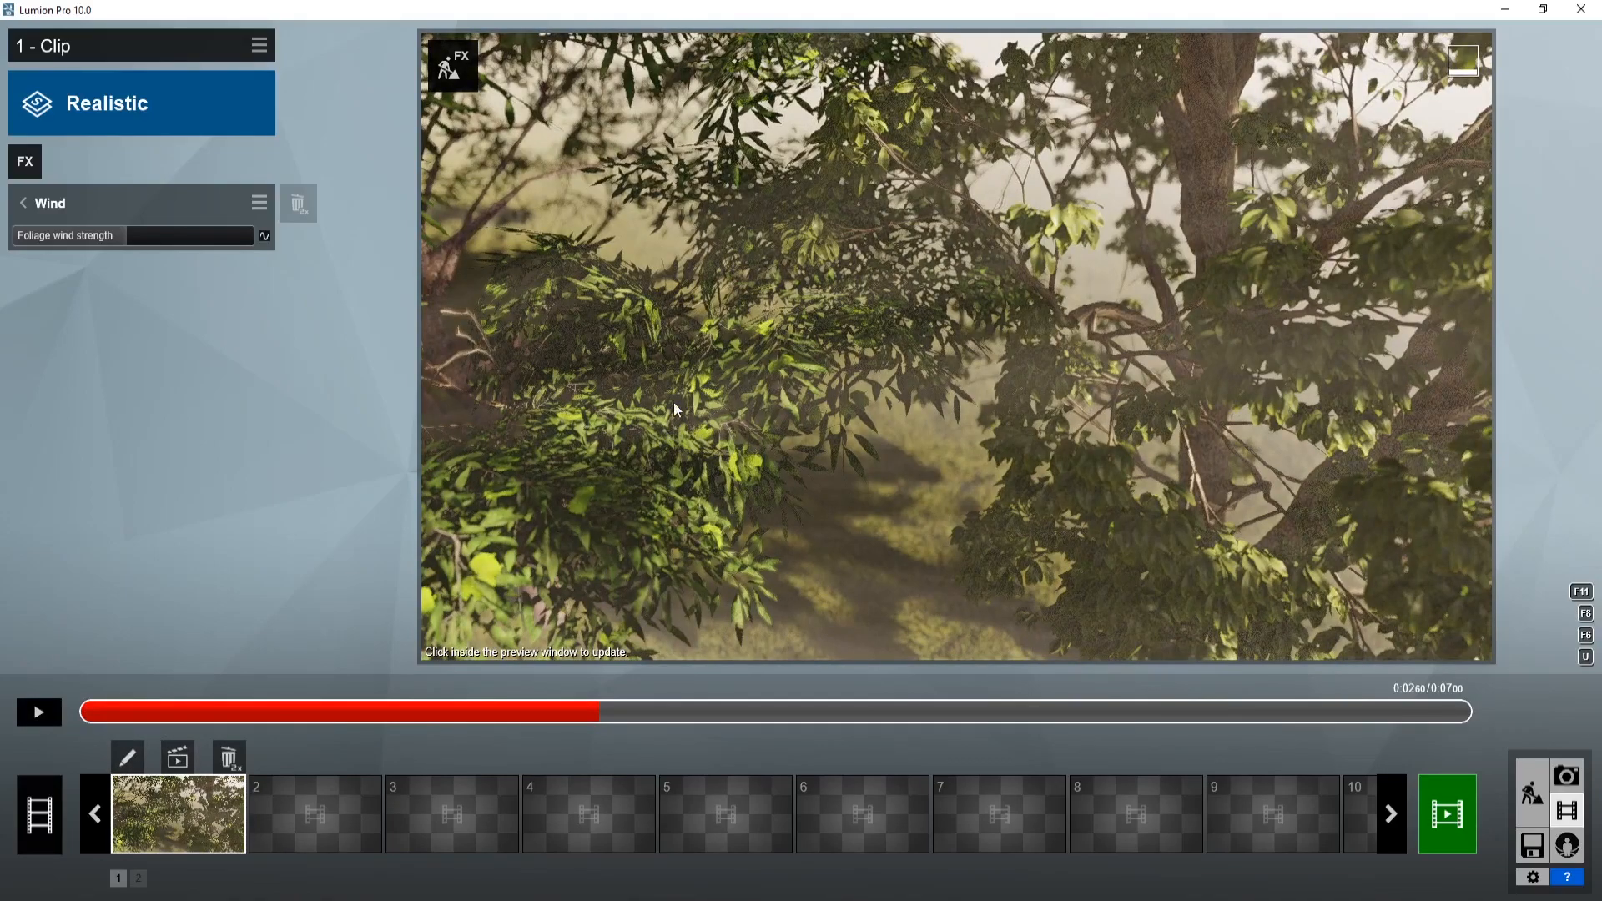
pyautogui.moveTo(734, 381)
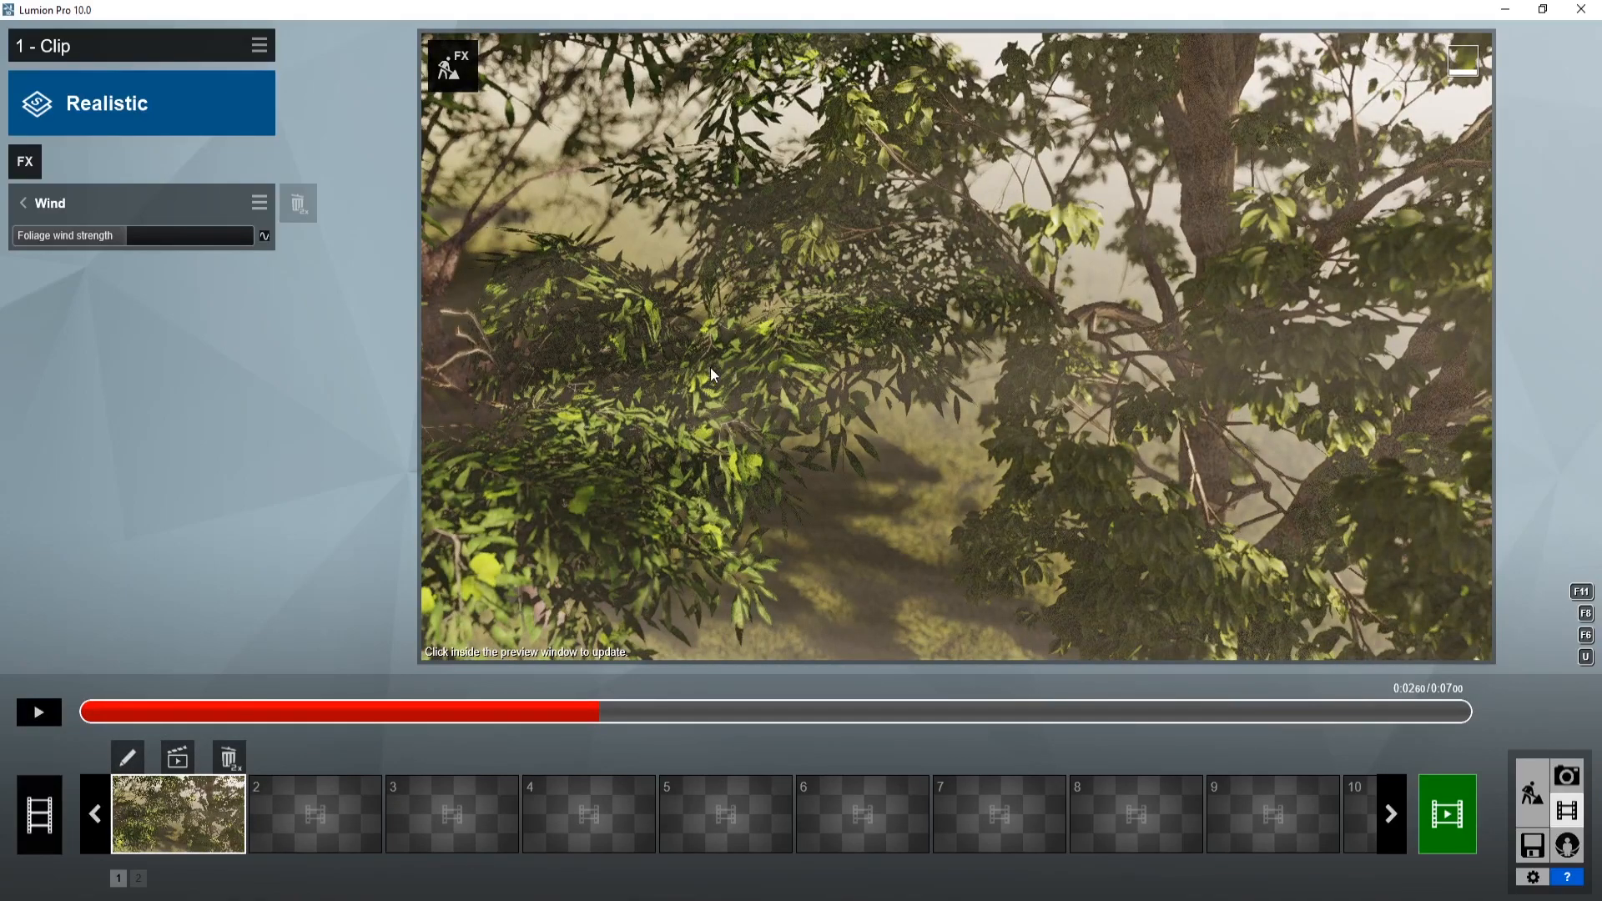
pyautogui.click(39, 712)
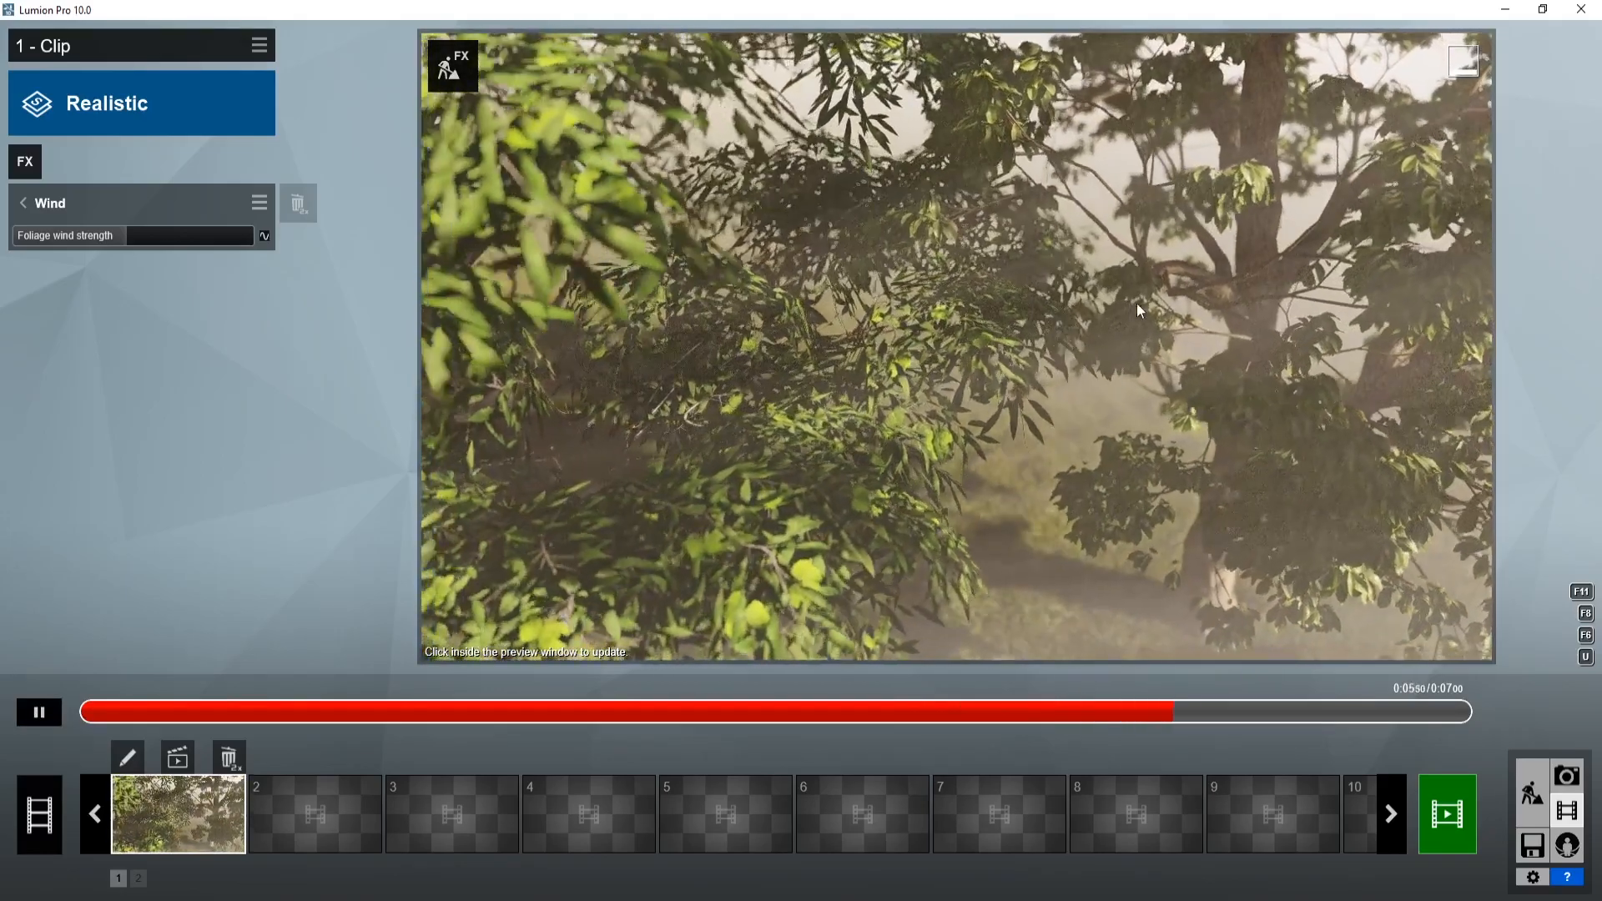
pyautogui.click(38, 713)
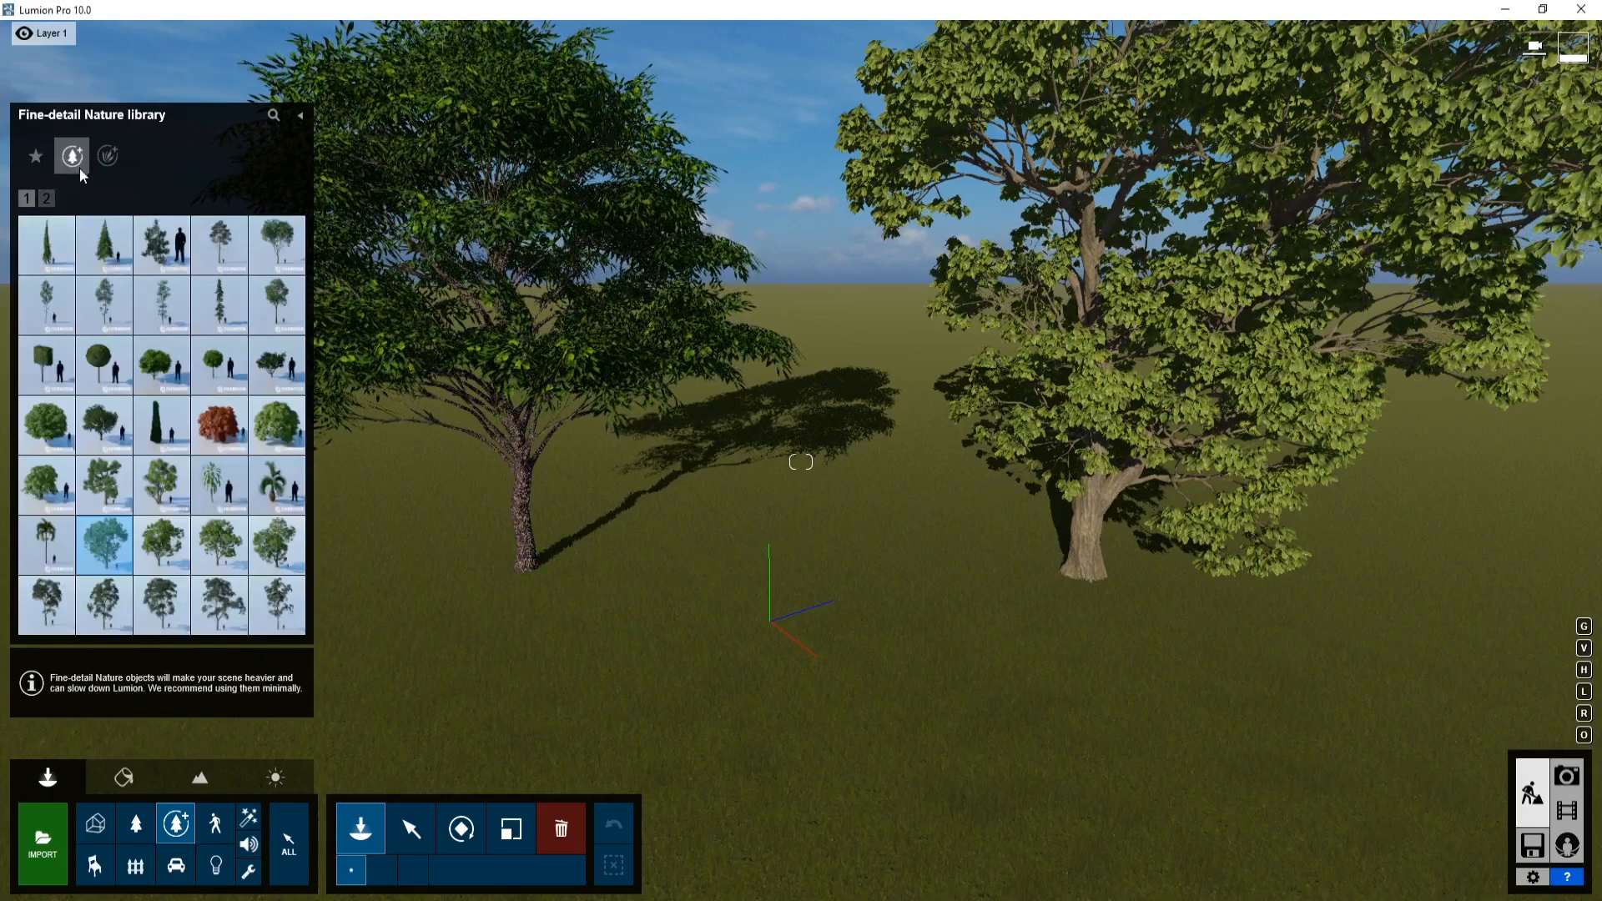
# Show the fine-detail plants and shrubs category at its first page
pyautogui.click(106, 156)
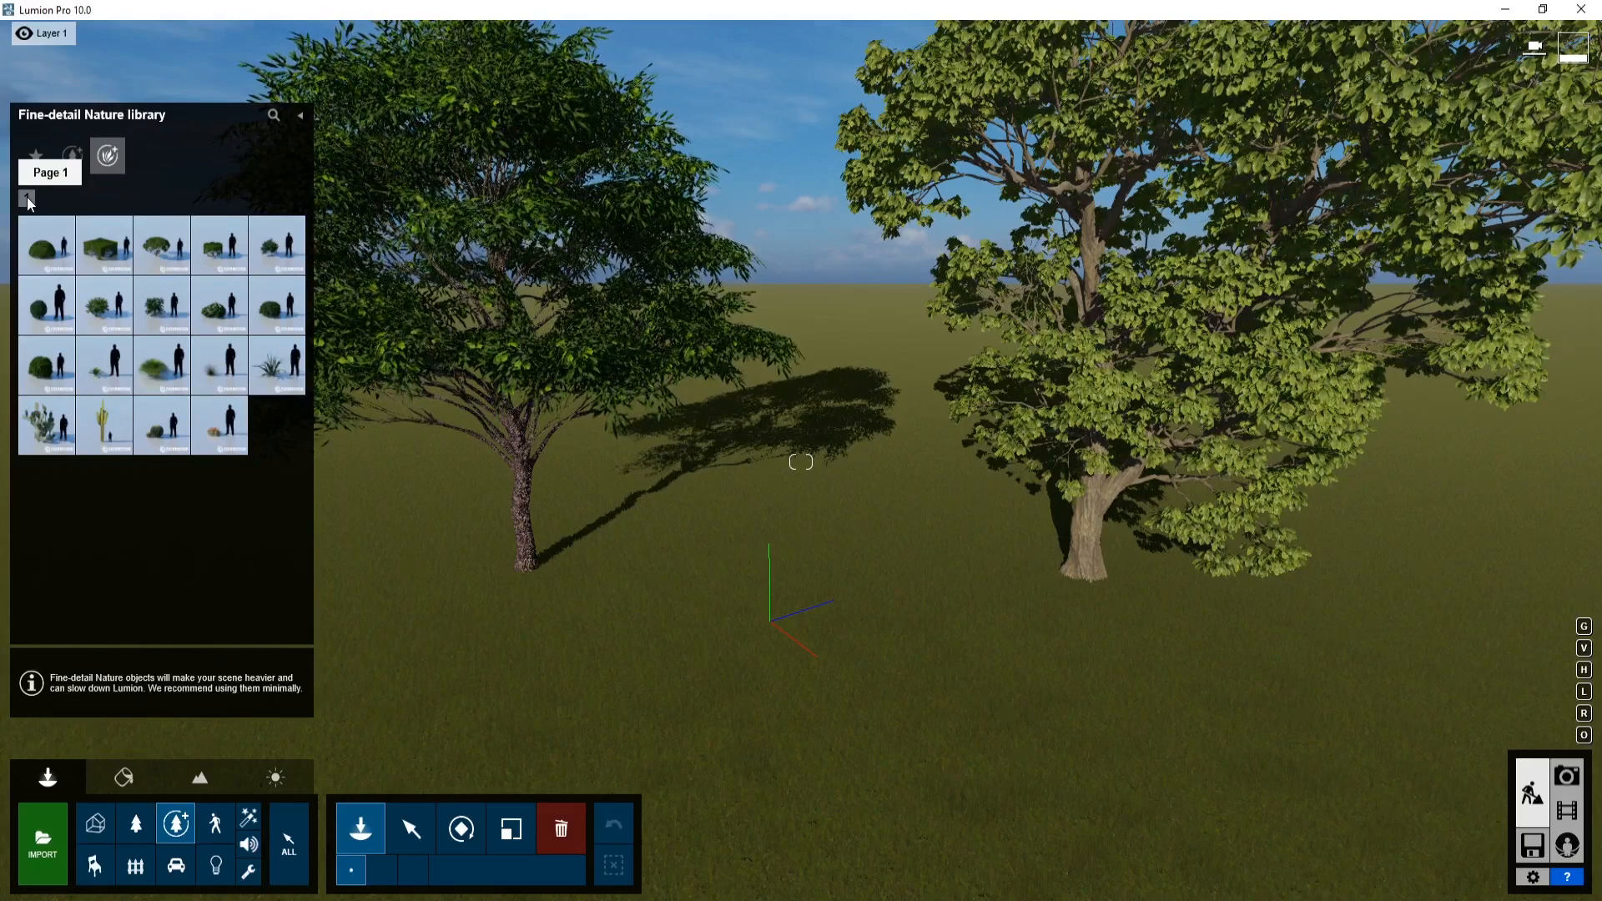
pyautogui.click(70, 155)
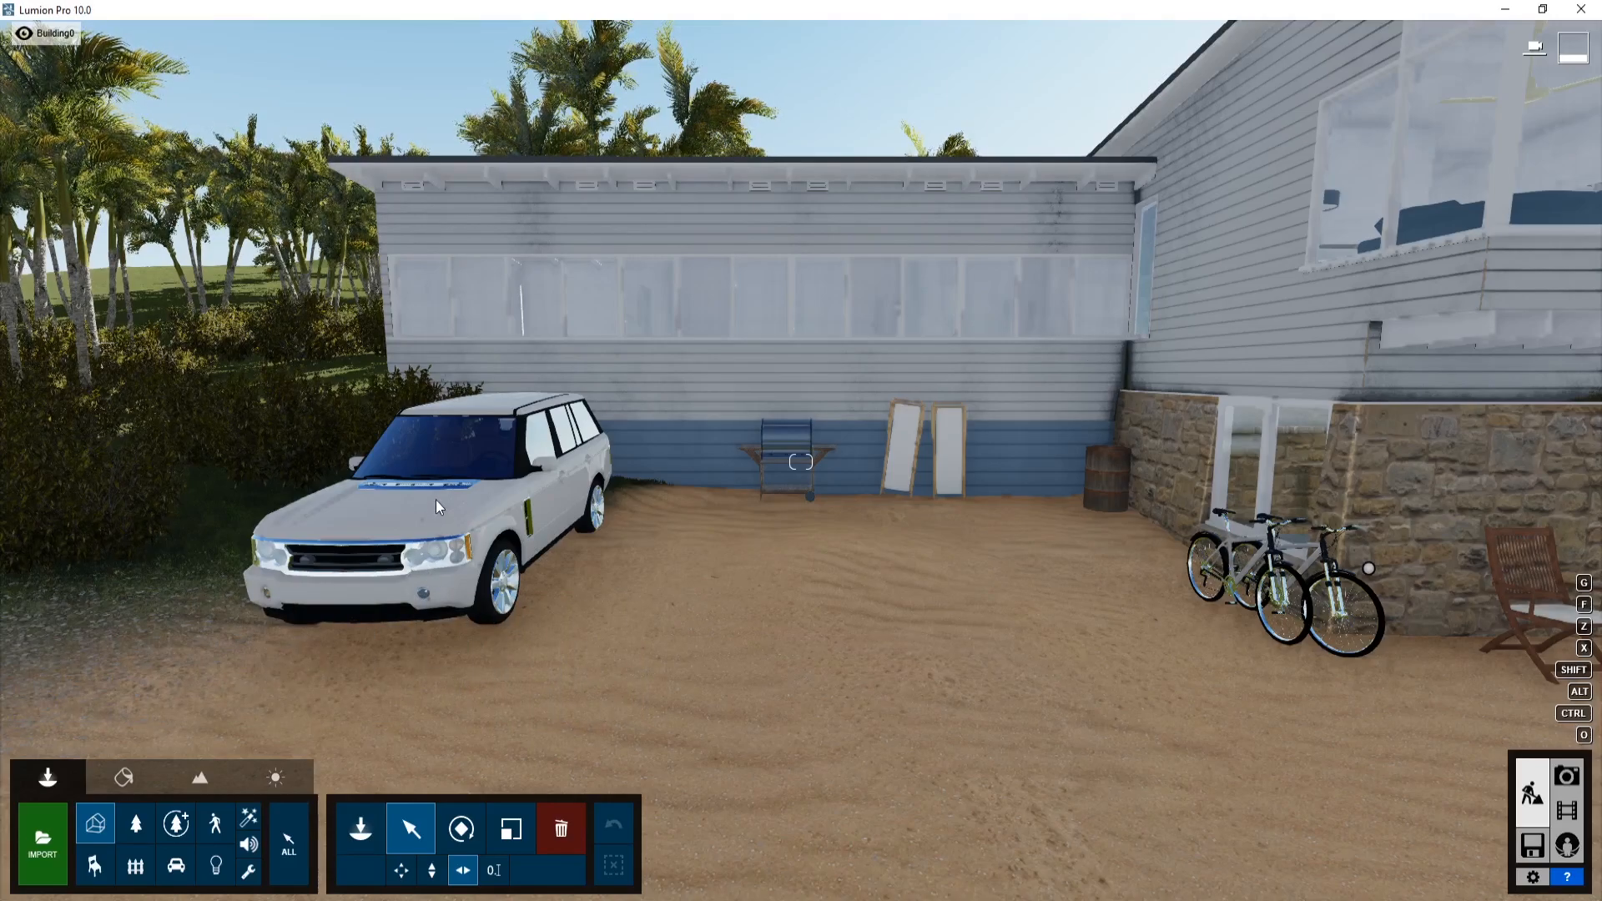
# Recolour the white SUV magenta from its colour palette
pyautogui.click(429, 531)
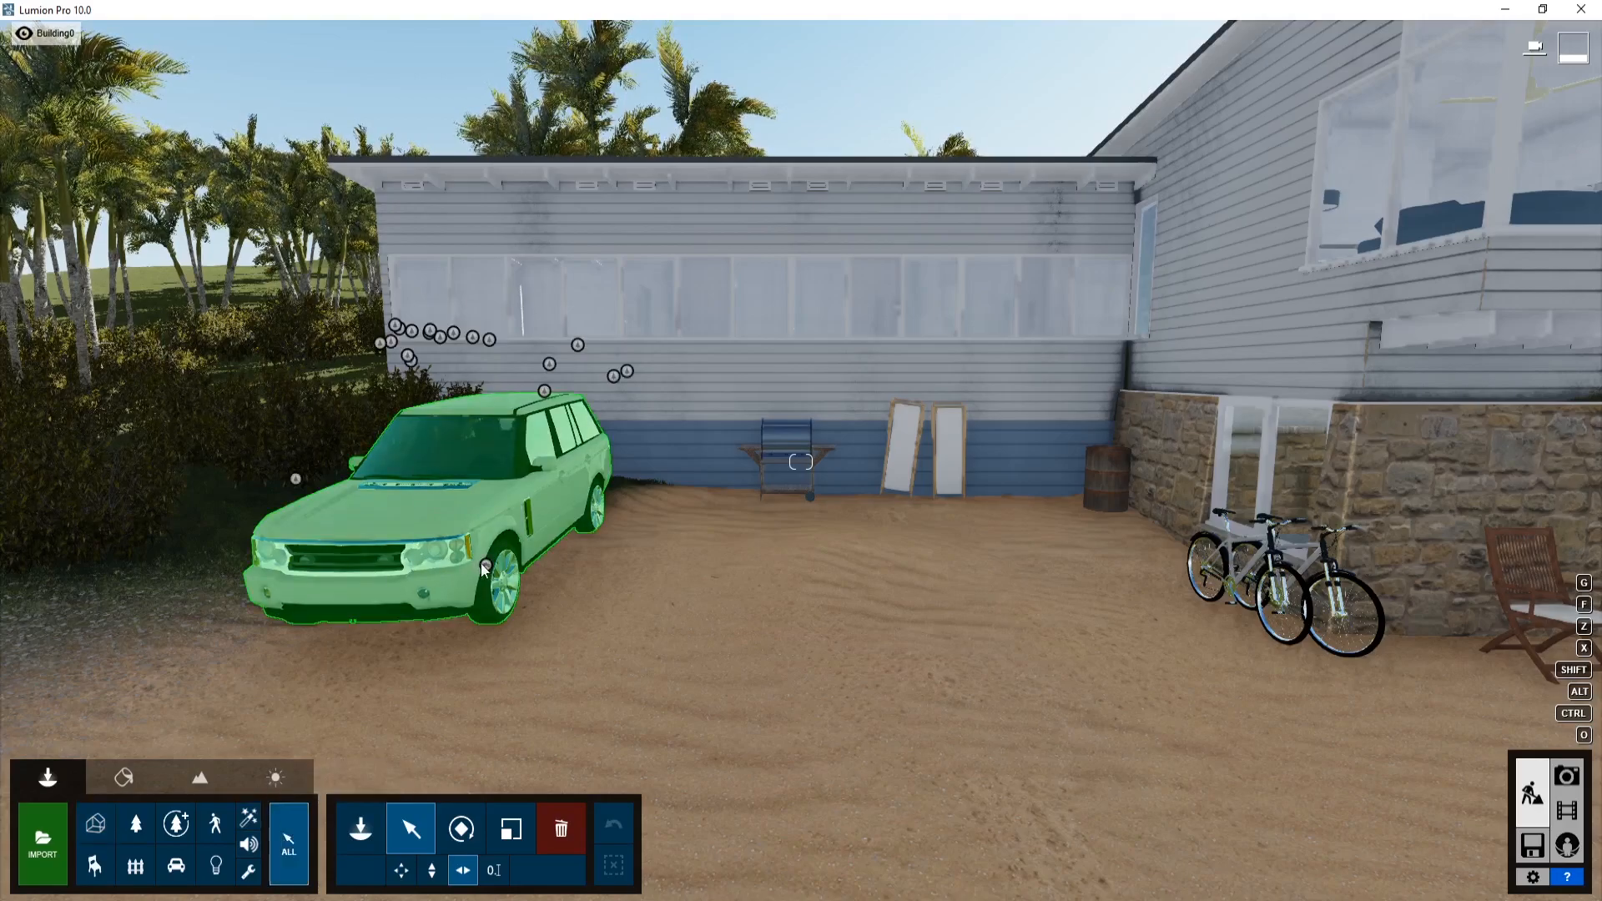
pyautogui.click(482, 567)
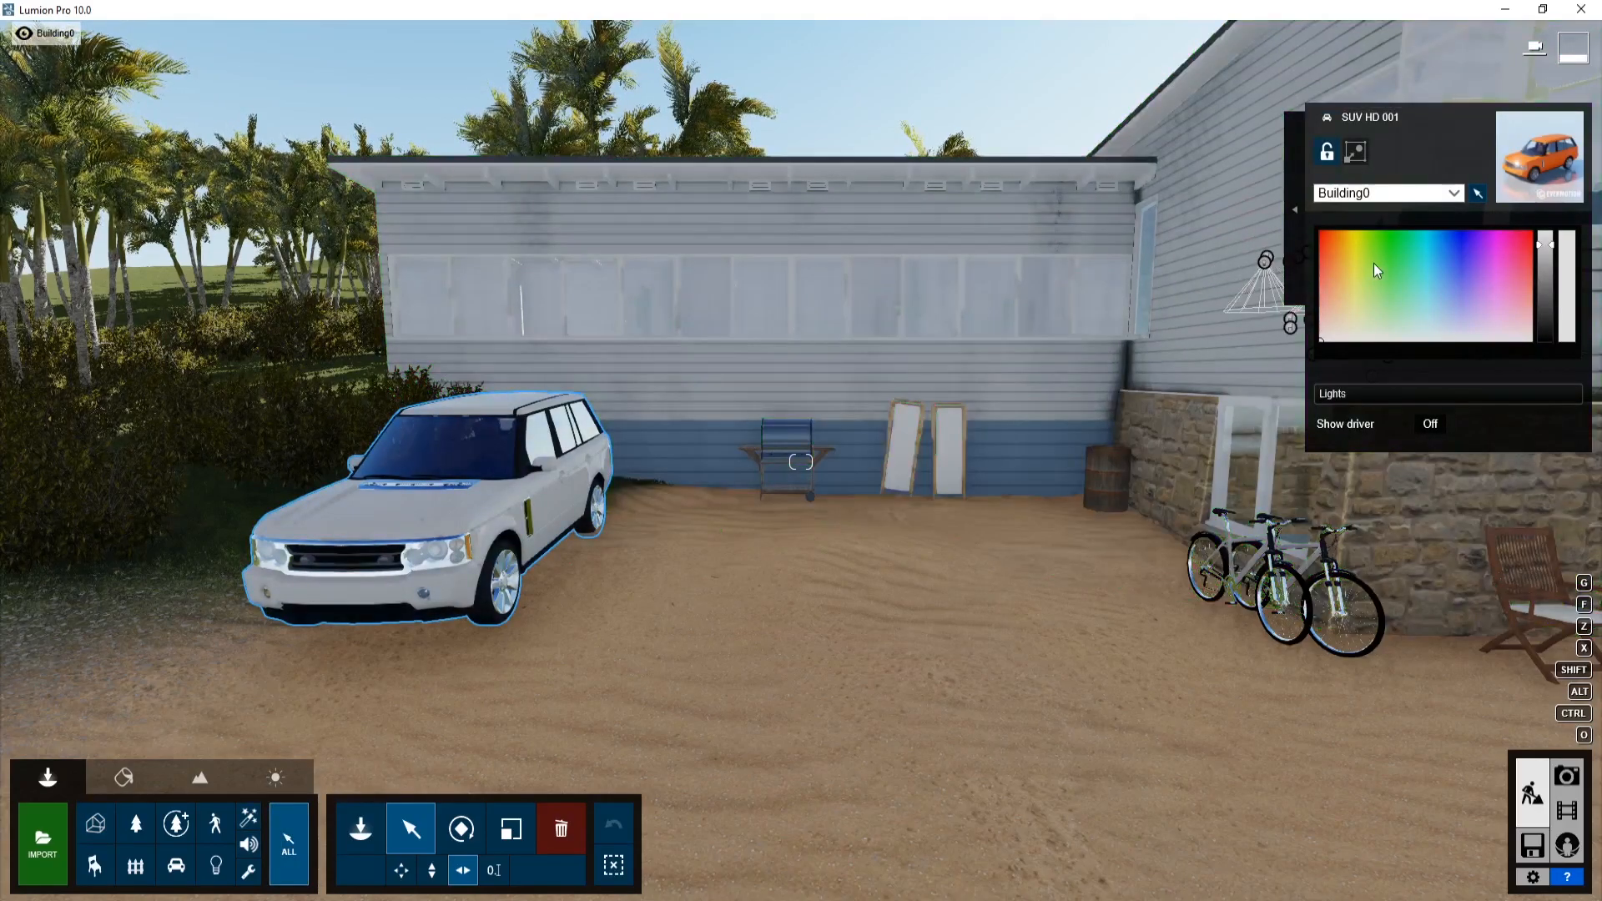
pyautogui.click(1495, 262)
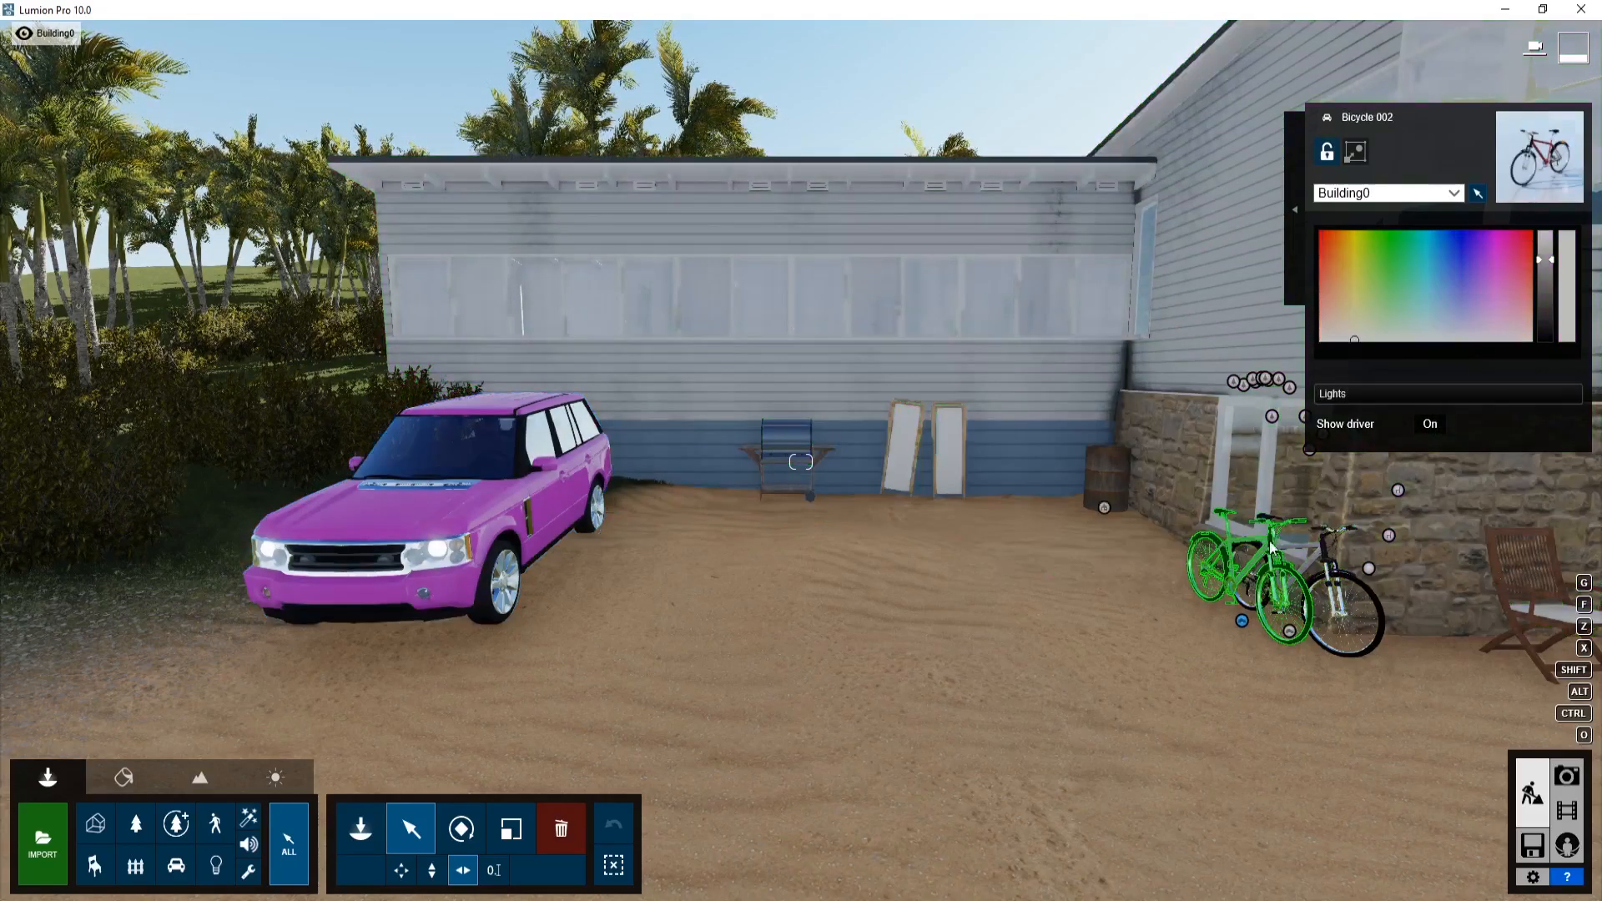
# Recolour the front bicycle (Bicycle 002) blue
pyautogui.click(1434, 262)
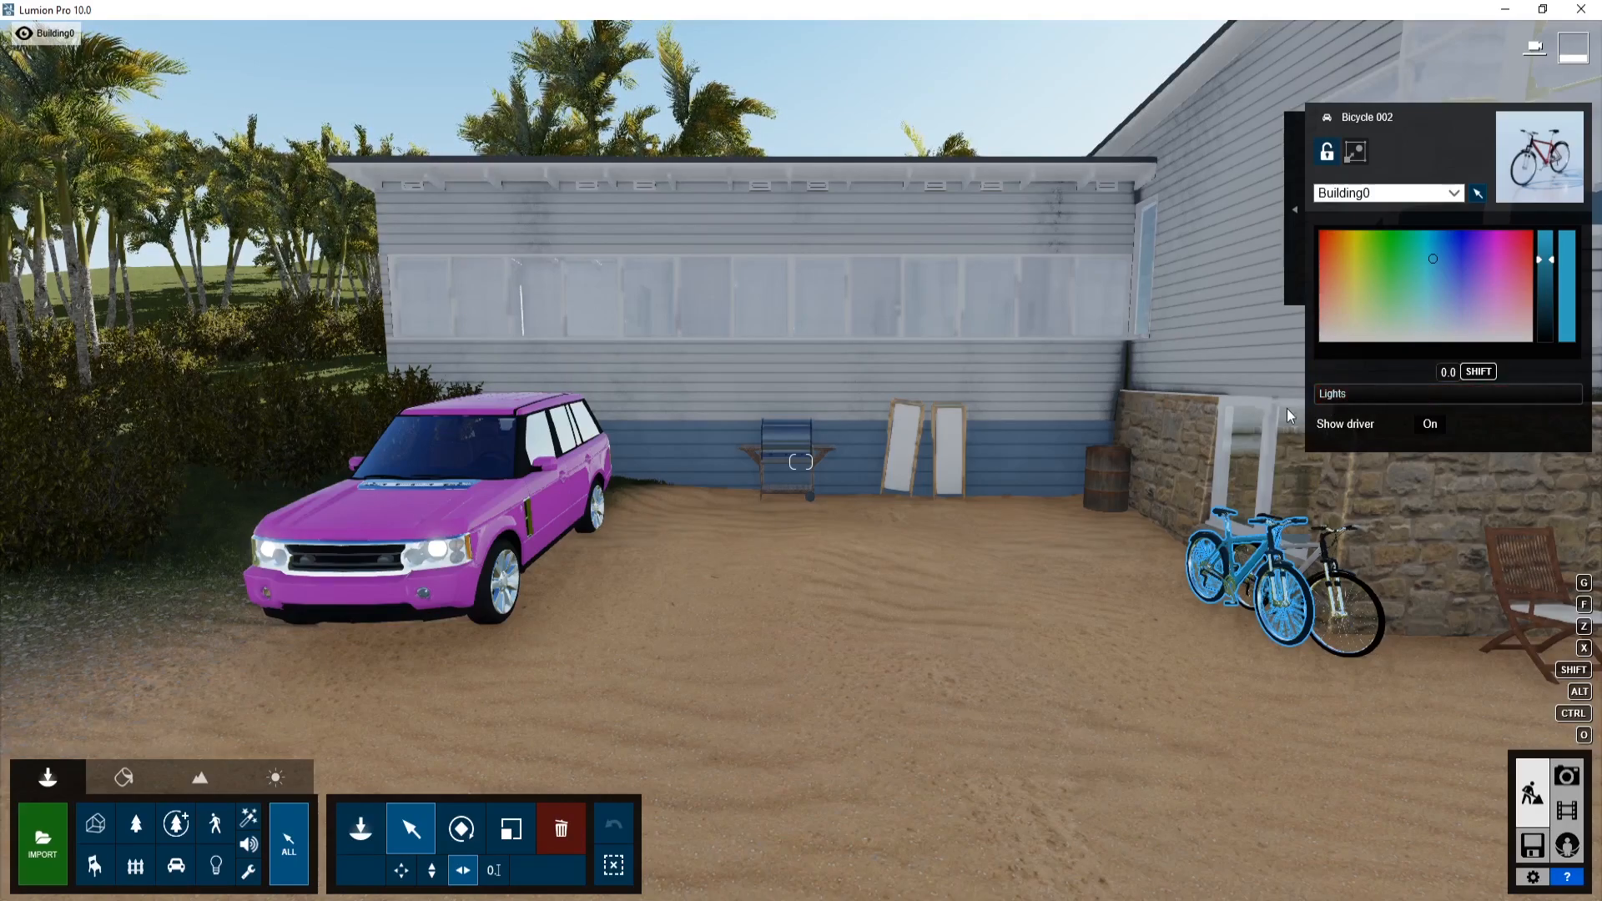
pyautogui.click(786, 457)
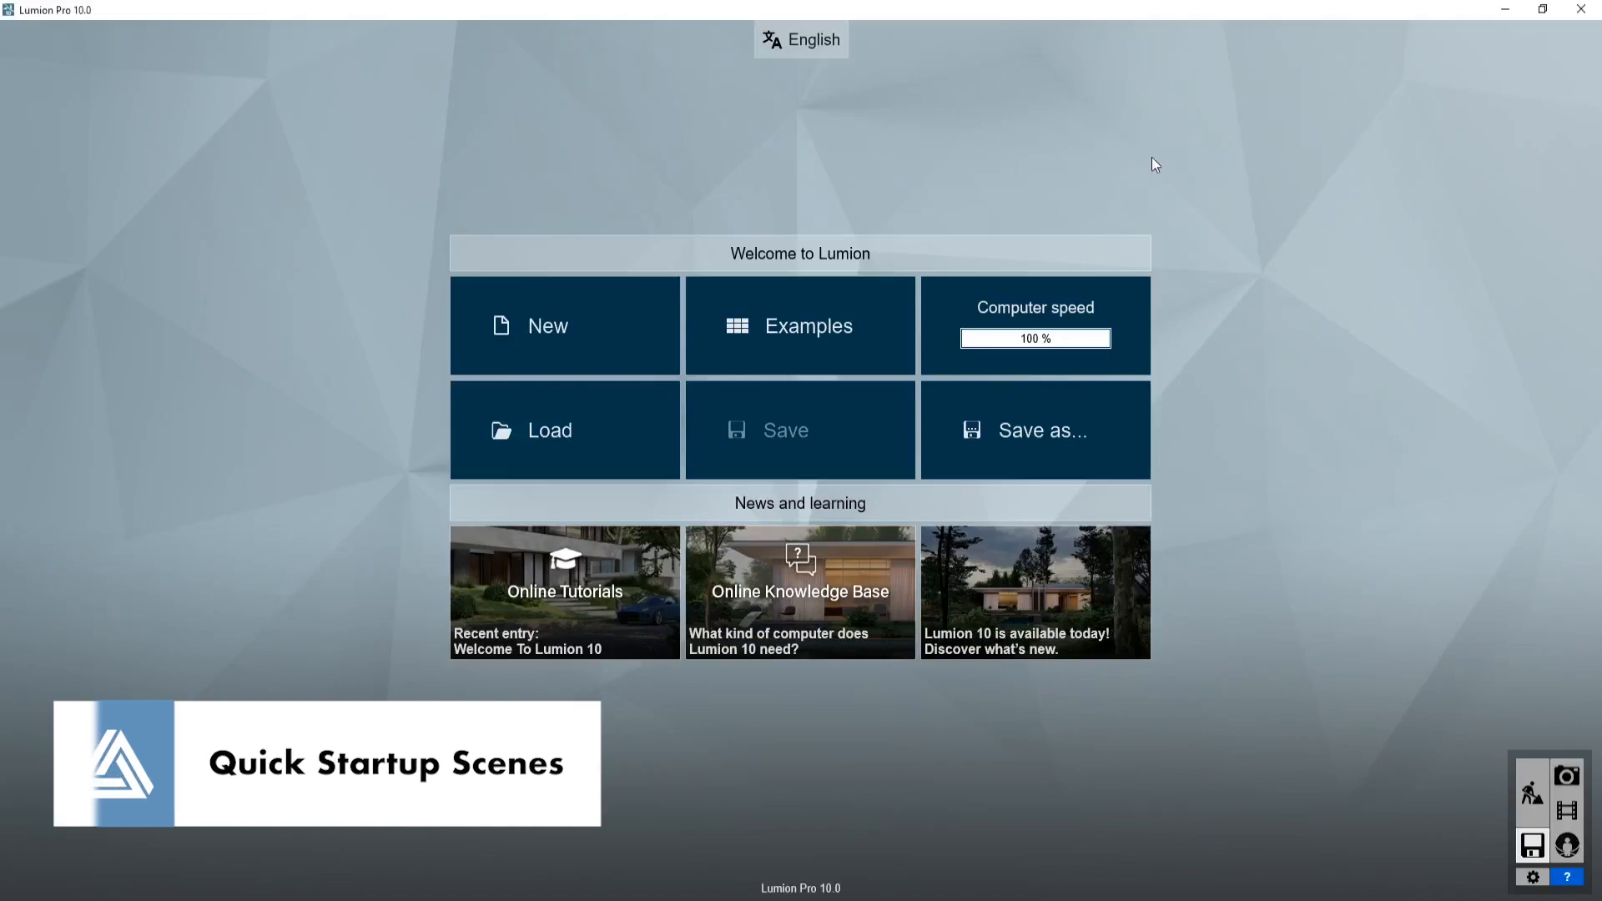
# Create a new project from the Suburban Environment quick startup scene
pyautogui.click(562, 326)
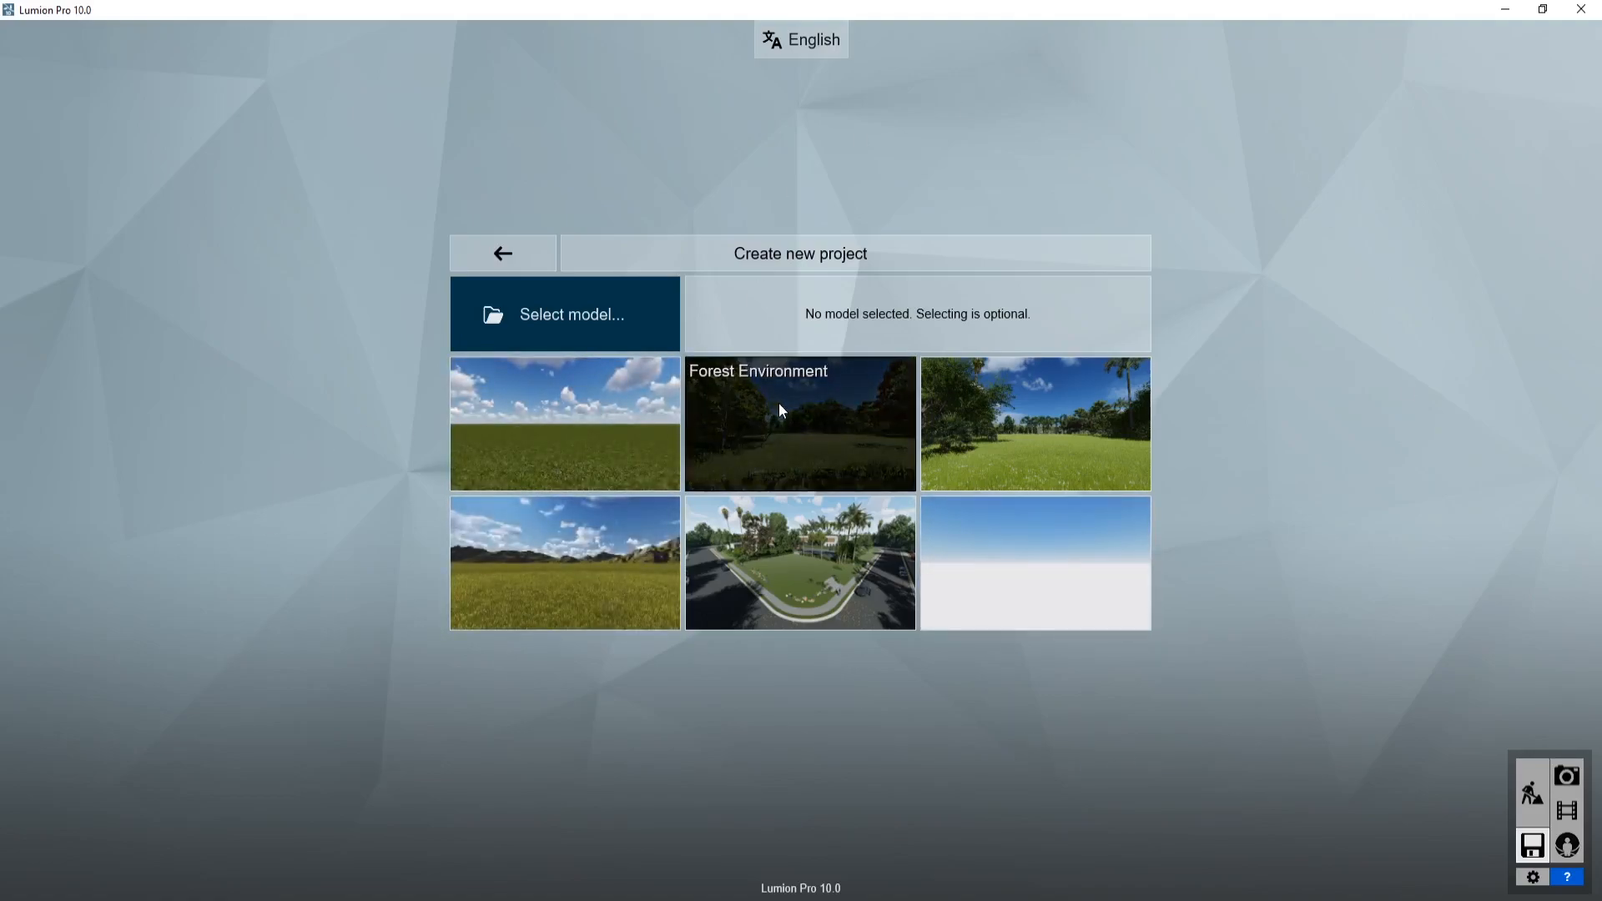
pyautogui.moveTo(828, 593)
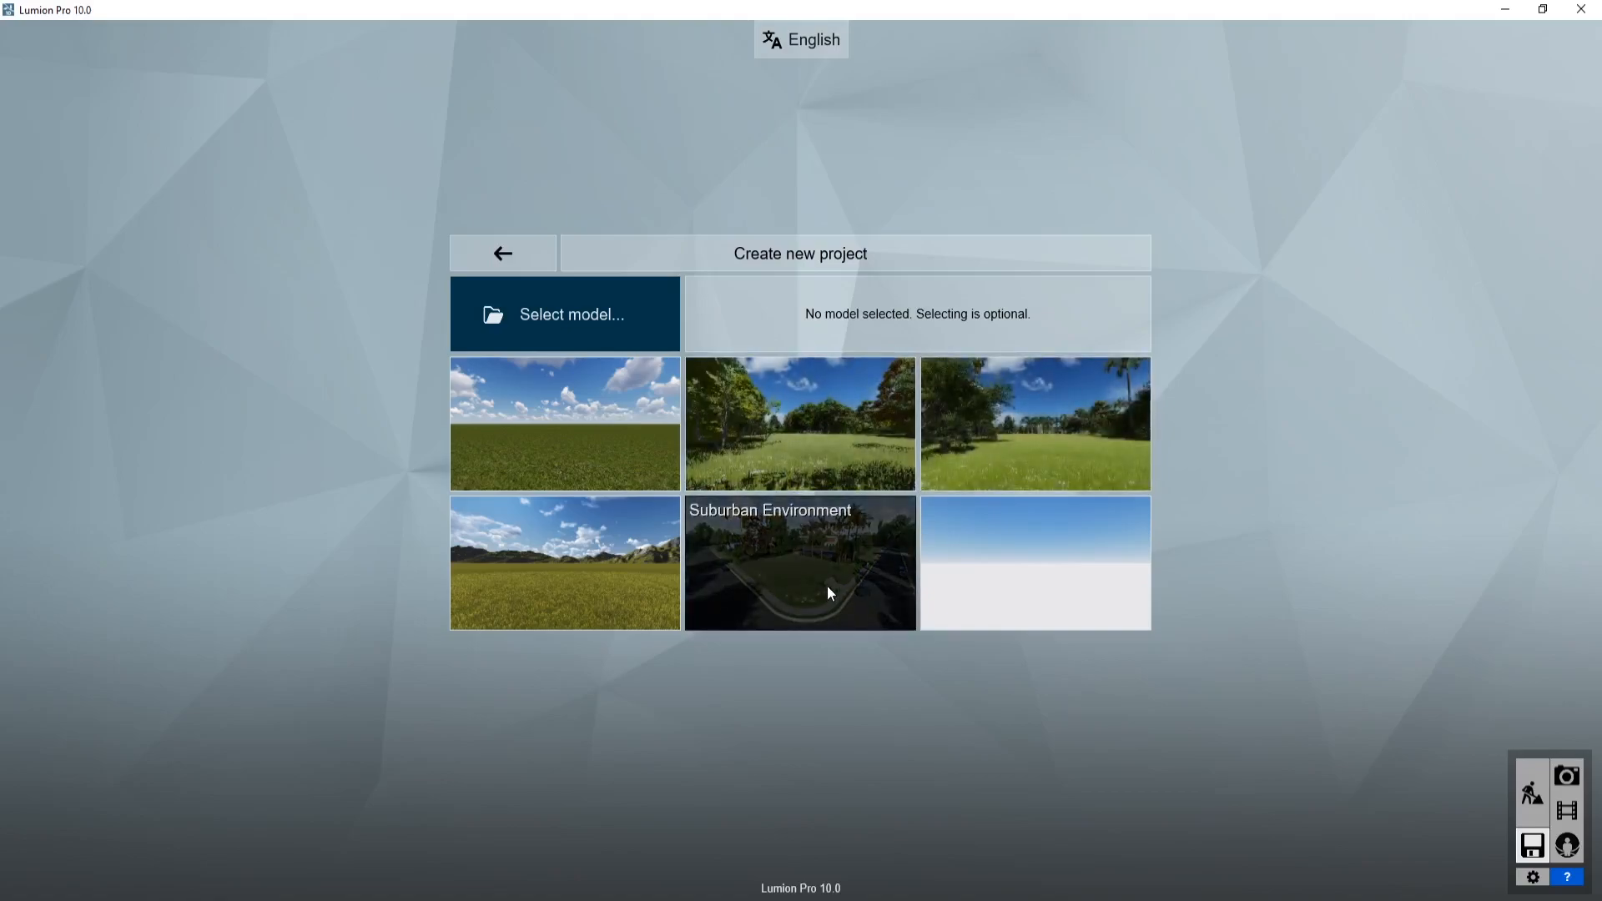
pyautogui.click(800, 563)
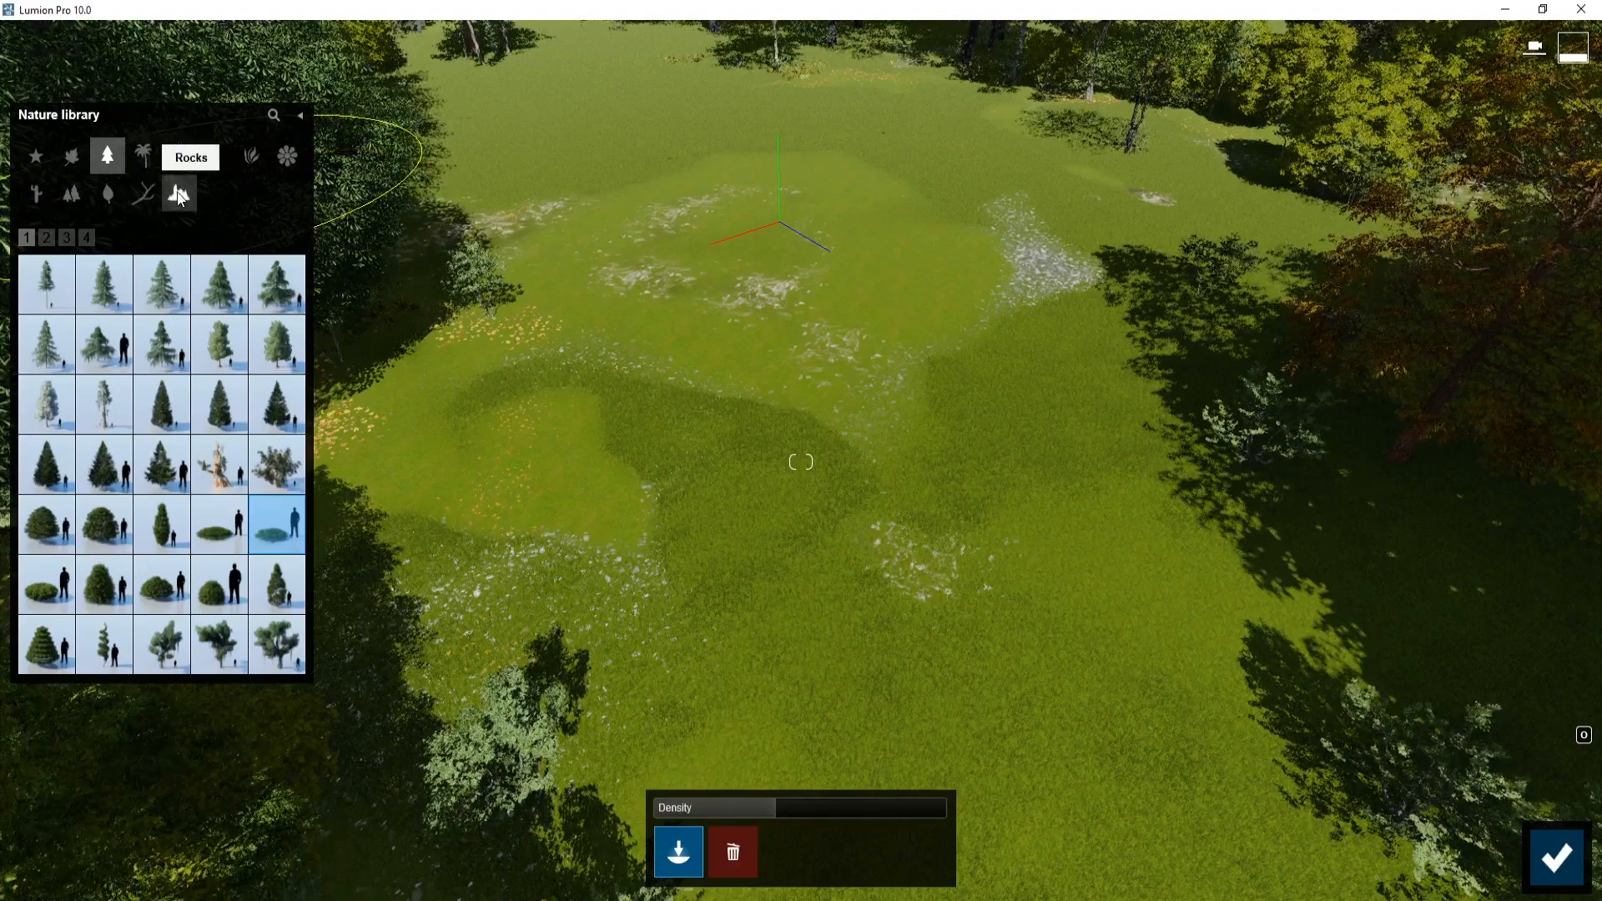
# Choose the Rocks category for mass placement across the clearing
pyautogui.click(178, 194)
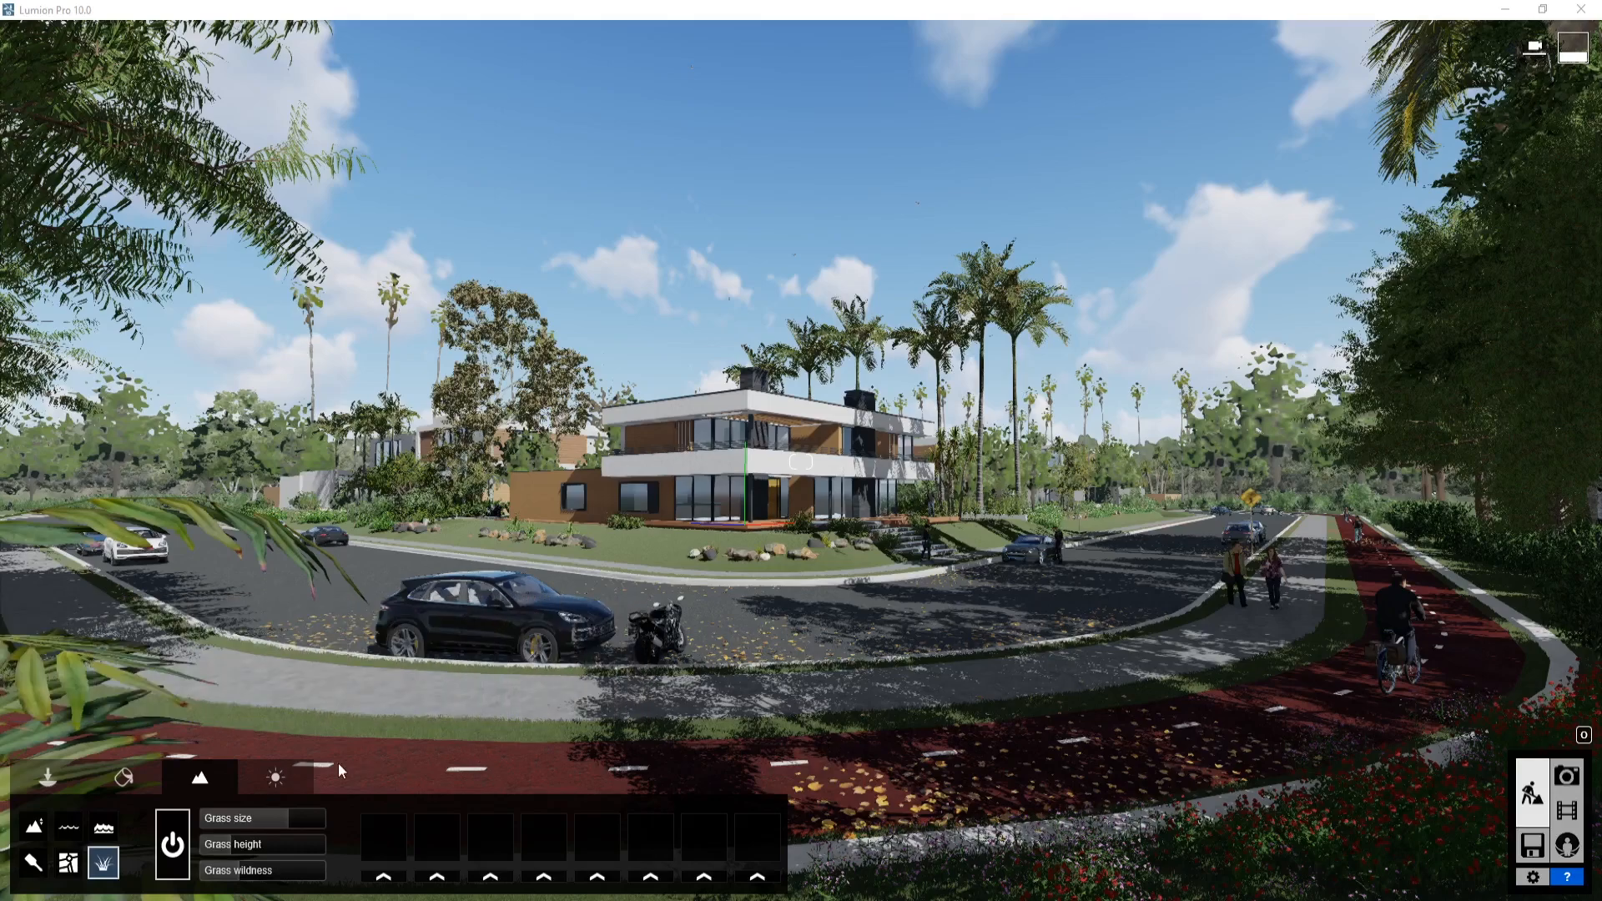
# Show the weather settings, preview the Real Skies gallery and close it
pyautogui.click(276, 777)
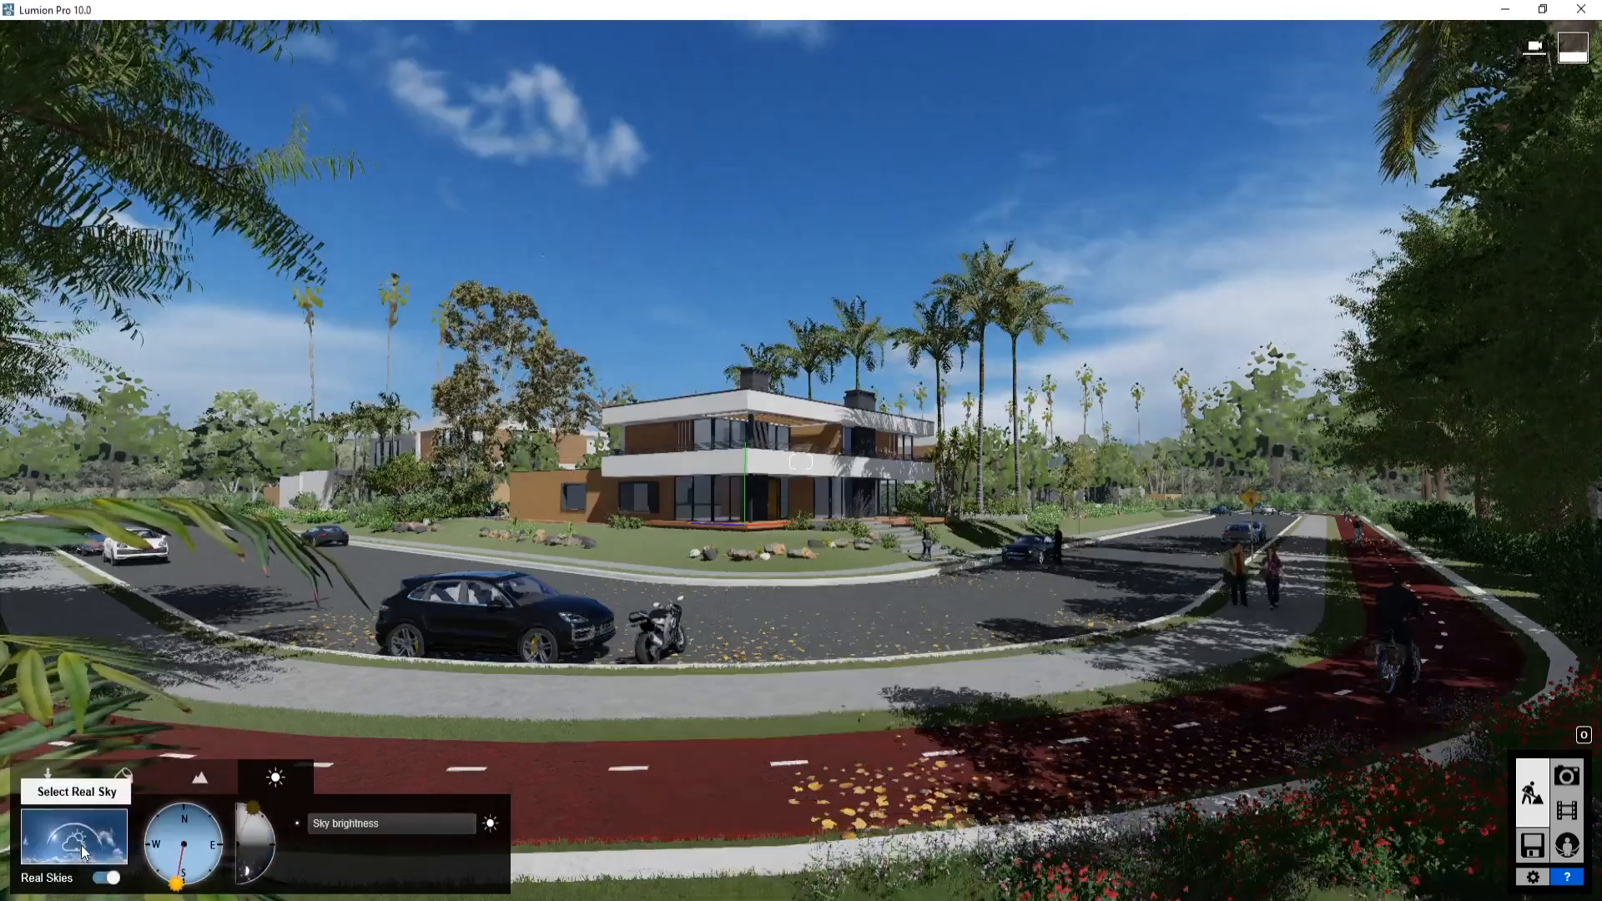
pyautogui.click(74, 836)
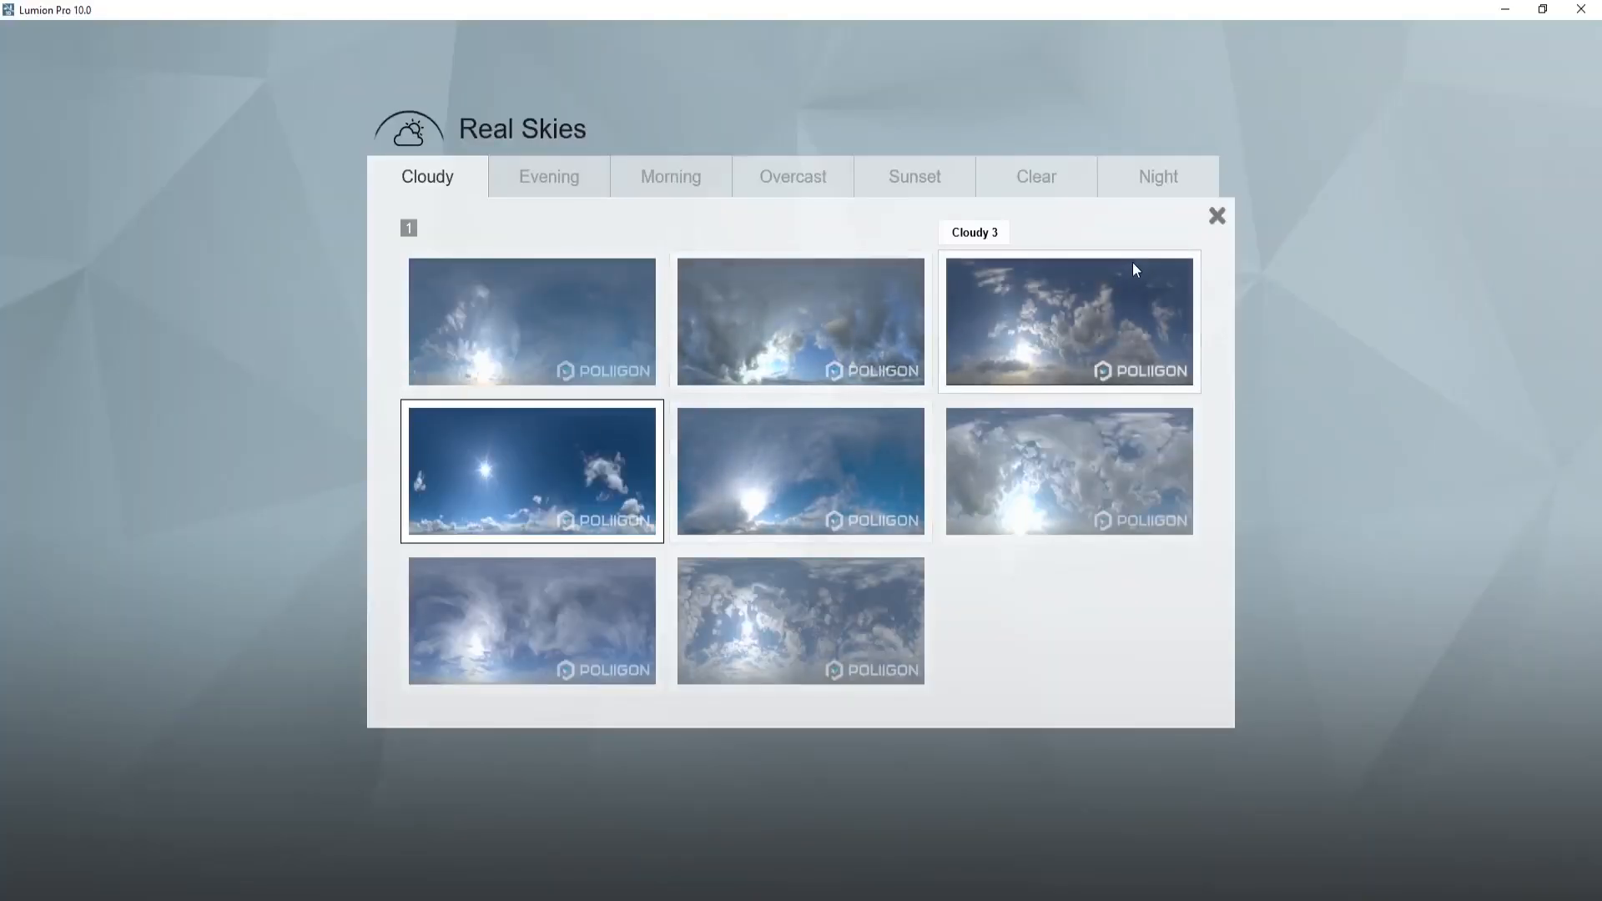
pyautogui.moveTo(1217, 217)
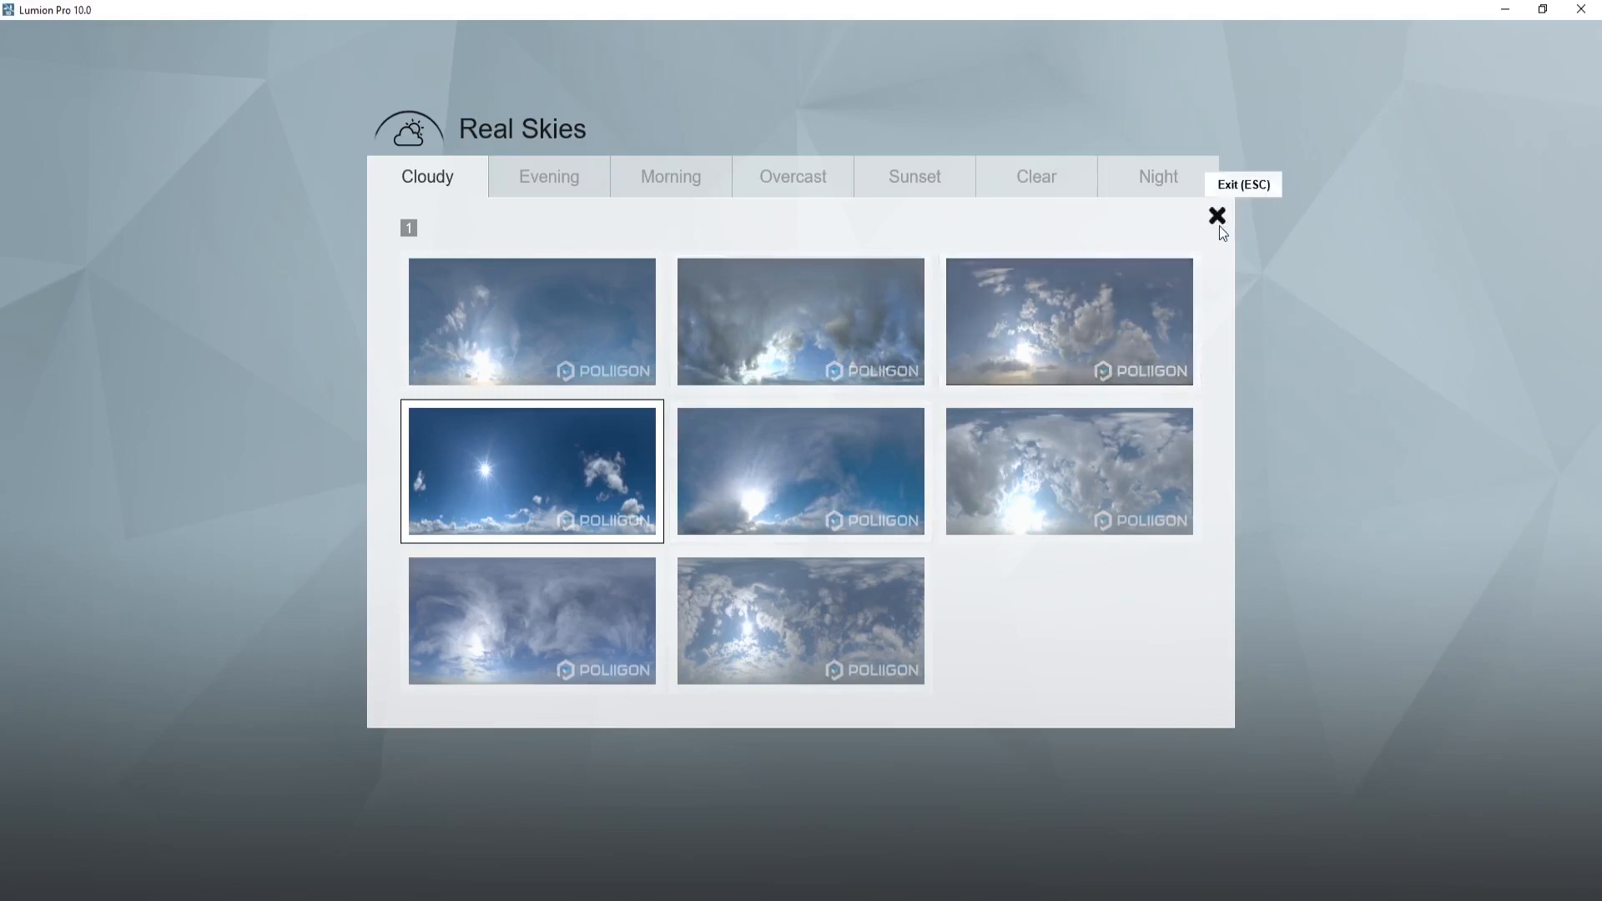
pyautogui.click(1217, 215)
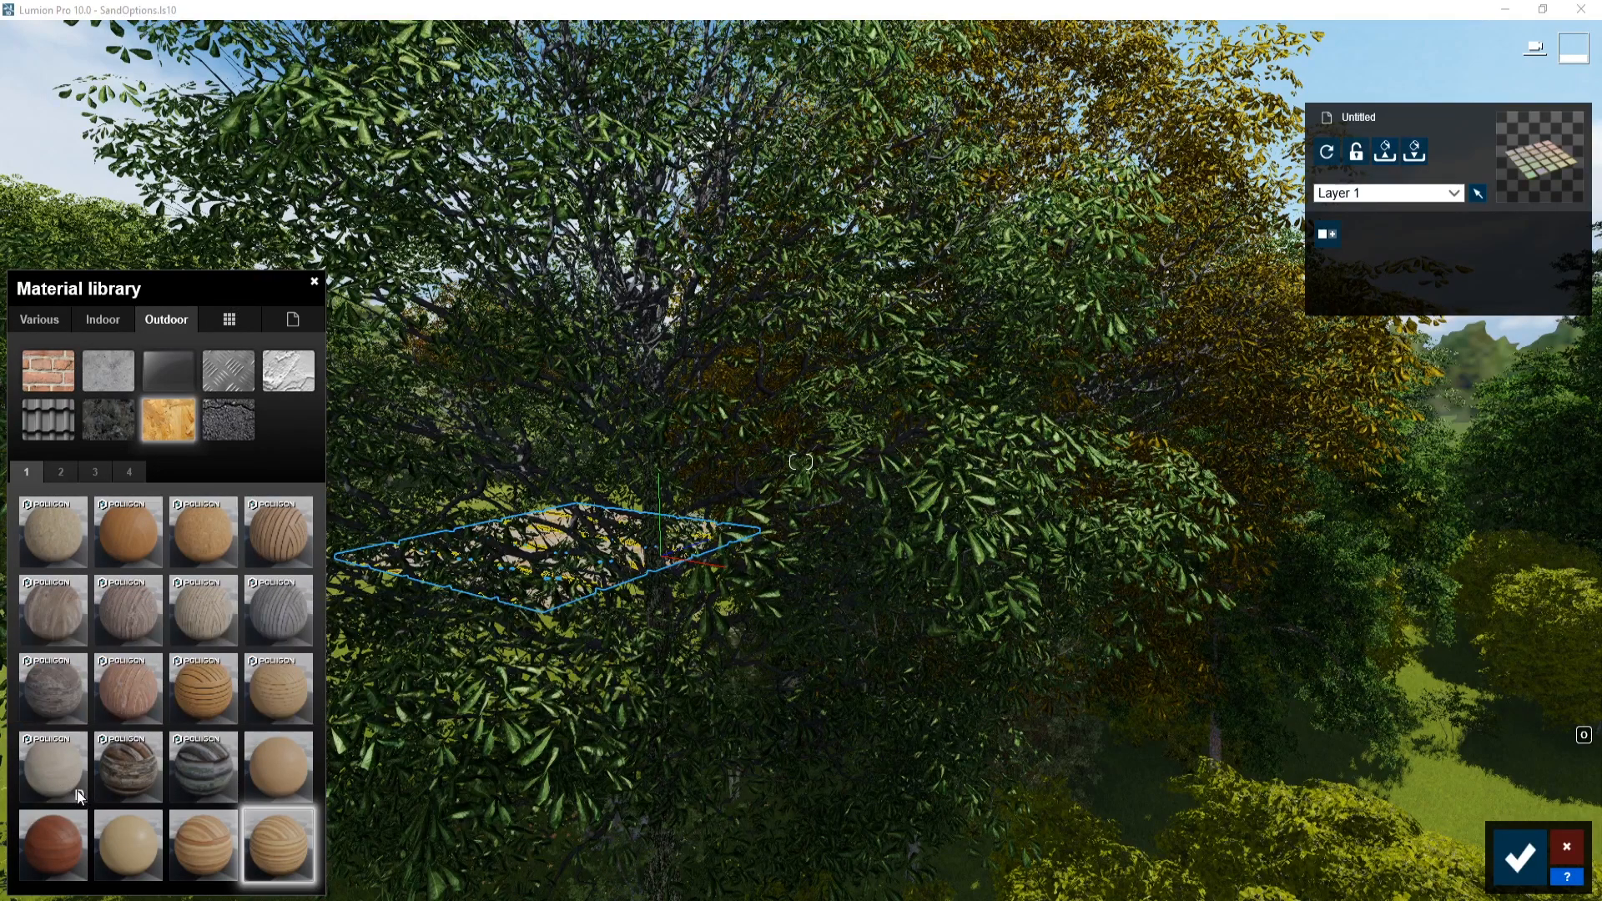
pyautogui.moveTo(70, 794)
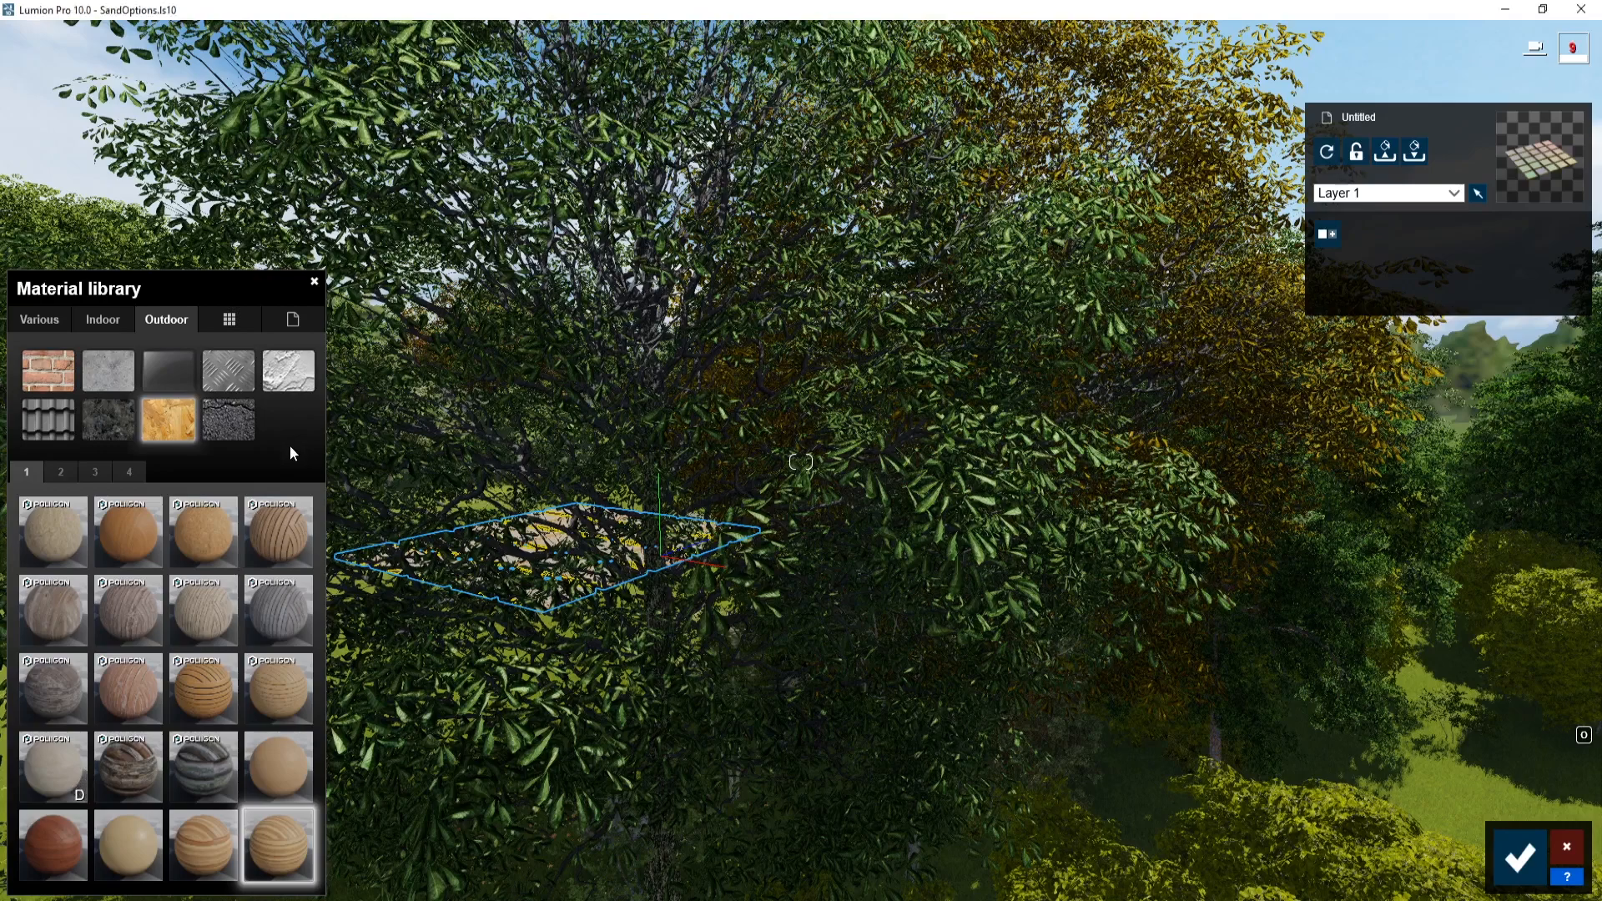
pyautogui.moveTo(129, 768)
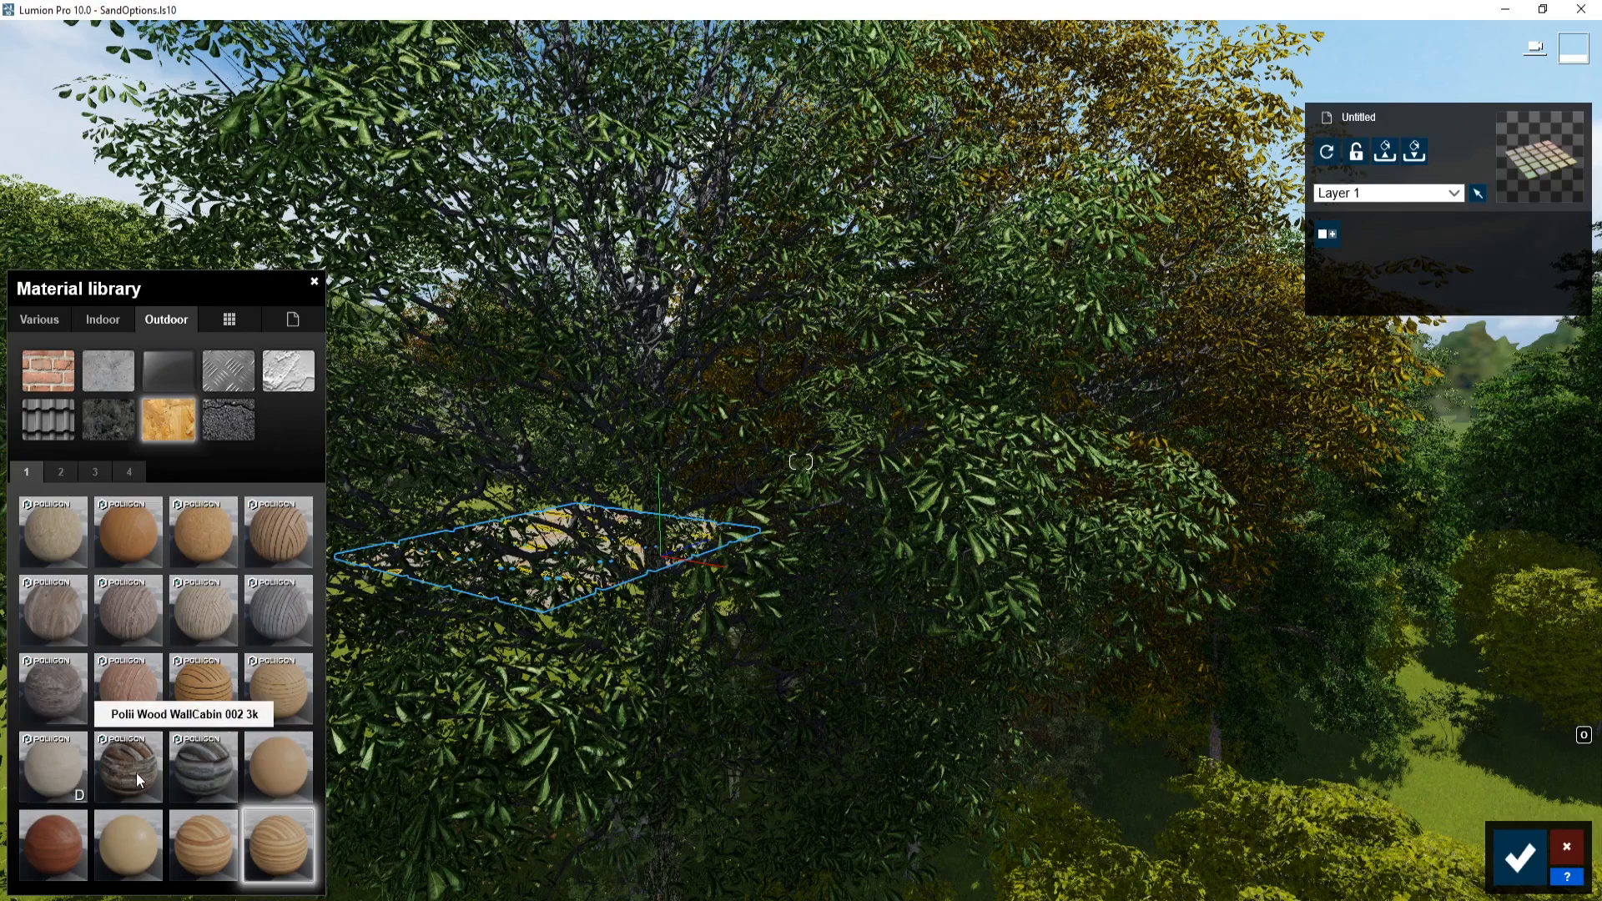
pyautogui.moveTo(202, 686)
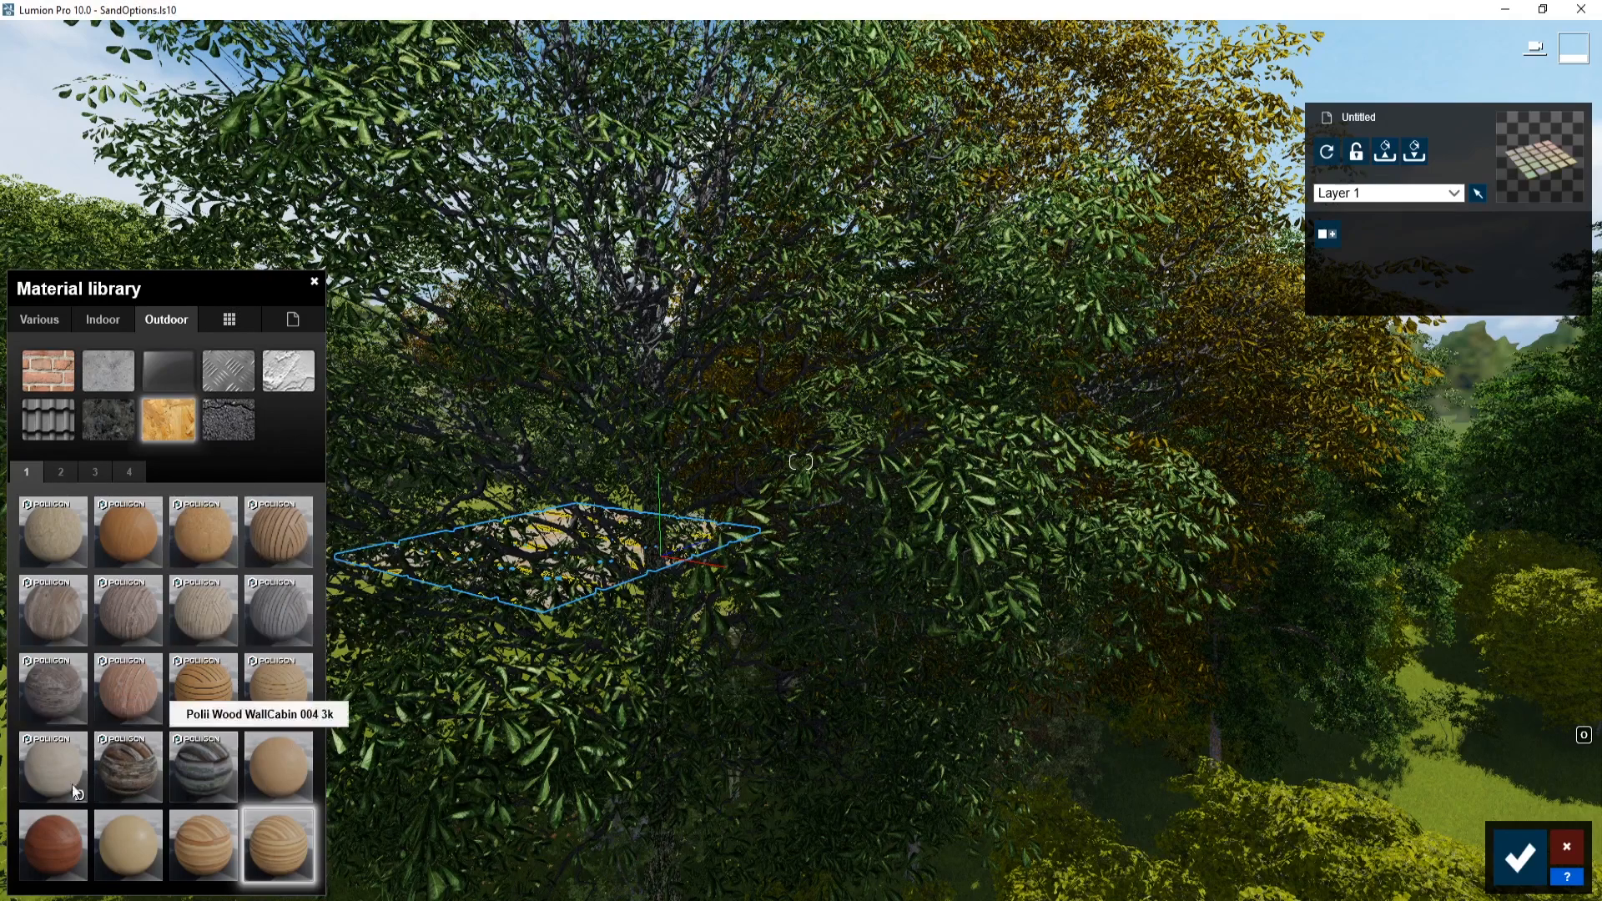
pyautogui.moveTo(52, 768)
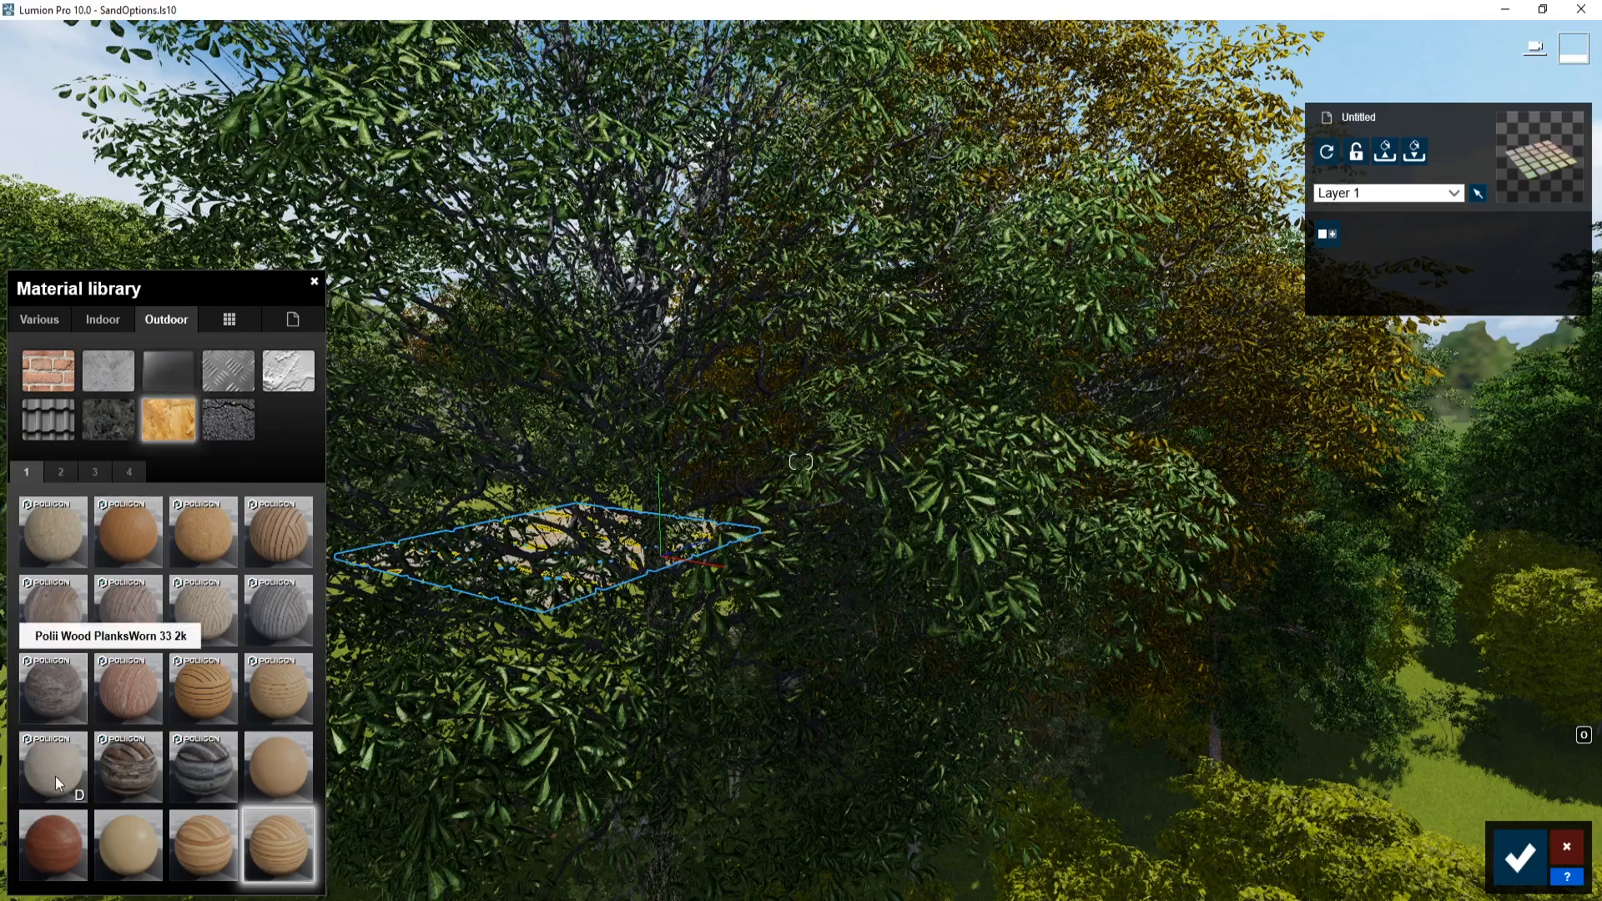
pyautogui.moveTo(47, 370)
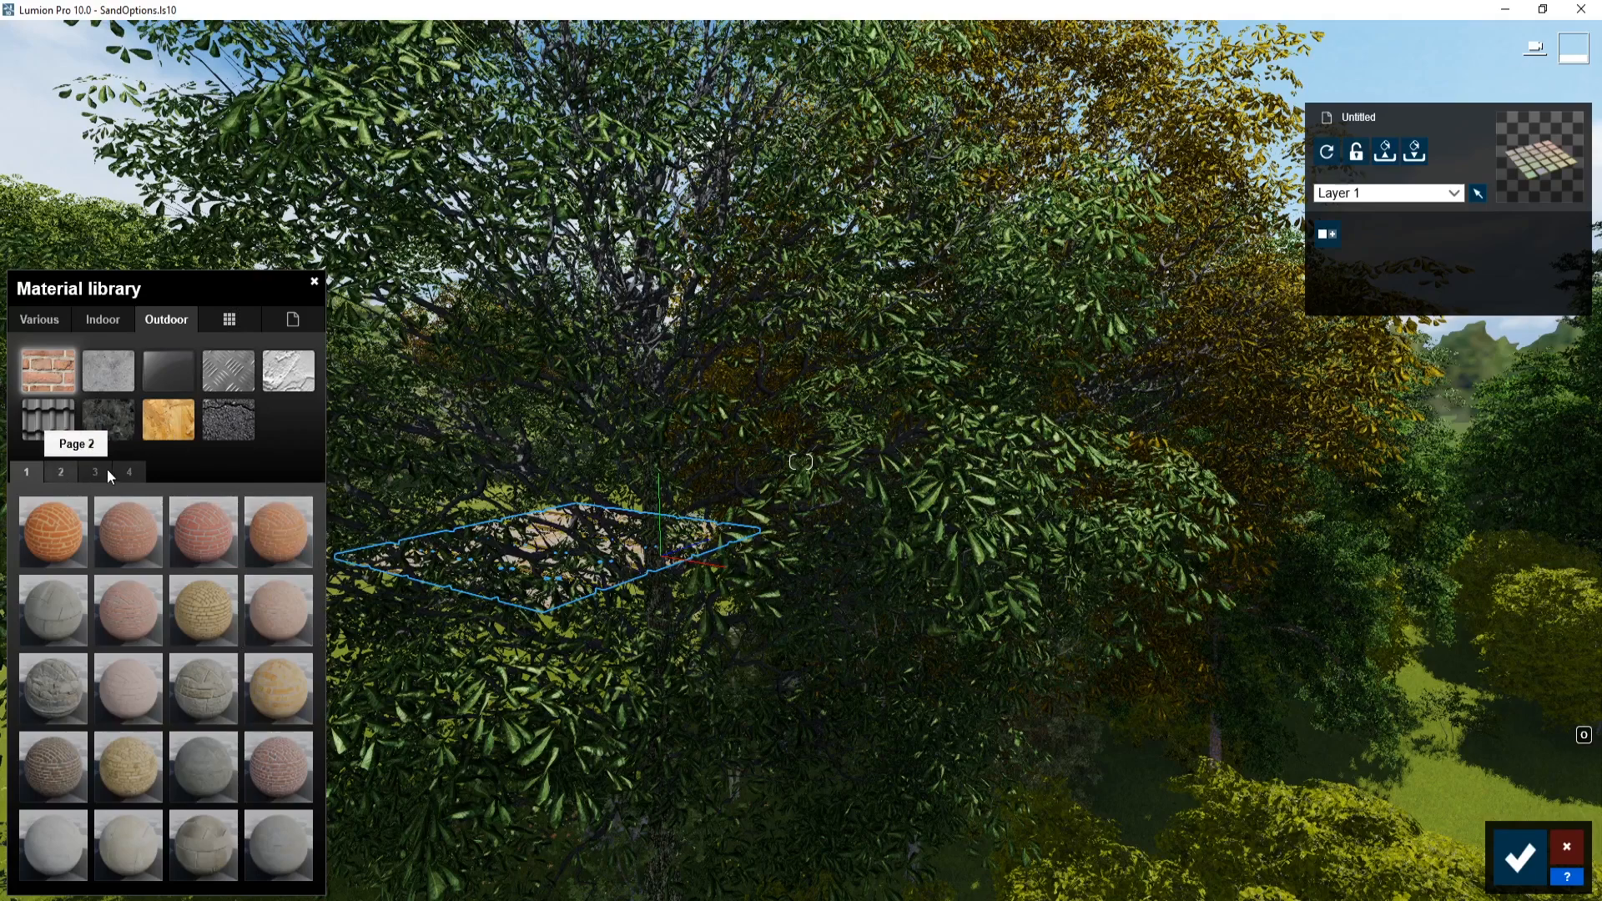
# Flip to another page of outdoor materials, then show the soil materials
pyautogui.click(94, 472)
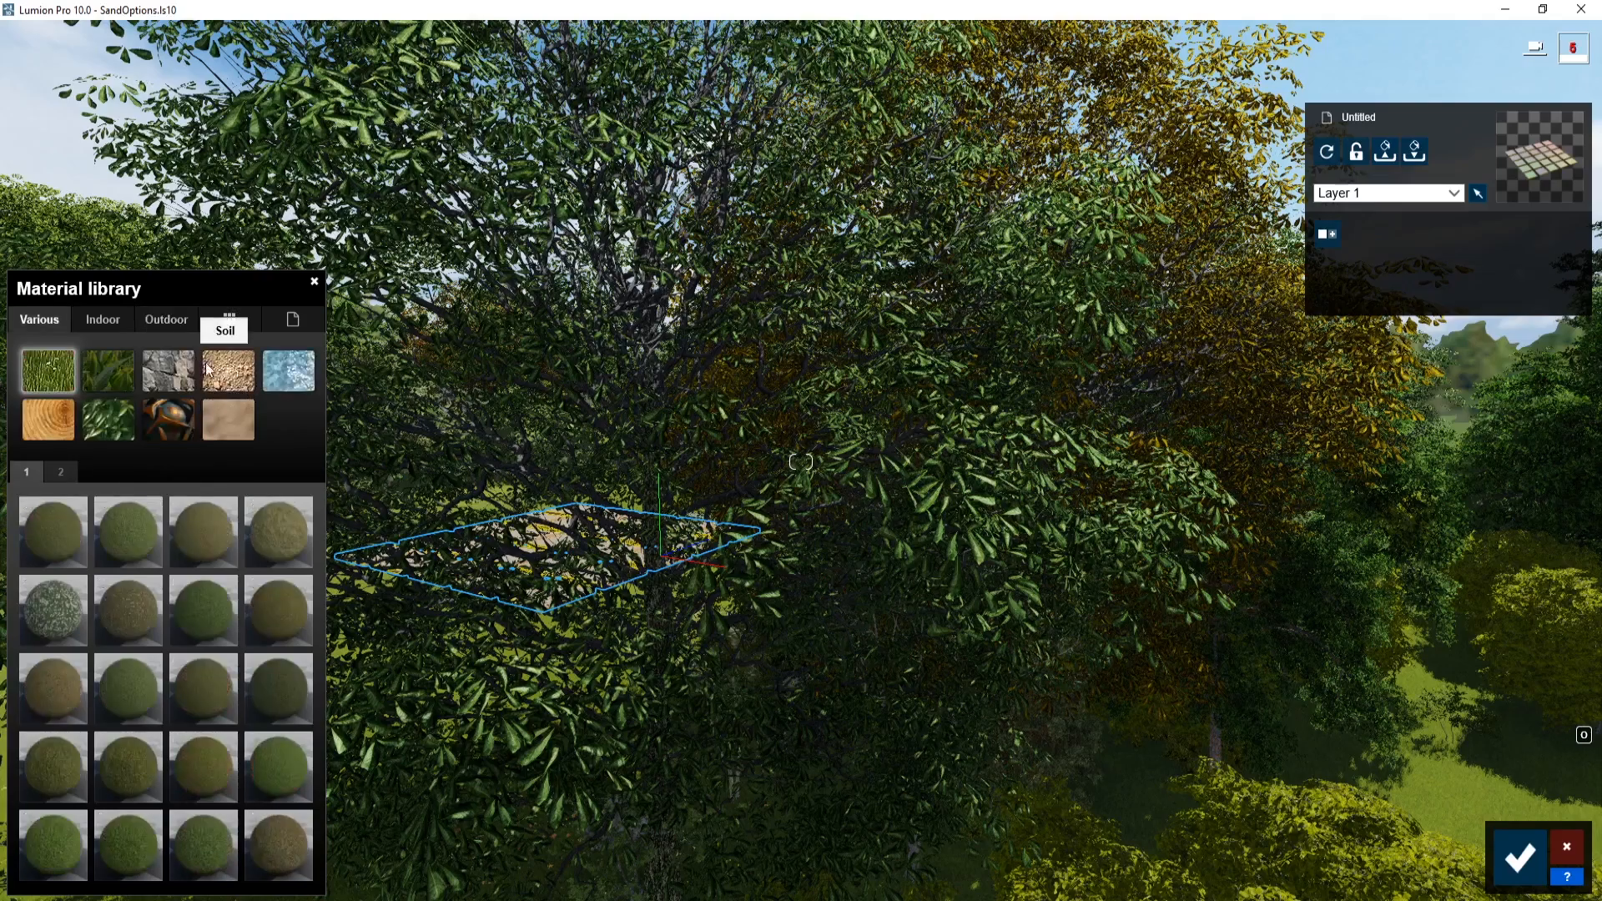
pyautogui.click(229, 419)
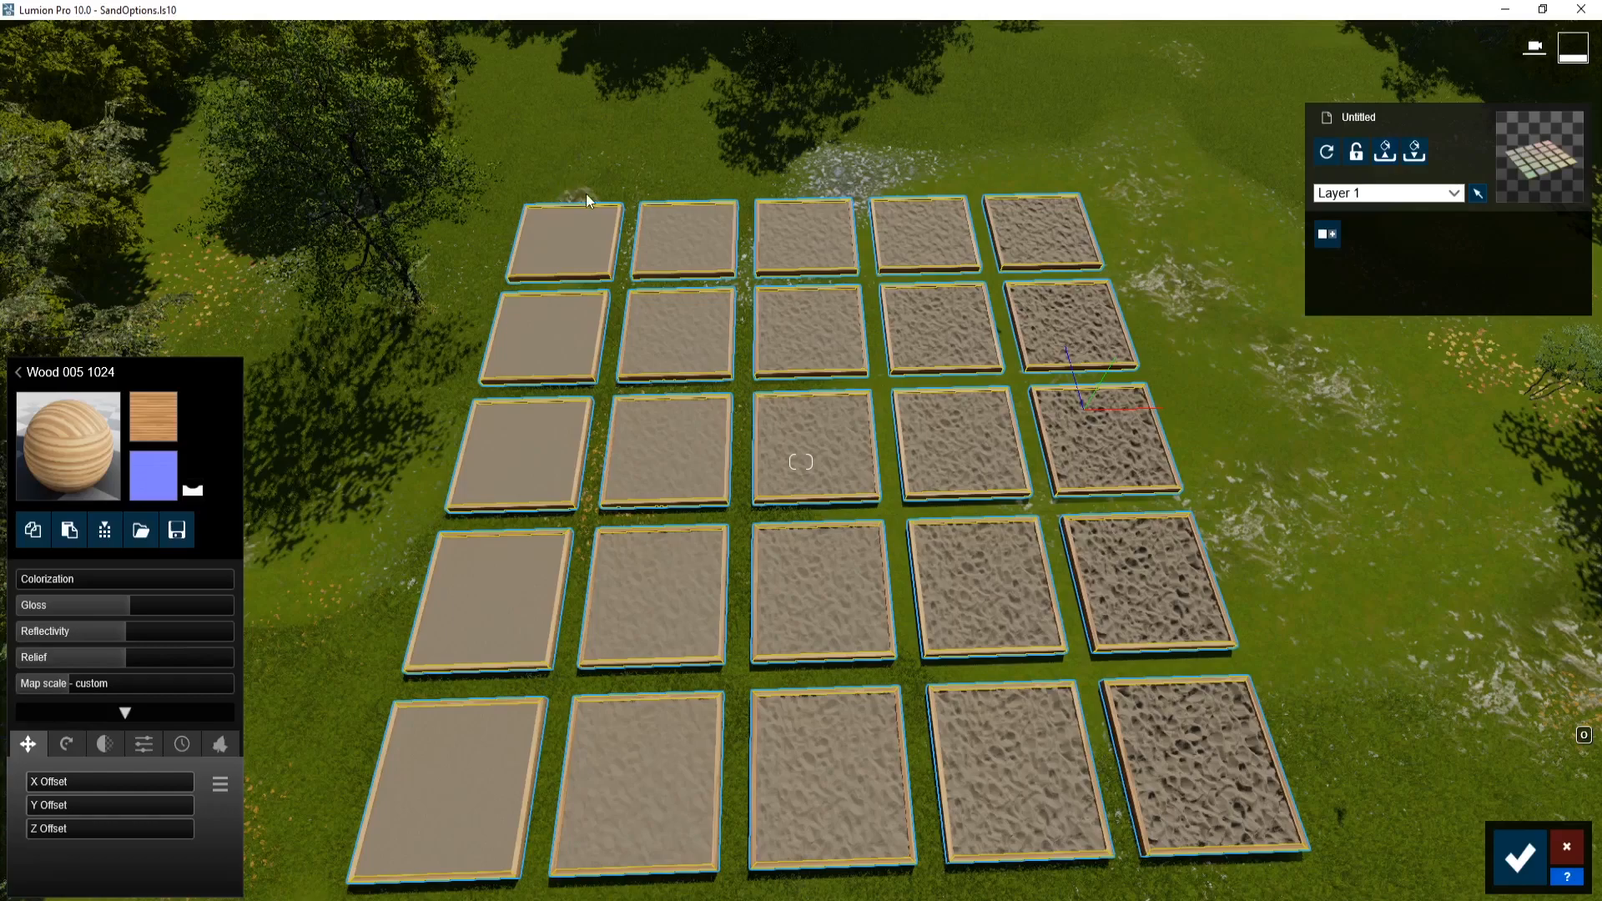
pyautogui.moveTo(1040, 174)
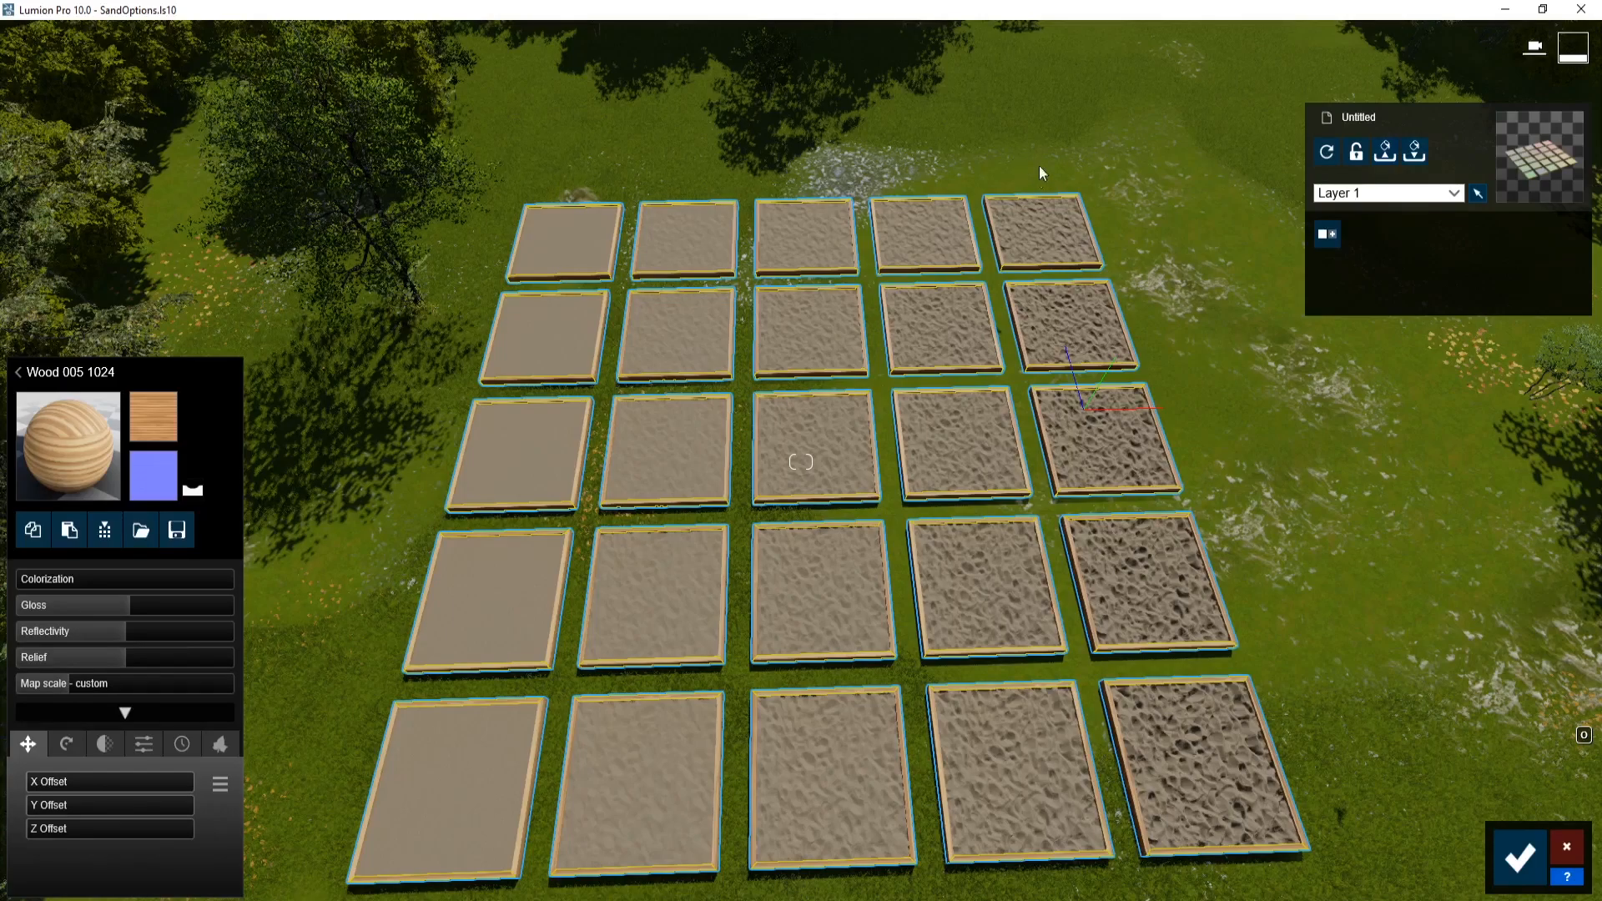
pyautogui.moveTo(699, 160)
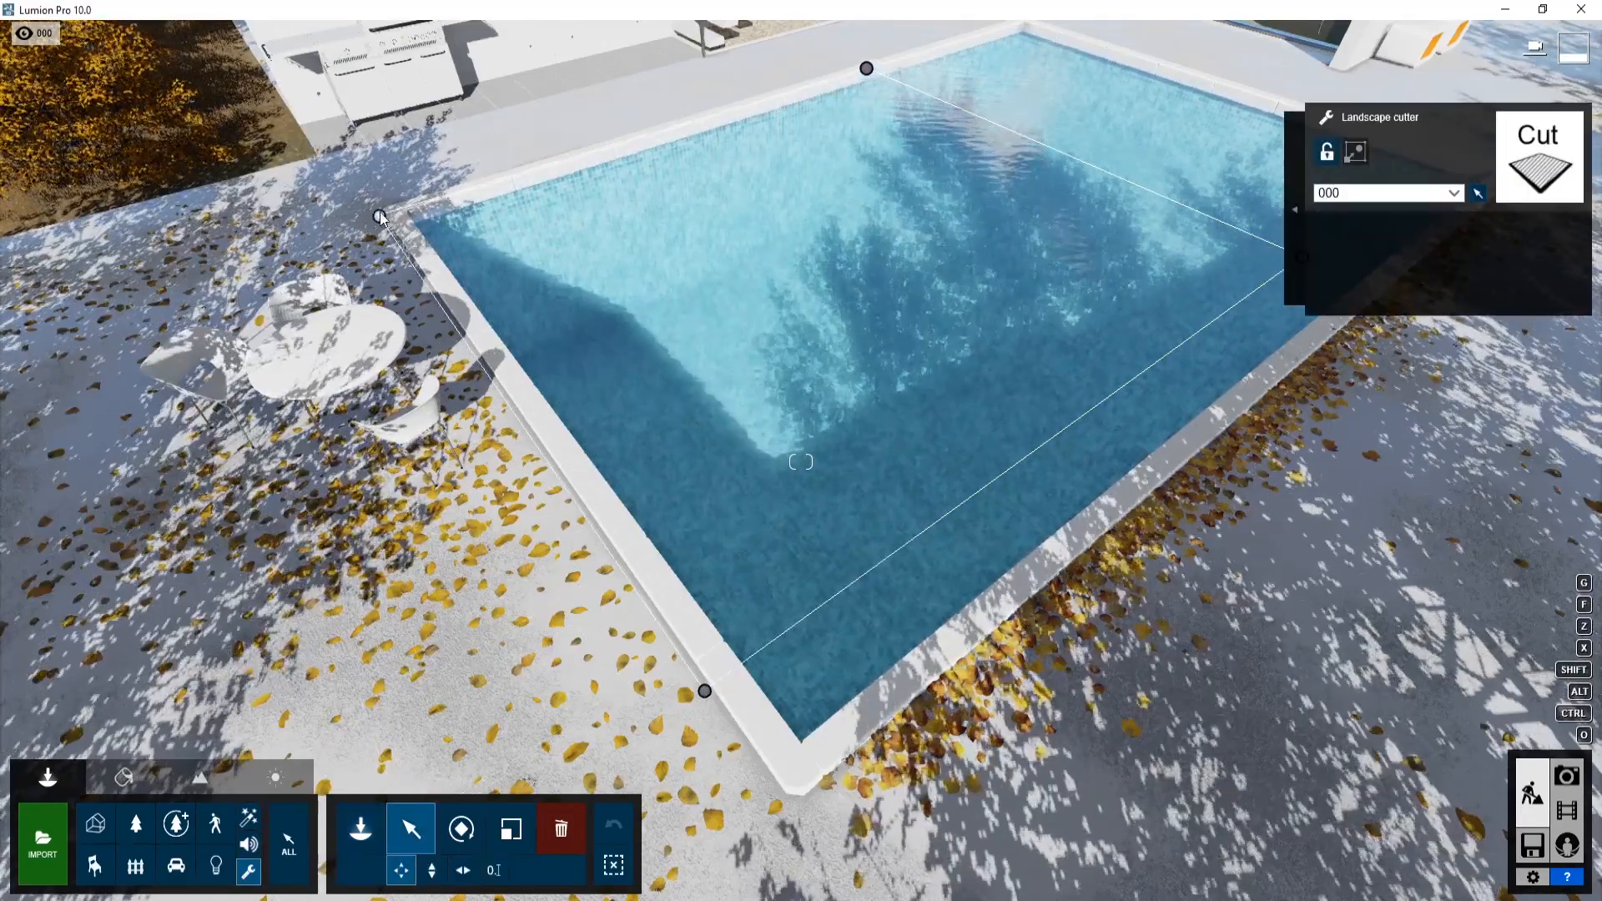
# Drag a landscape cutter corner to match the pool outline
pyautogui.moveTo(703, 691); pyautogui.dragTo(771, 759)
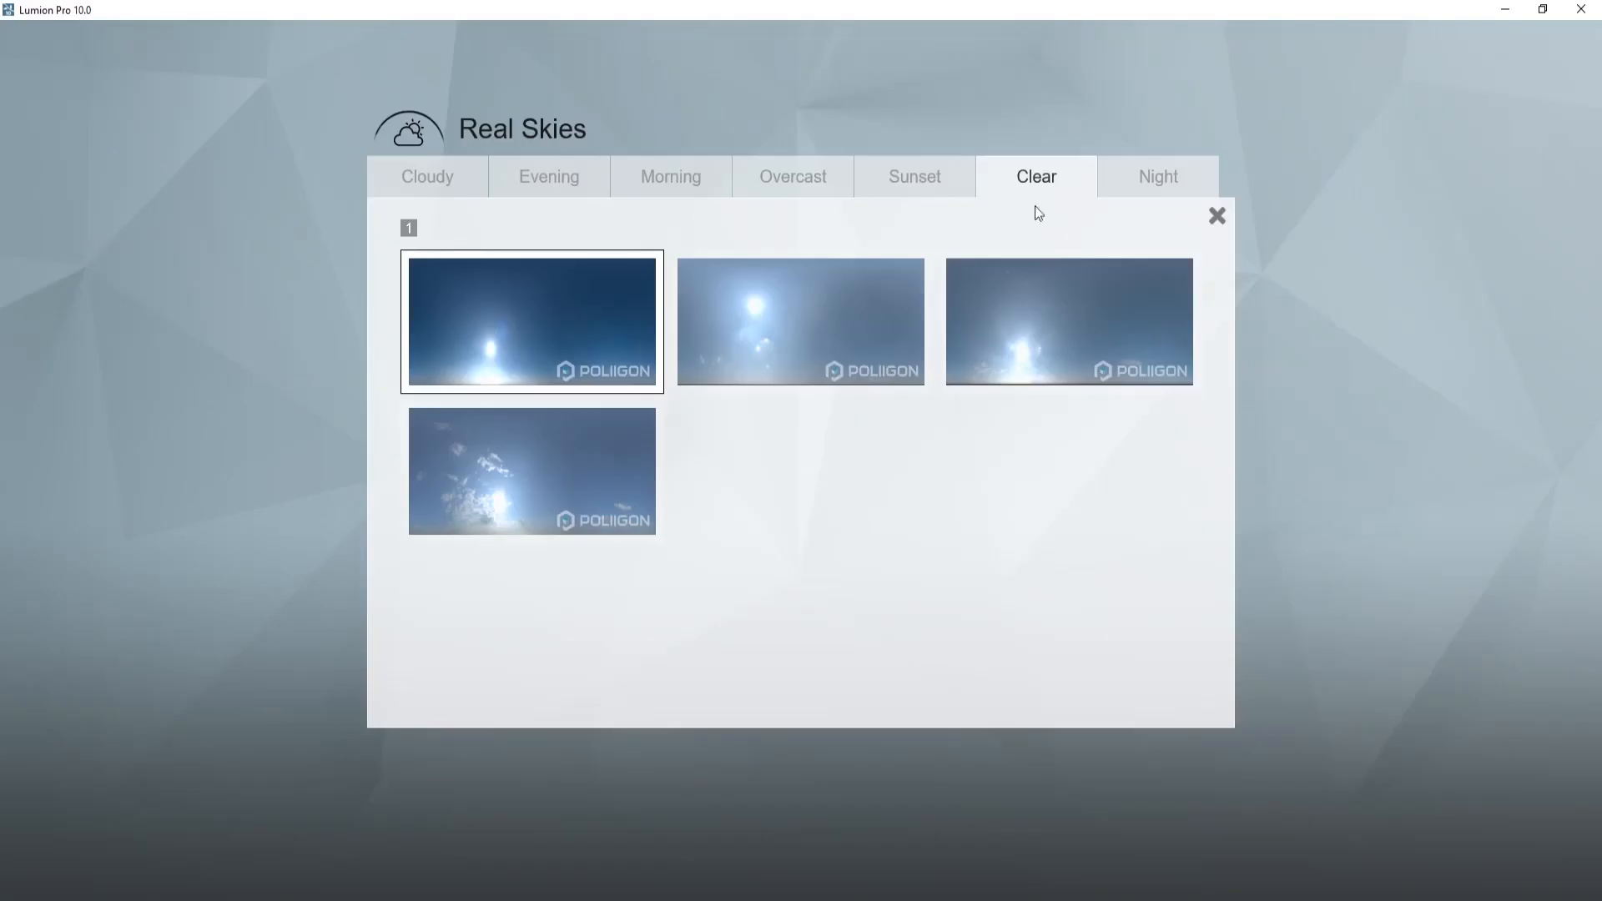
# Apply a Clear-category real sky to the first photo
pyautogui.click(1157, 175)
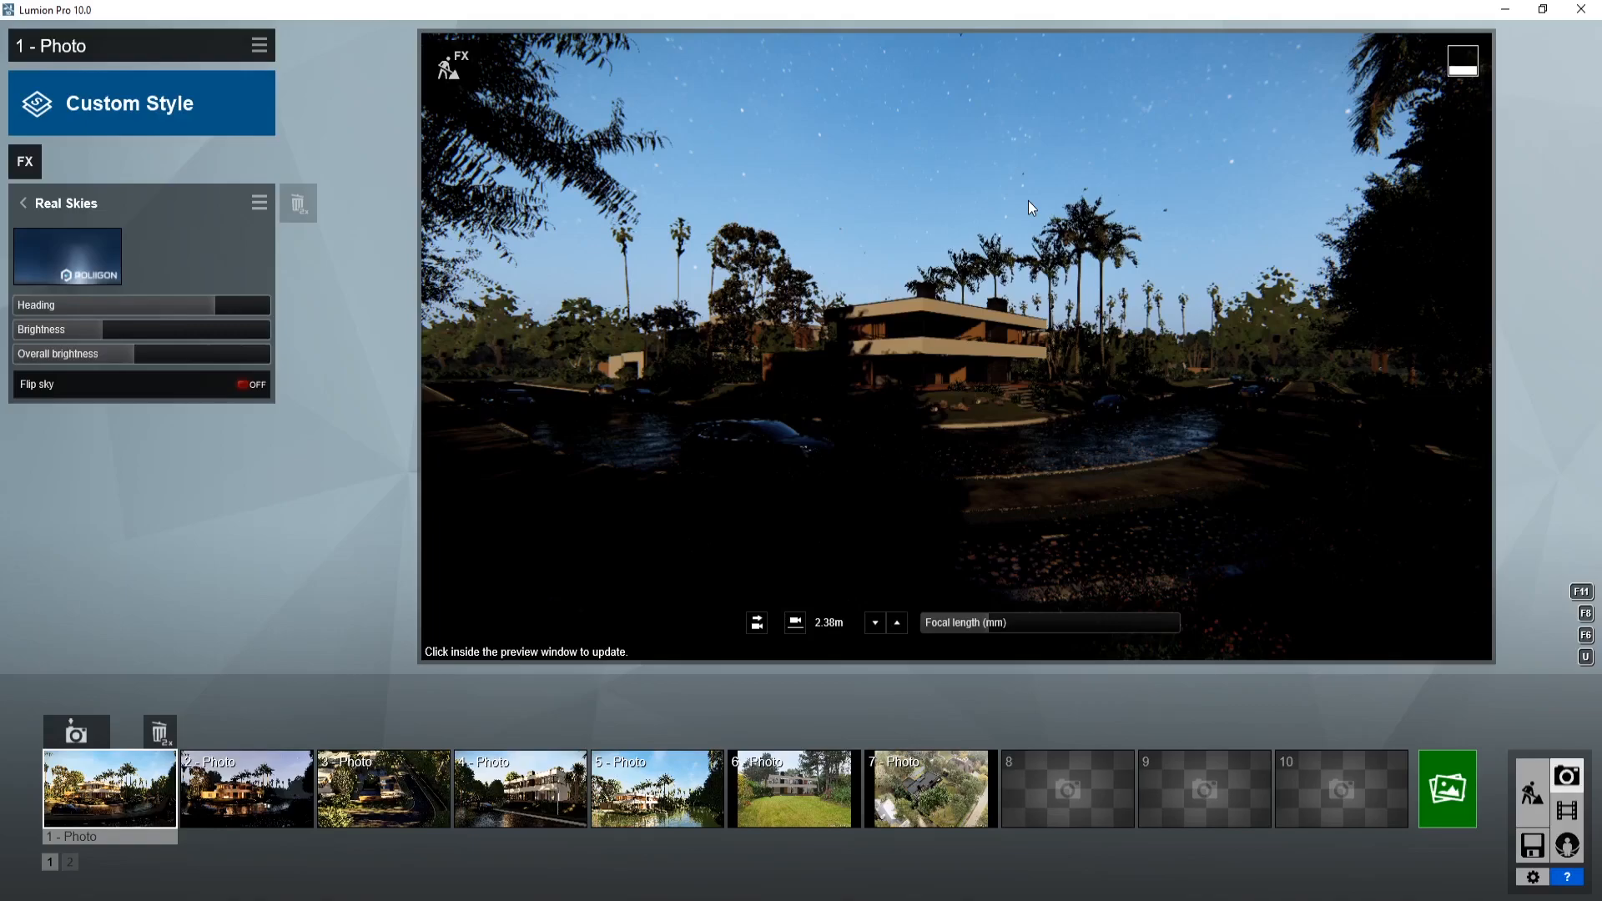
pyautogui.click(25, 162)
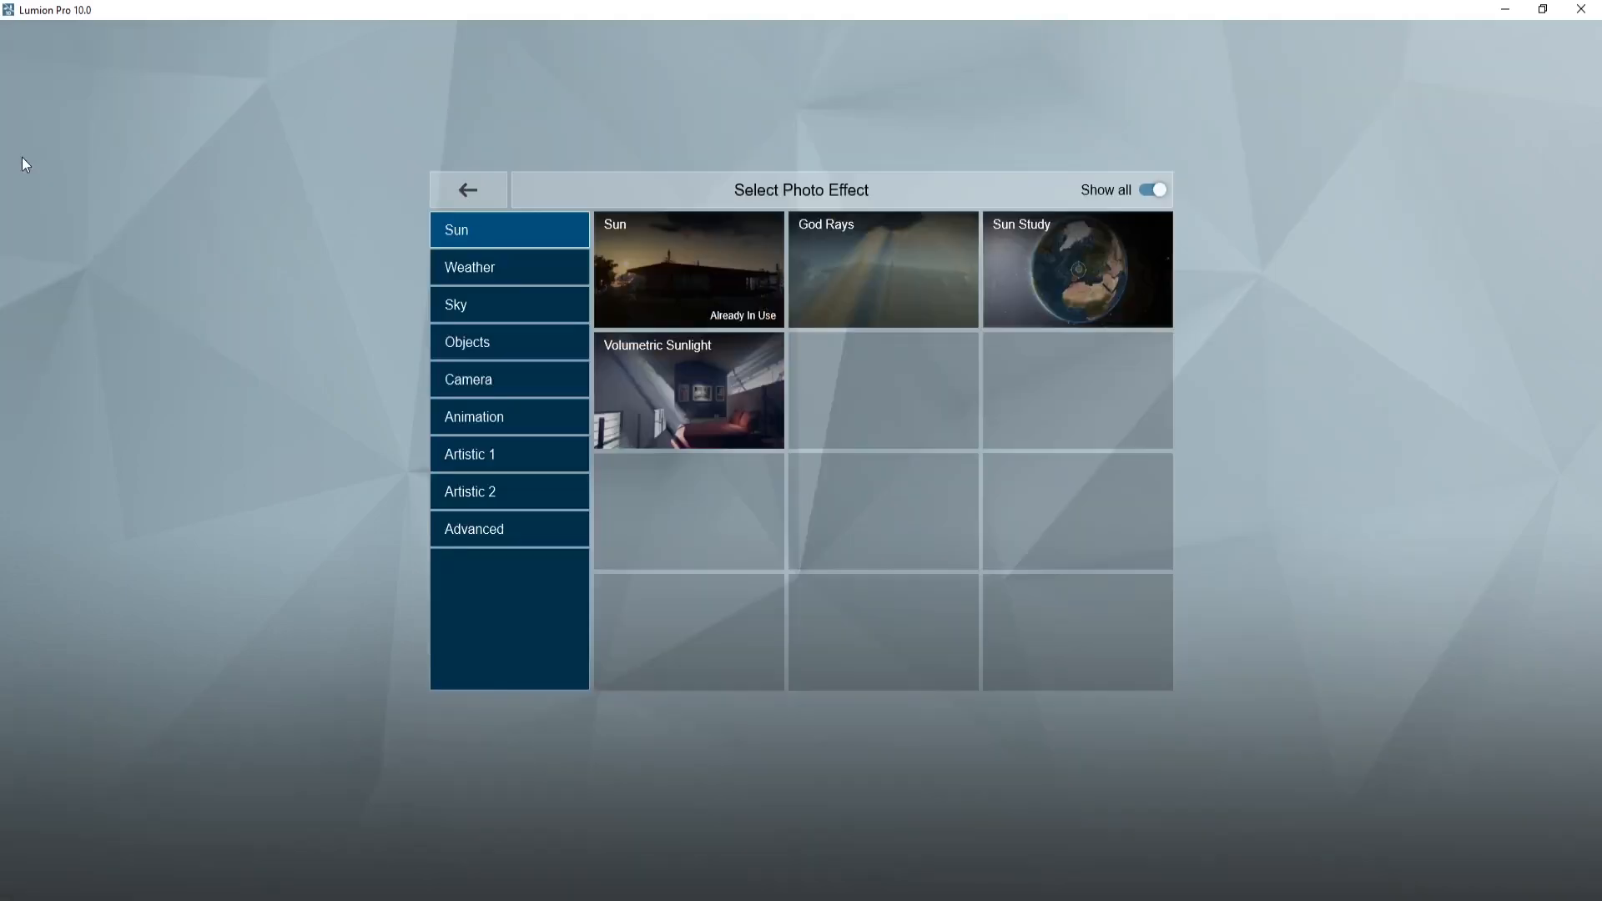
pyautogui.moveTo(476, 311)
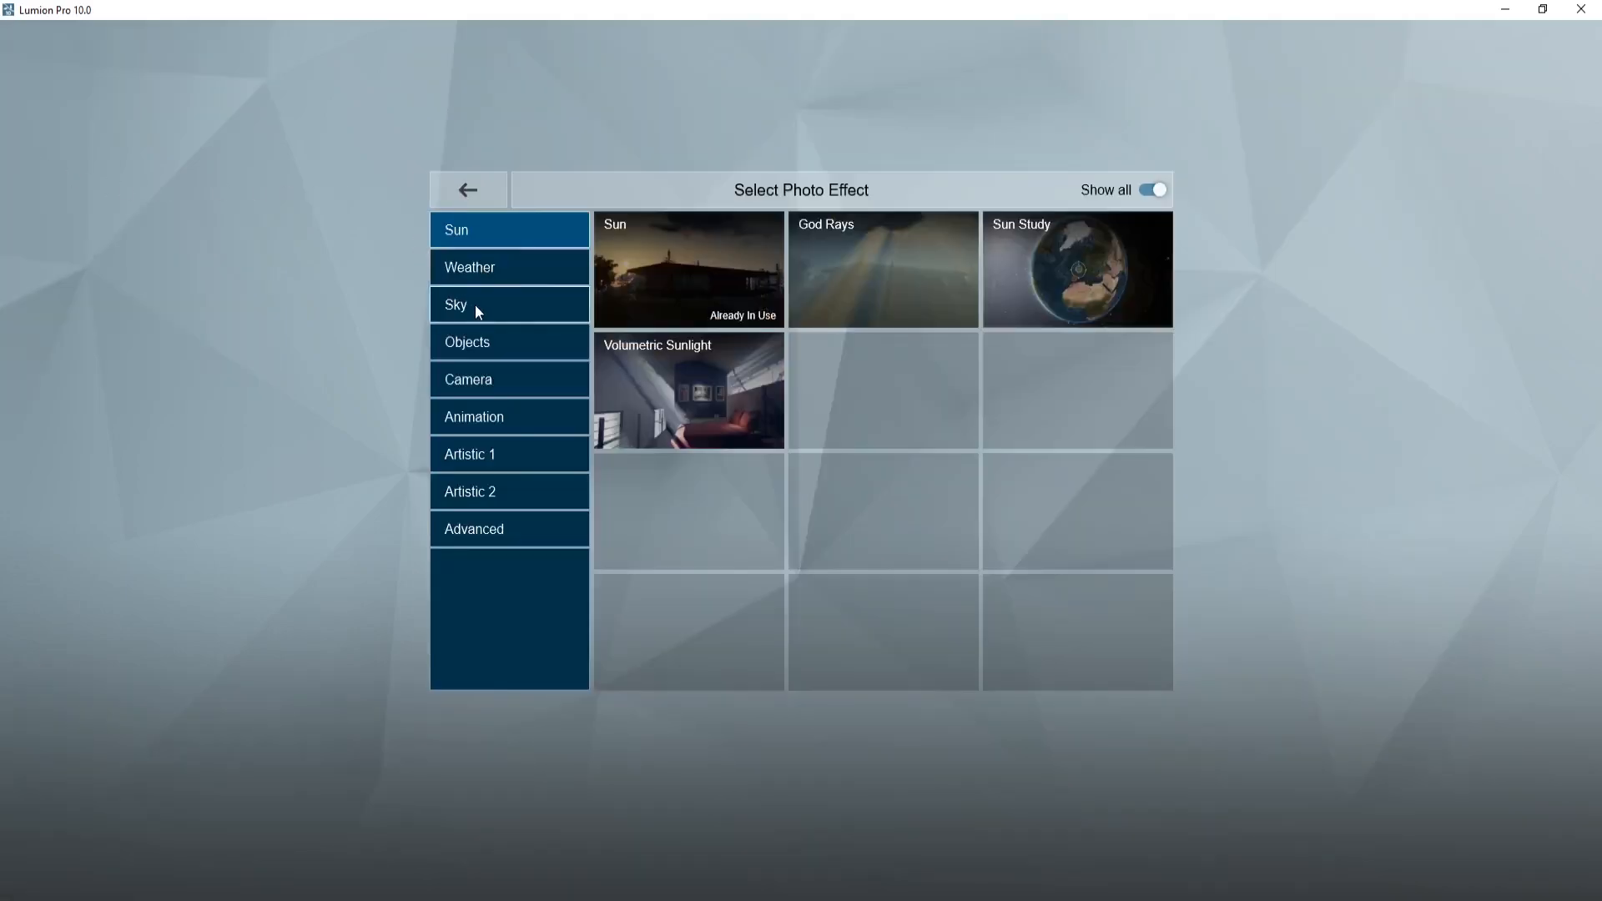
# Add the Aurora Borealis sky effect and shift its colours toward green and pink
pyautogui.click(508, 304)
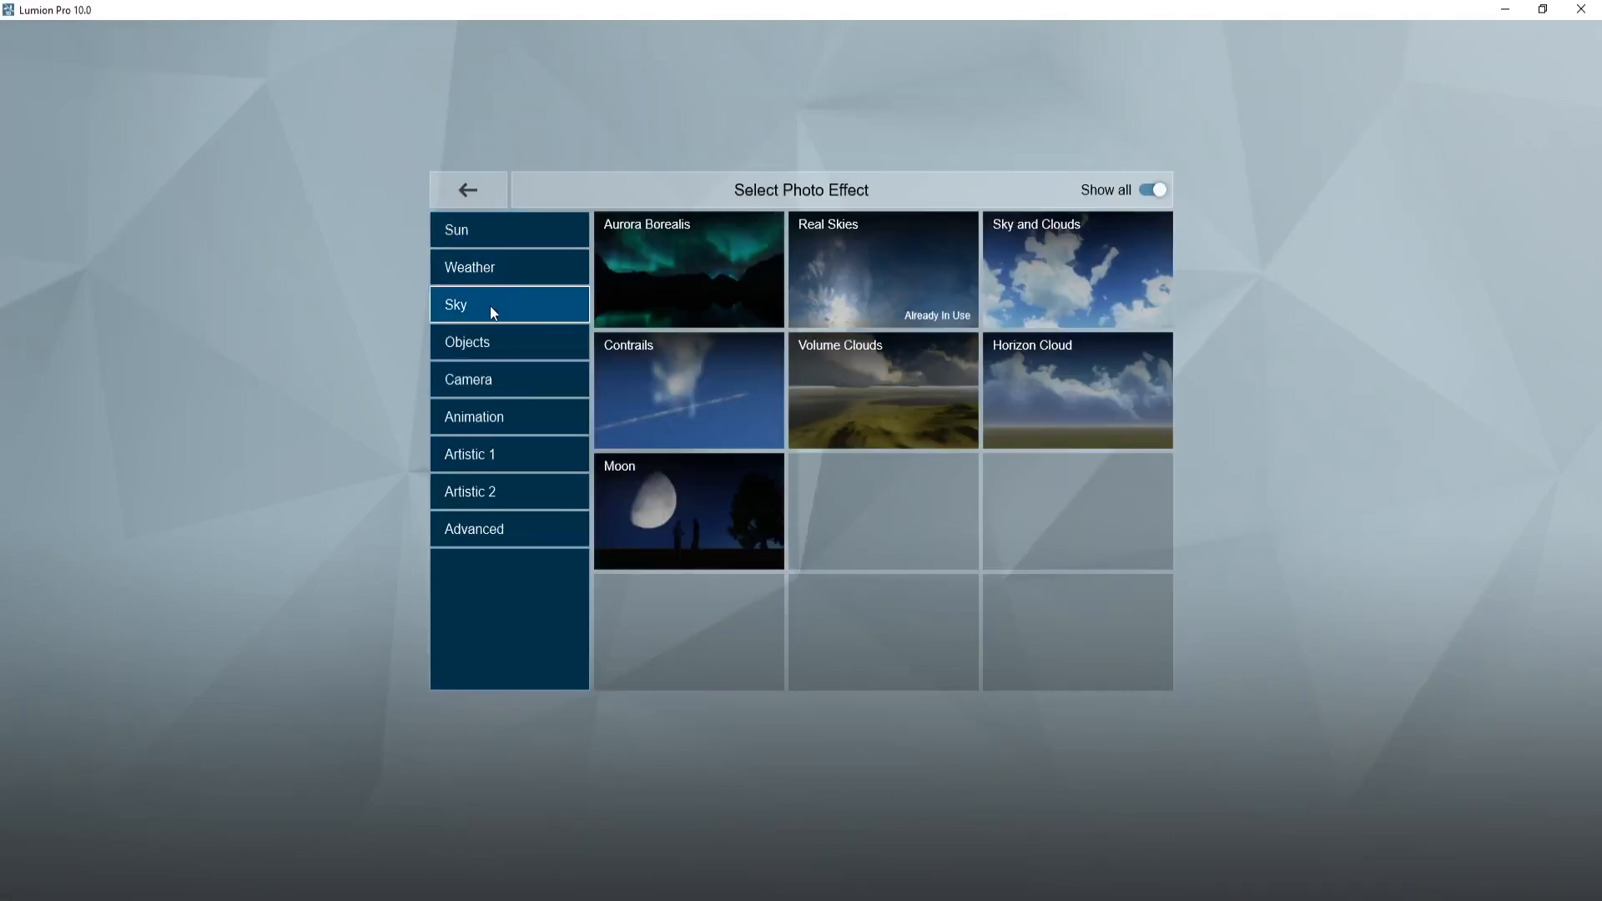
pyautogui.click(688, 269)
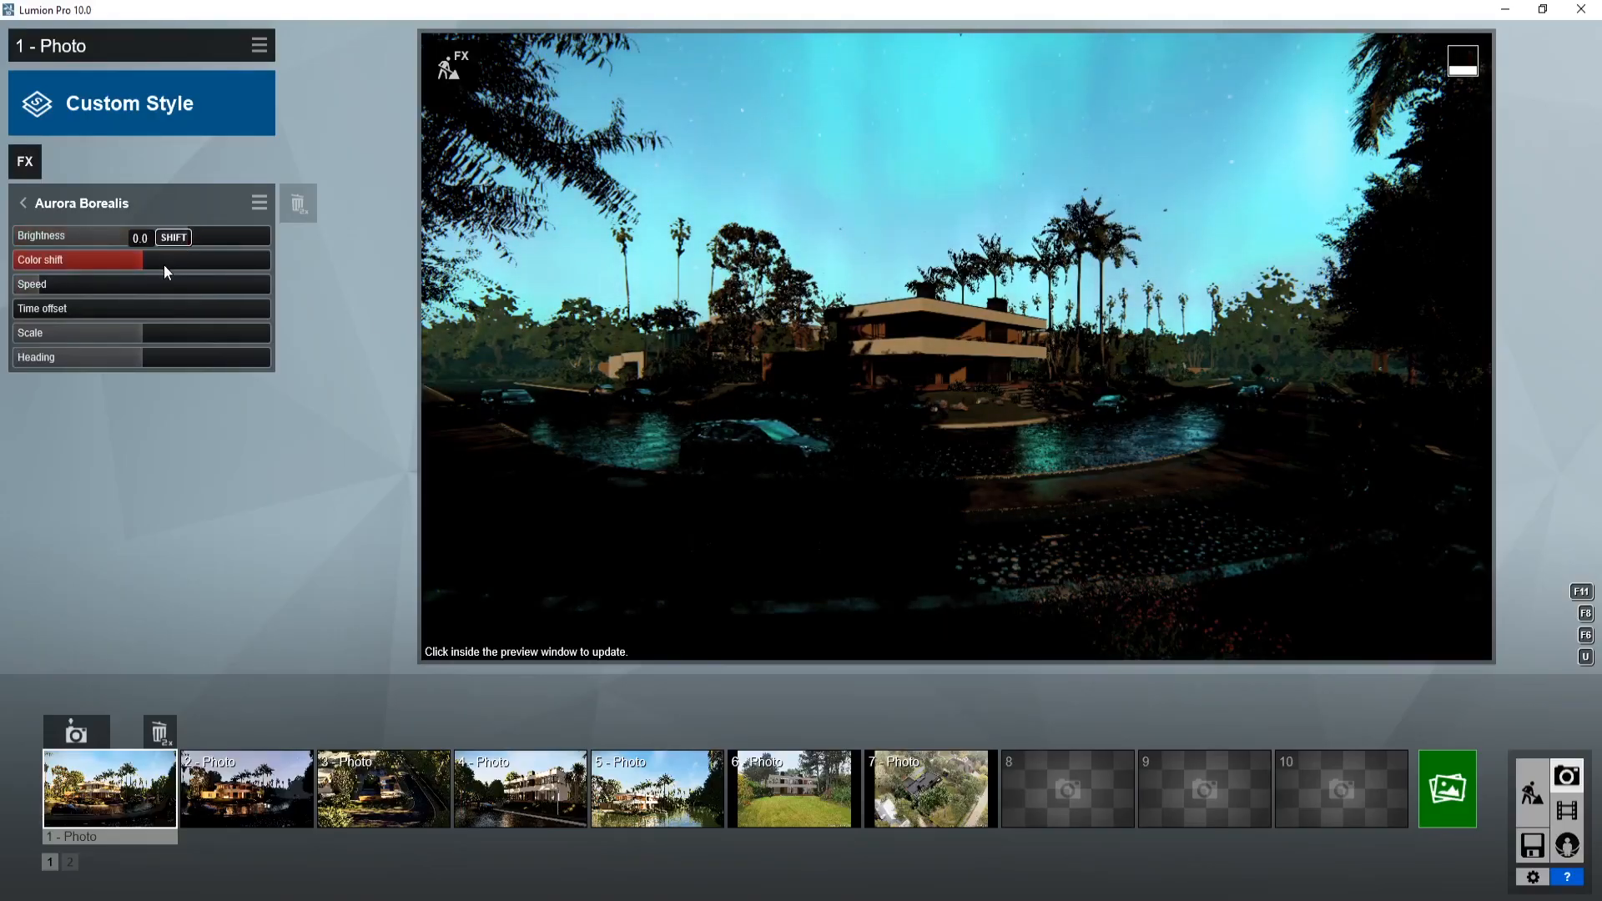
pyautogui.moveTo(140, 235); pyautogui.dragTo(138, 235)
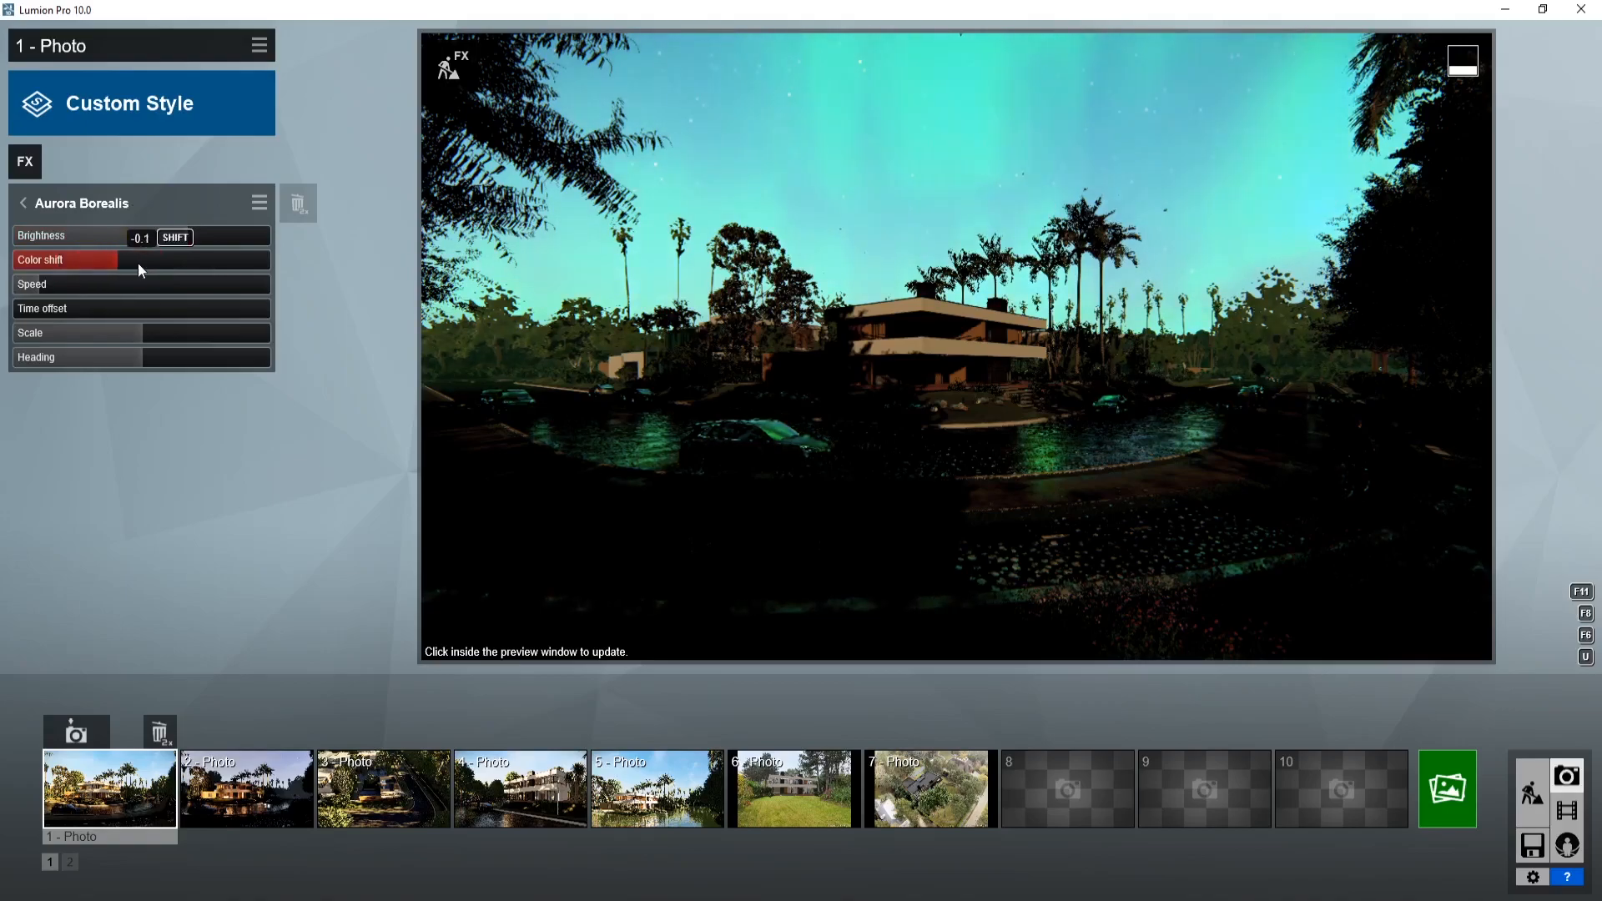
pyautogui.moveTo(102, 235); pyautogui.dragTo(82, 235)
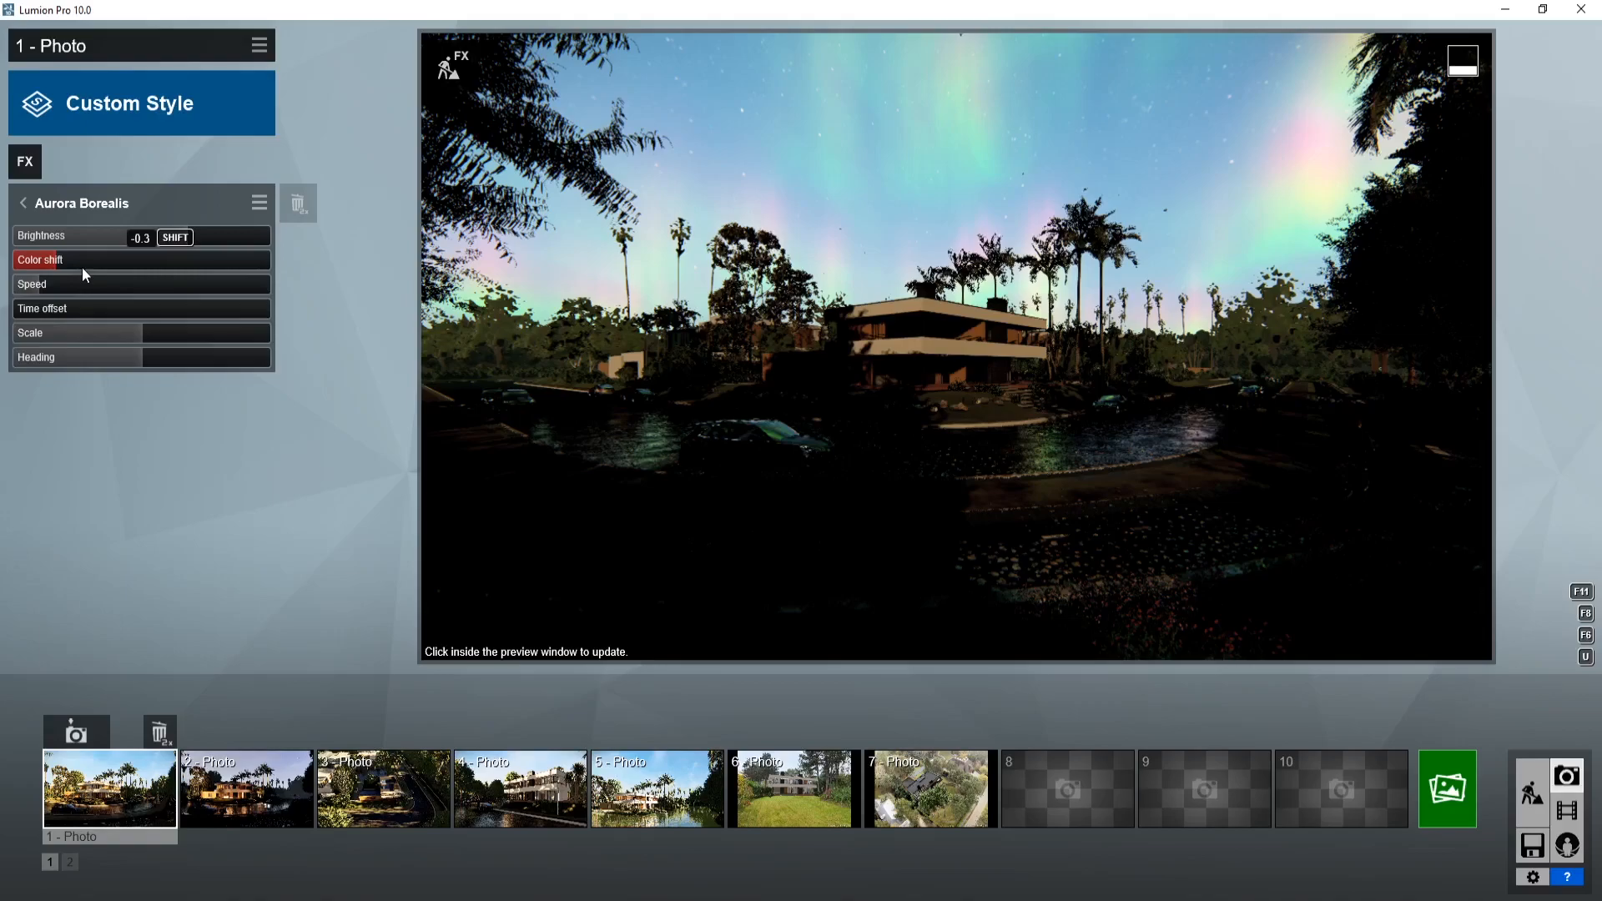
# Show photo 6's Photo Matching alignment against the real garden photo, then bring up the effect picker
pyautogui.click(792, 787)
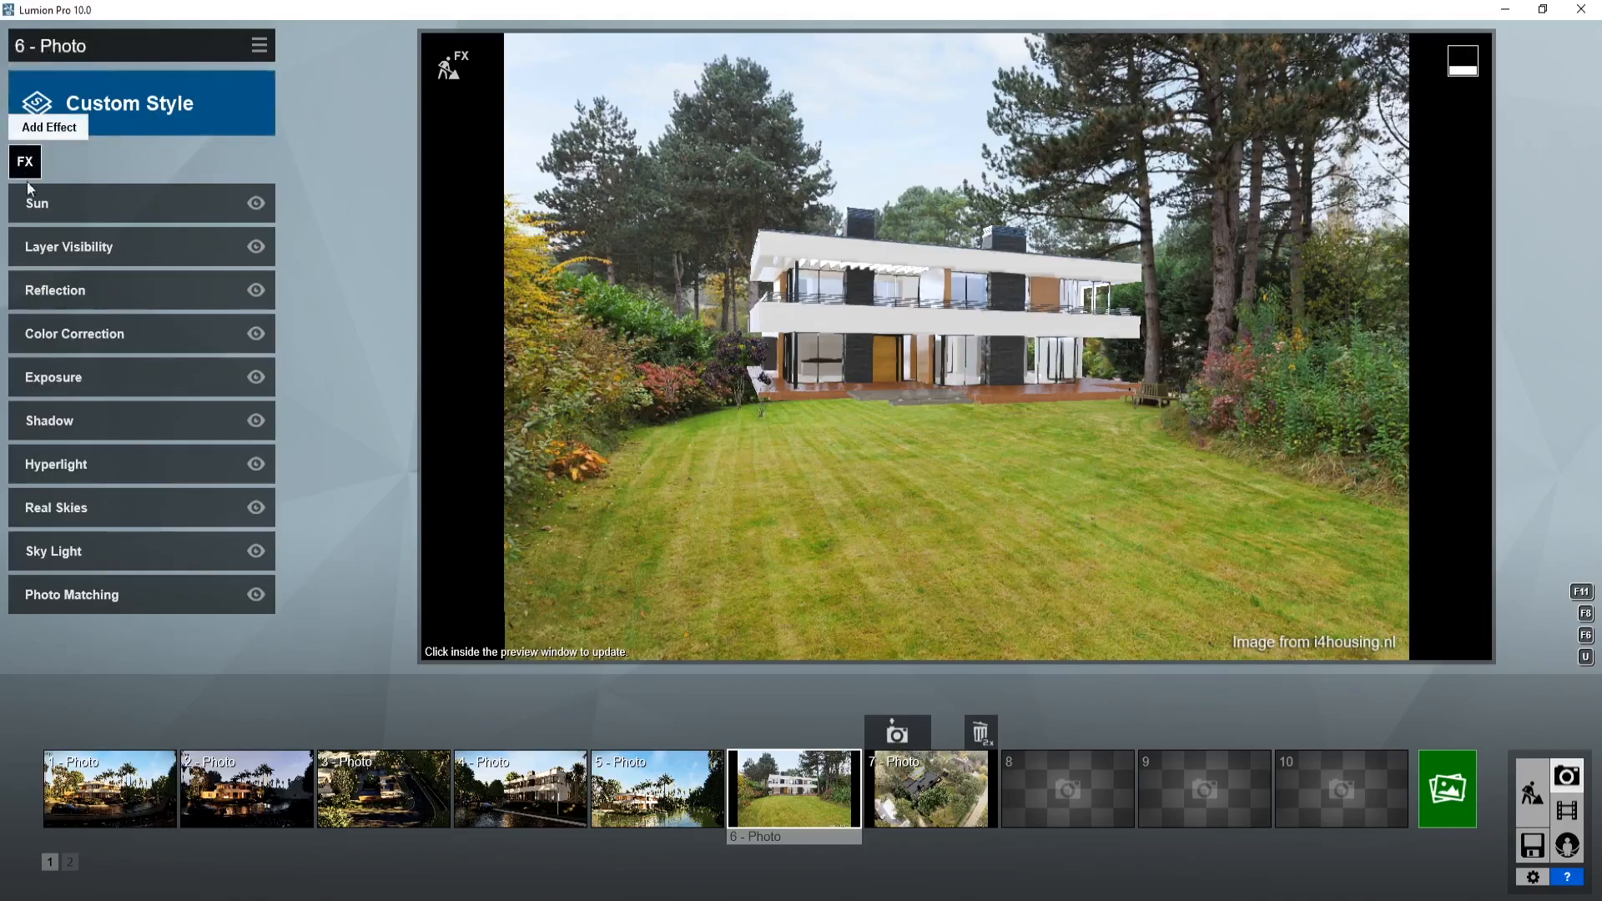
pyautogui.click(72, 594)
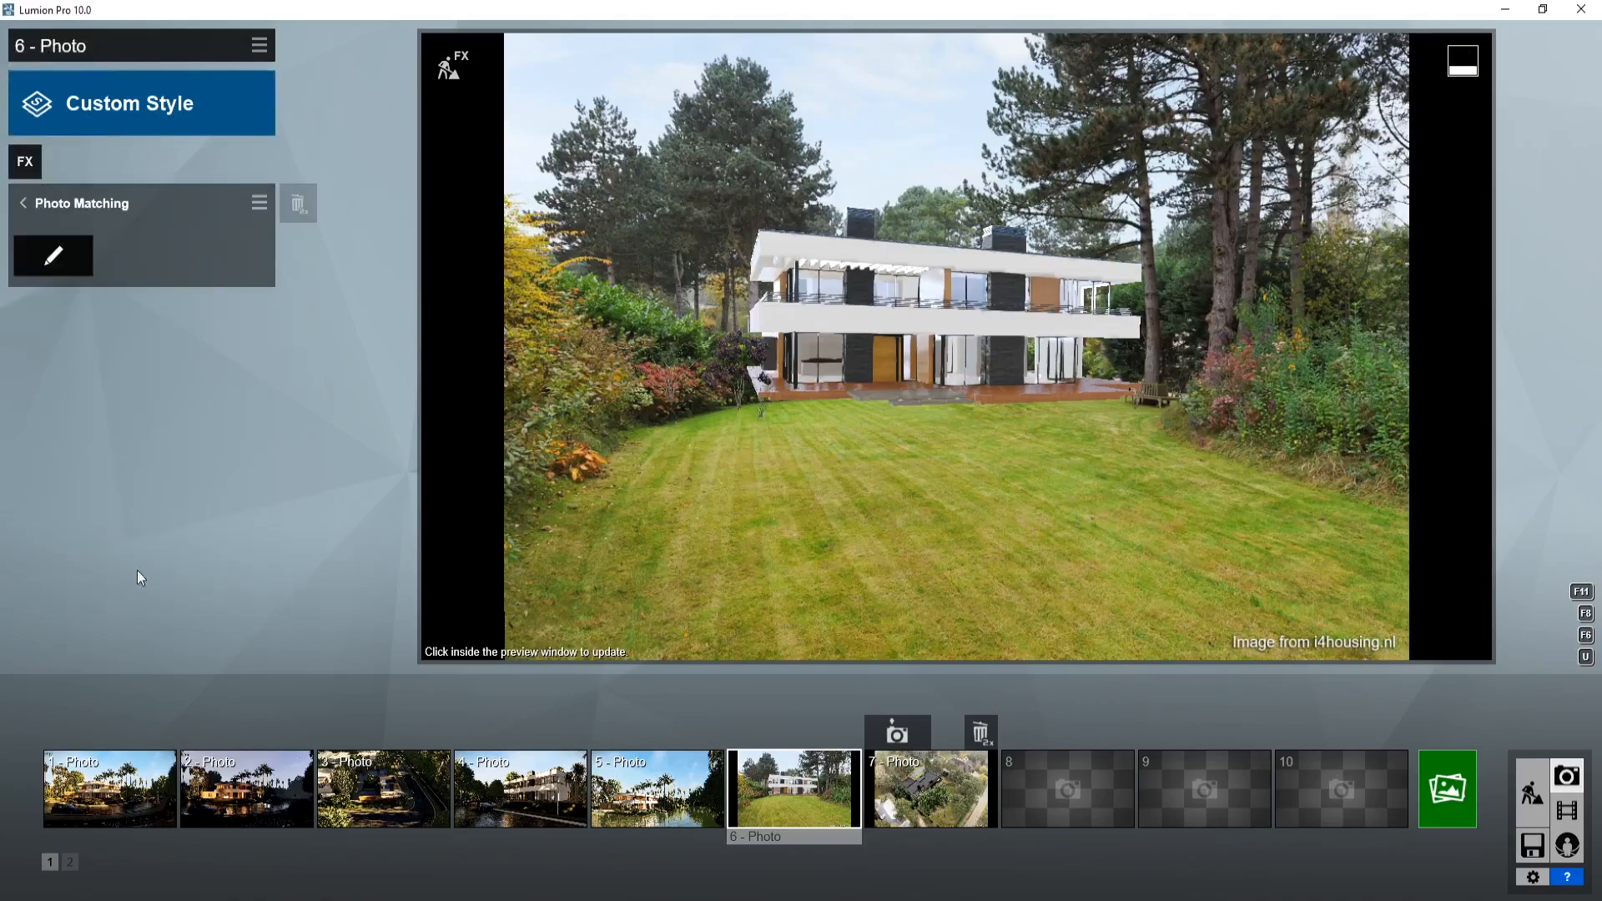
pyautogui.click(51, 255)
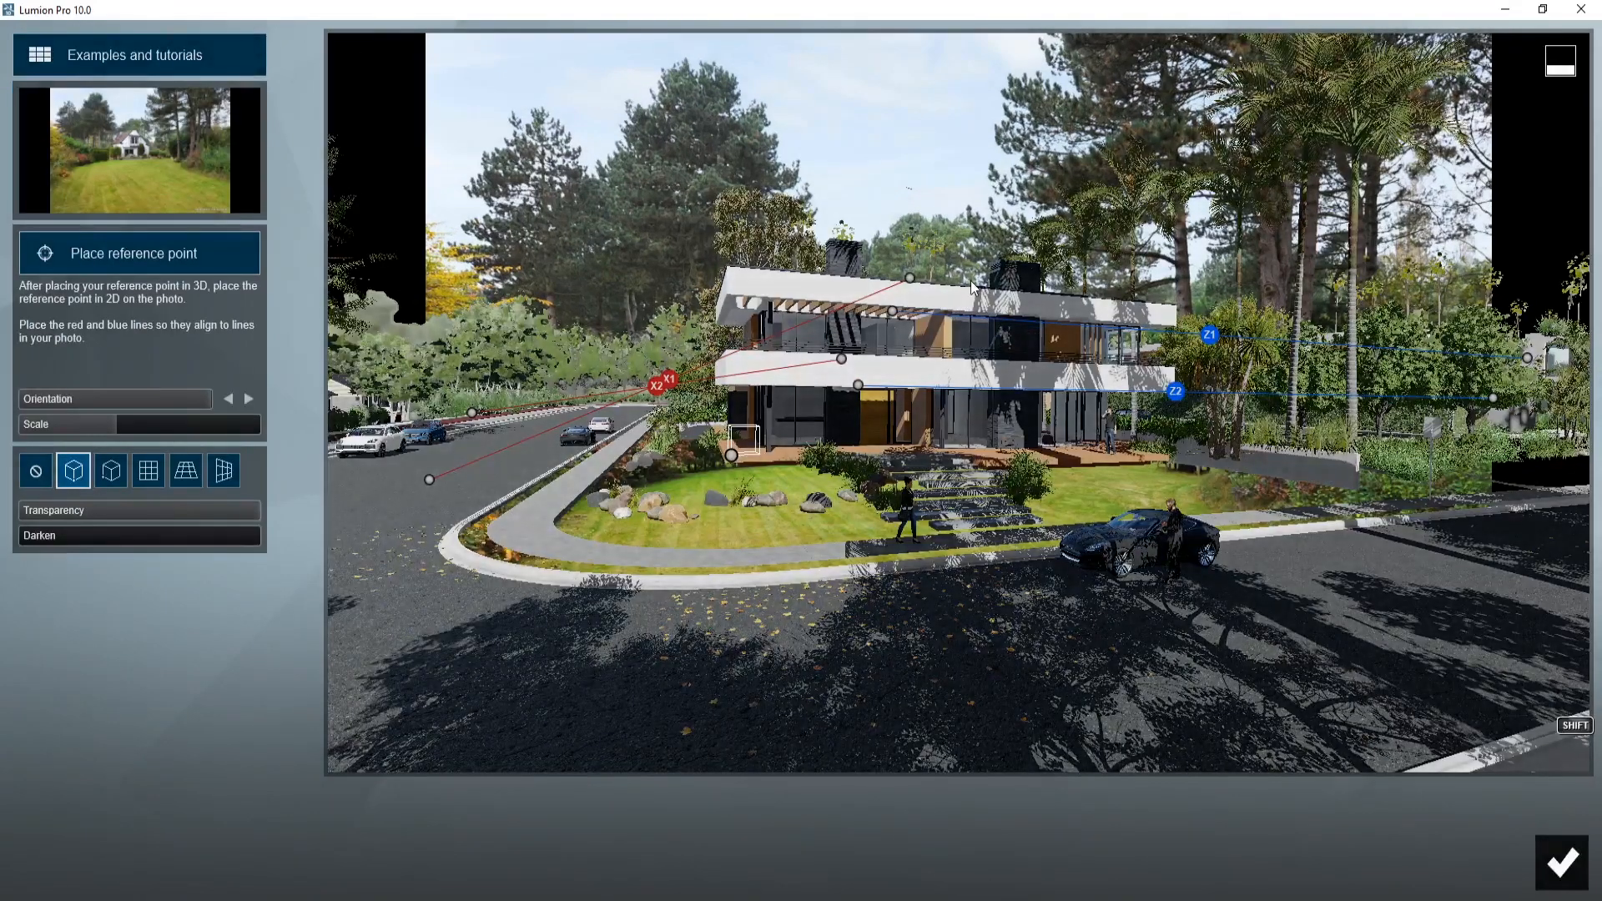
pyautogui.moveTo(72, 471)
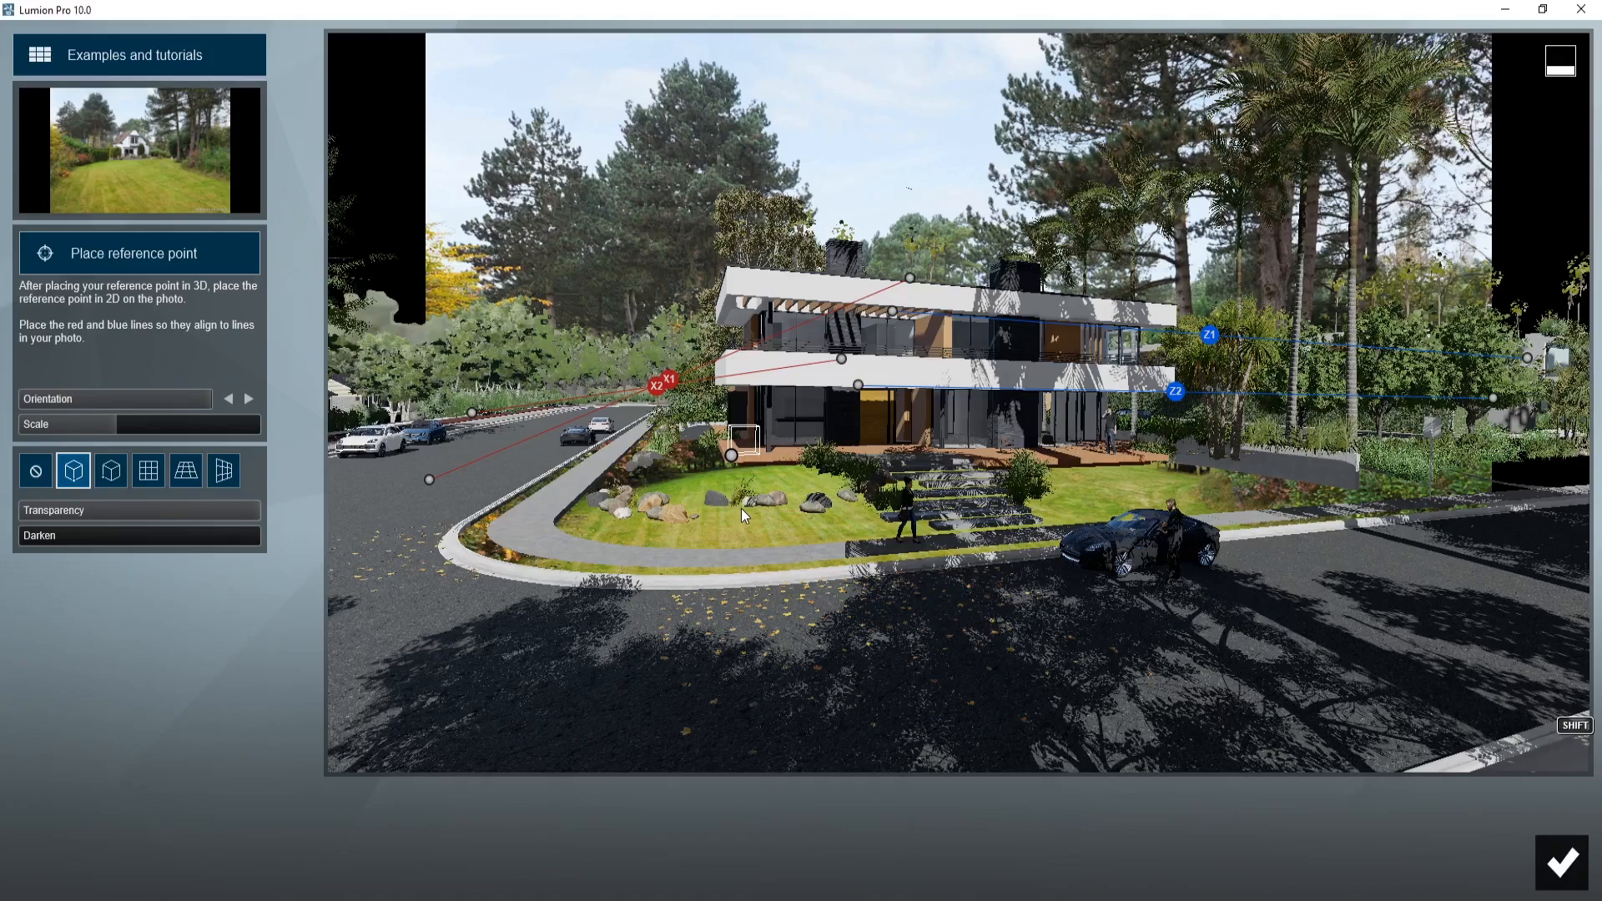
pyautogui.moveTo(1415, 611)
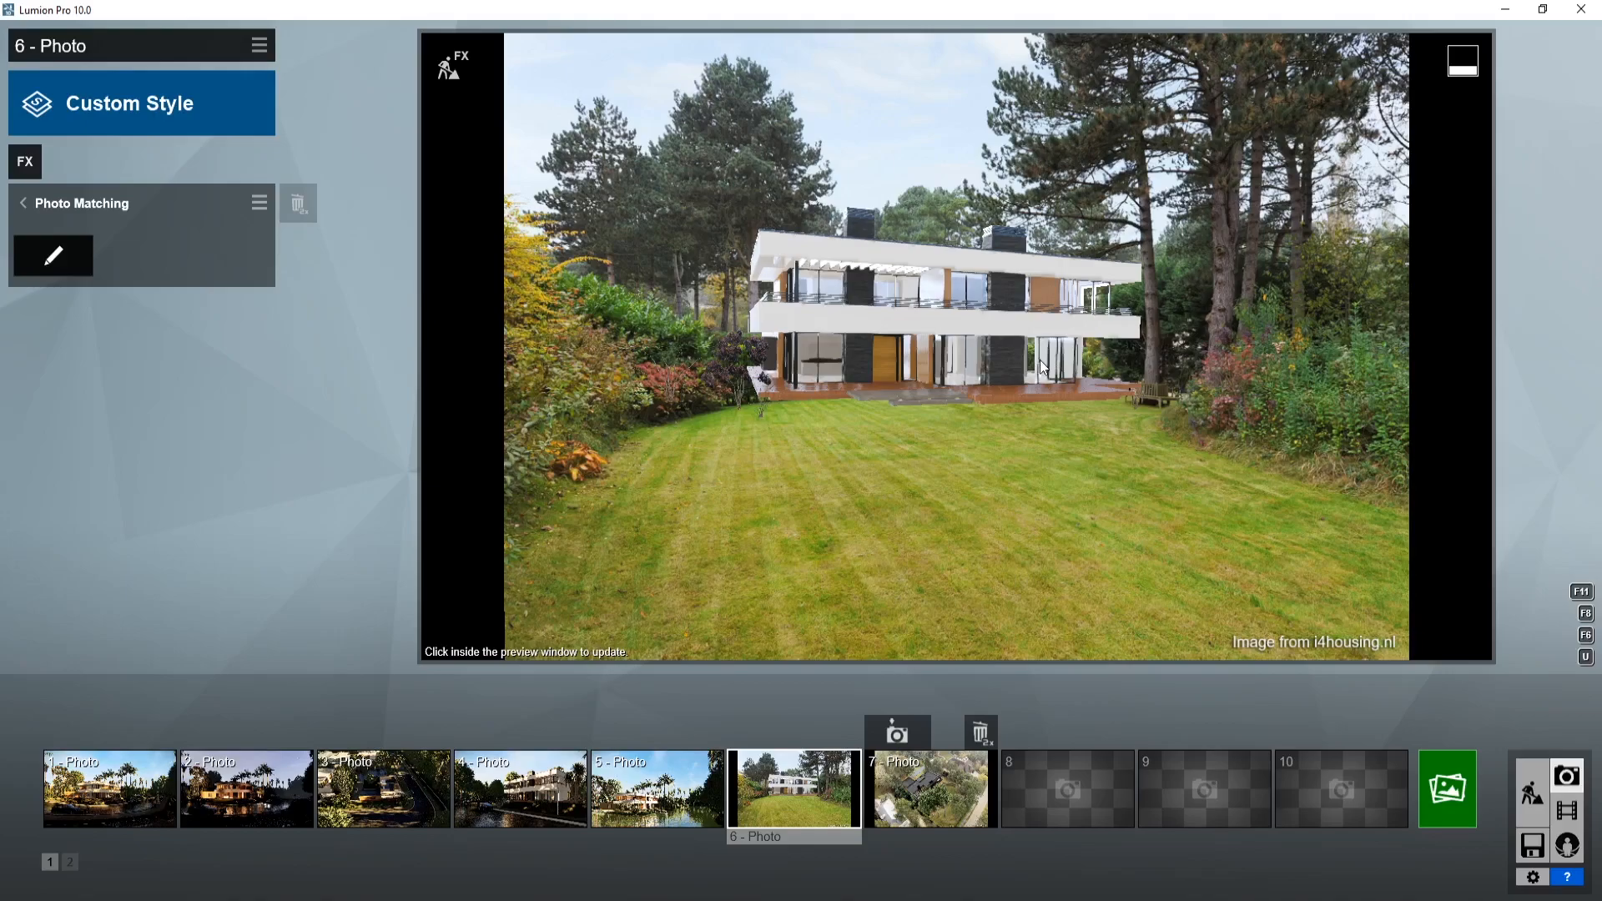
pyautogui.click(656, 788)
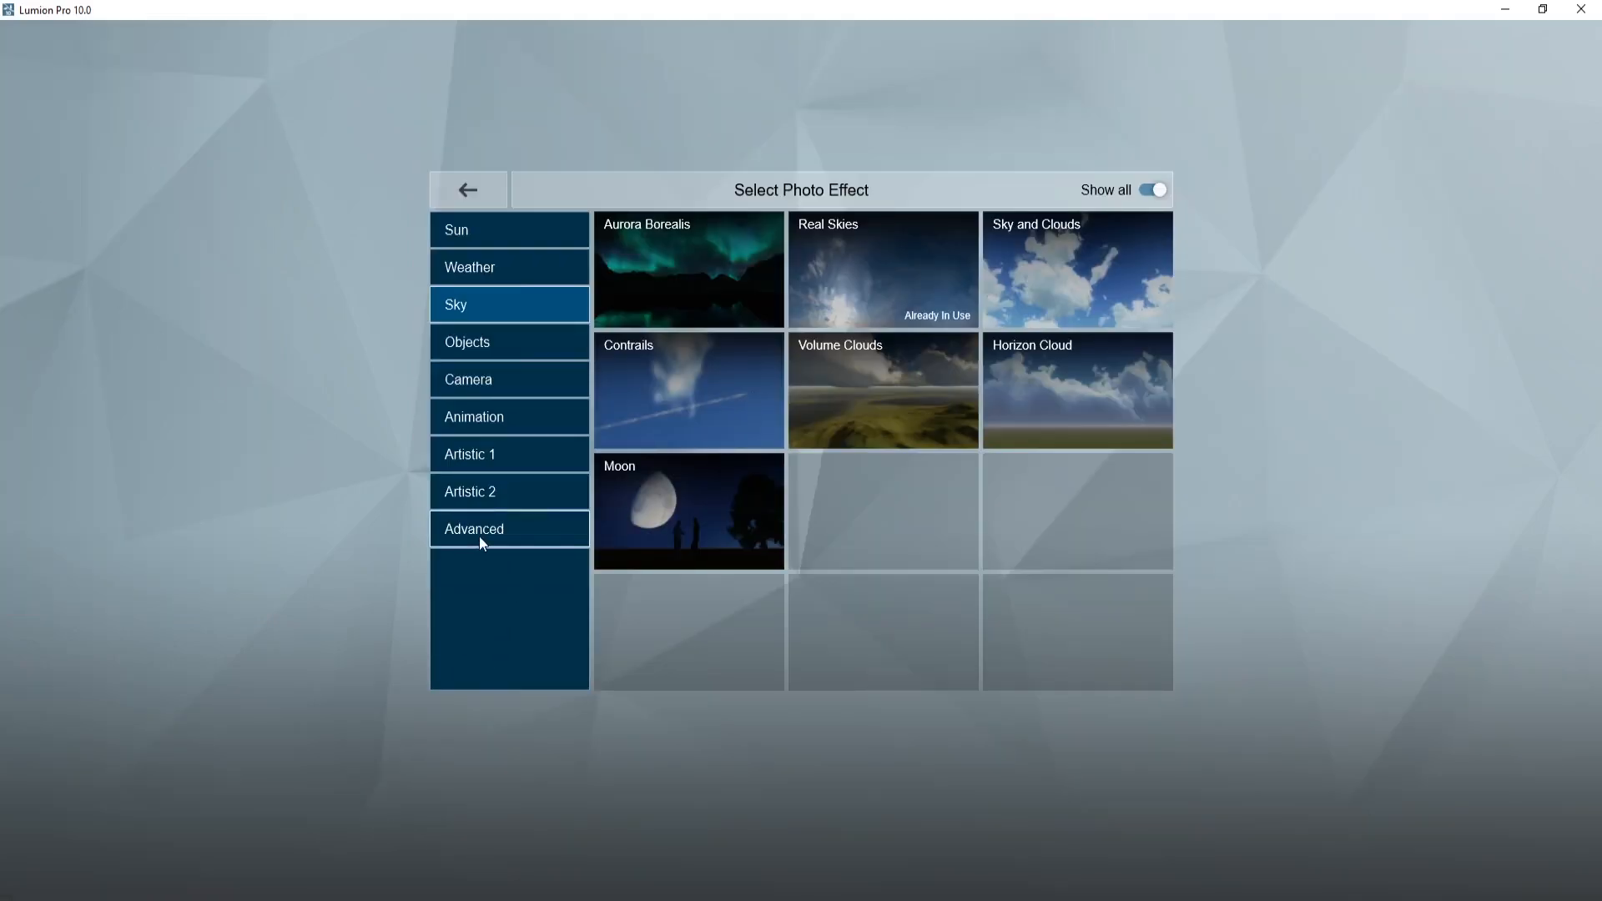
# Add the AI Artist Styles effect from Artistic 2 with the Monet style to photo 5
pyautogui.click(509, 491)
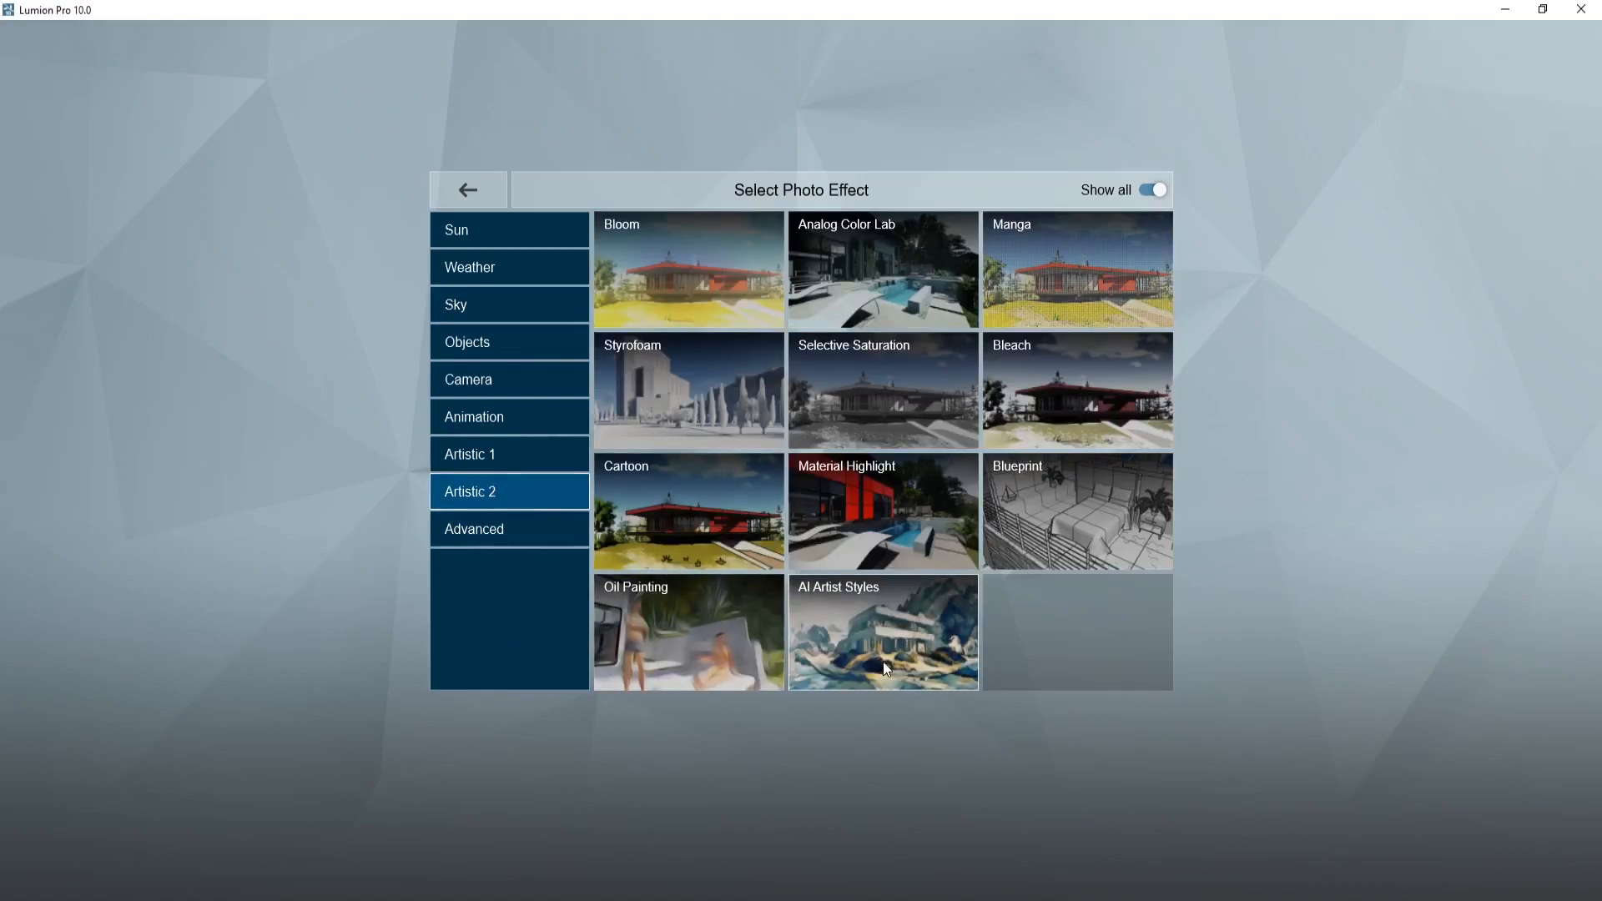
pyautogui.click(881, 630)
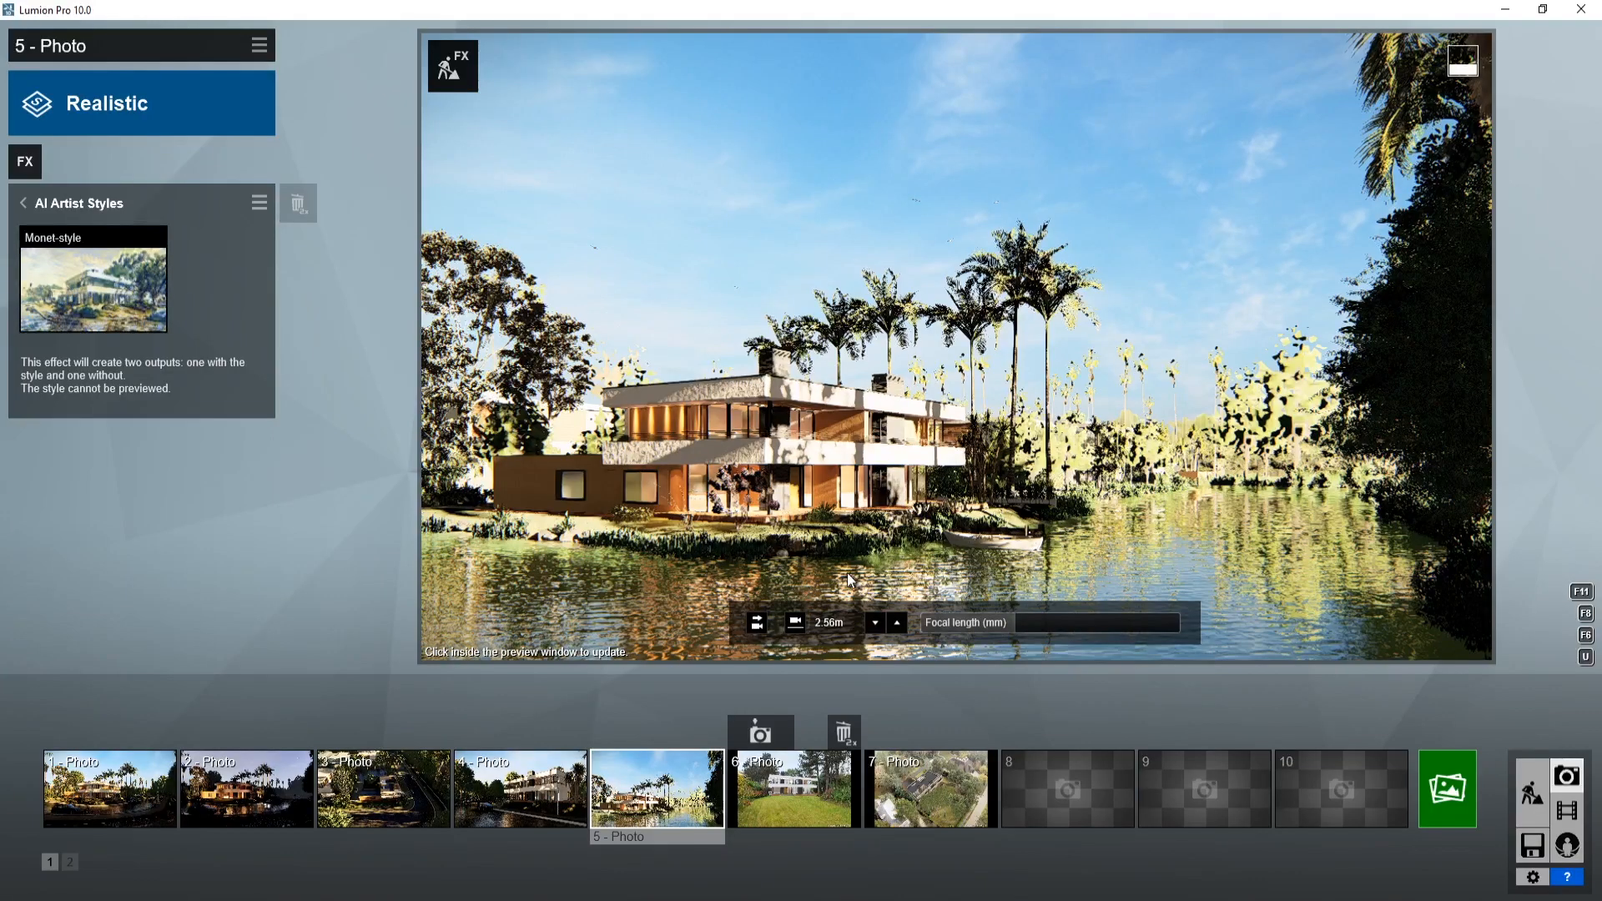
pyautogui.moveTo(1342, 735)
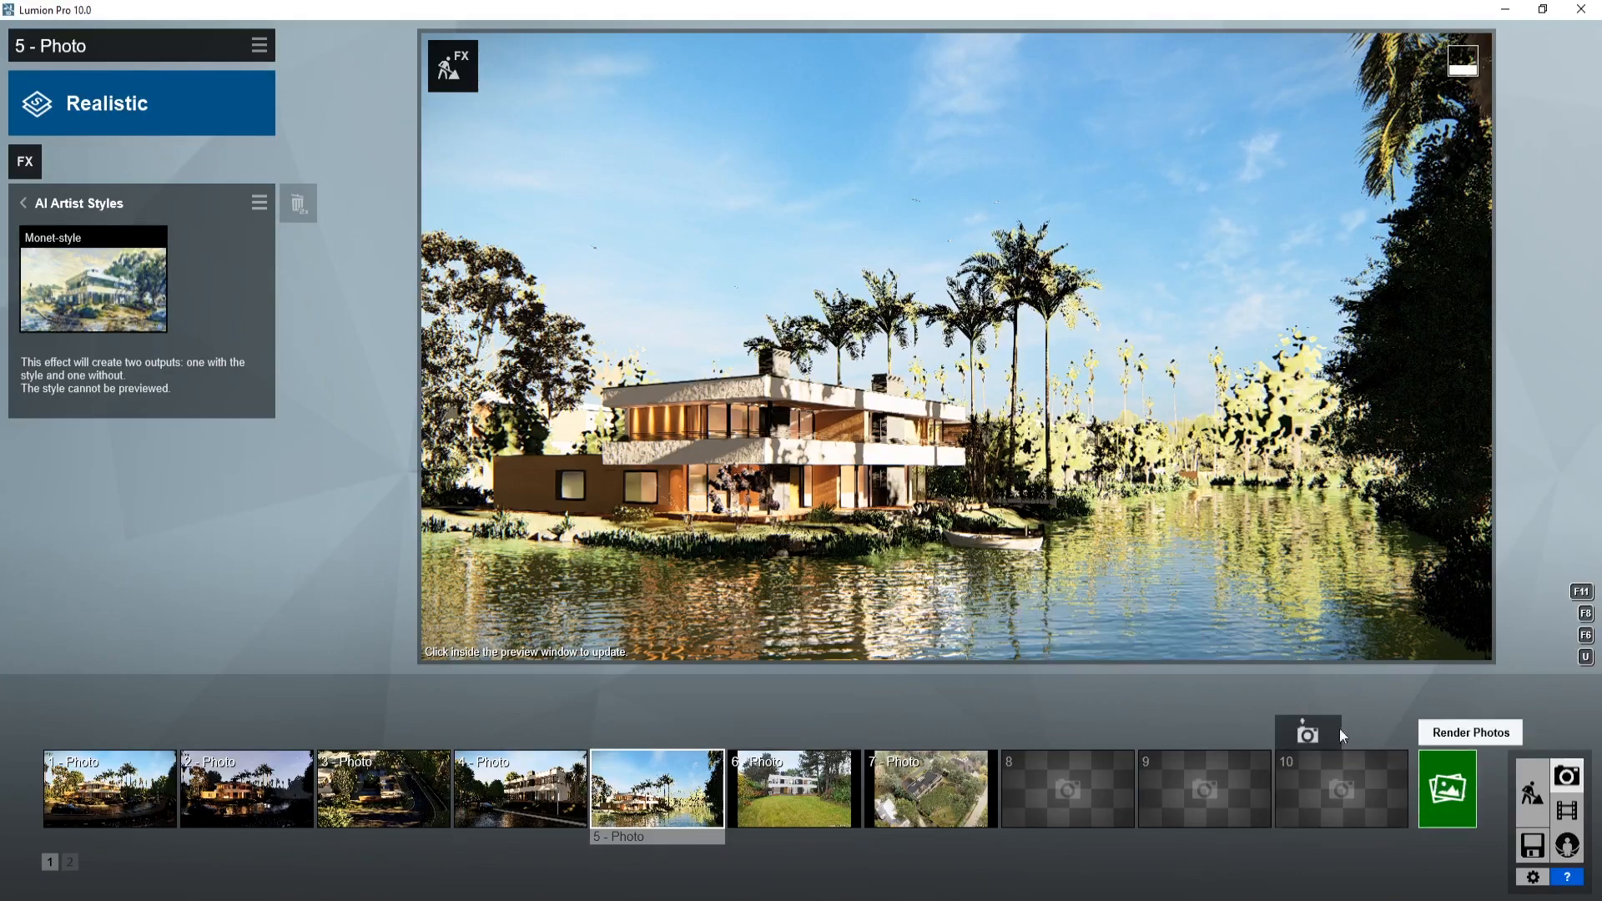
# Render photo 5 at Email 1280x720 into the 01_ScreenCaptures folder and dismiss the finished render
pyautogui.click(1469, 733)
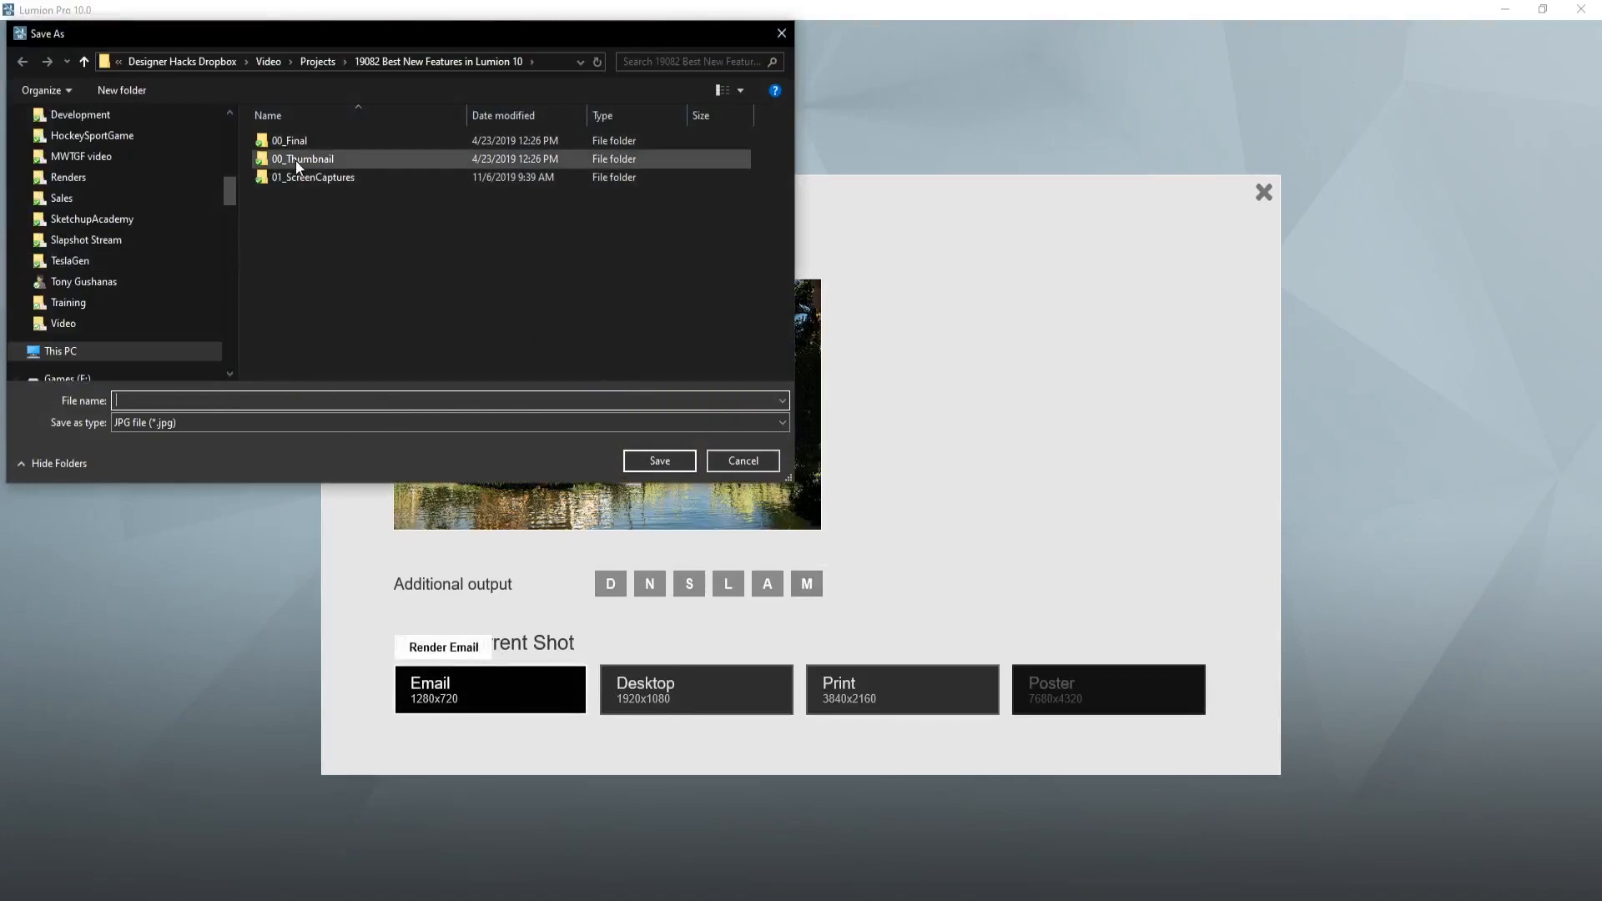
pyautogui.doubleClick(302, 159)
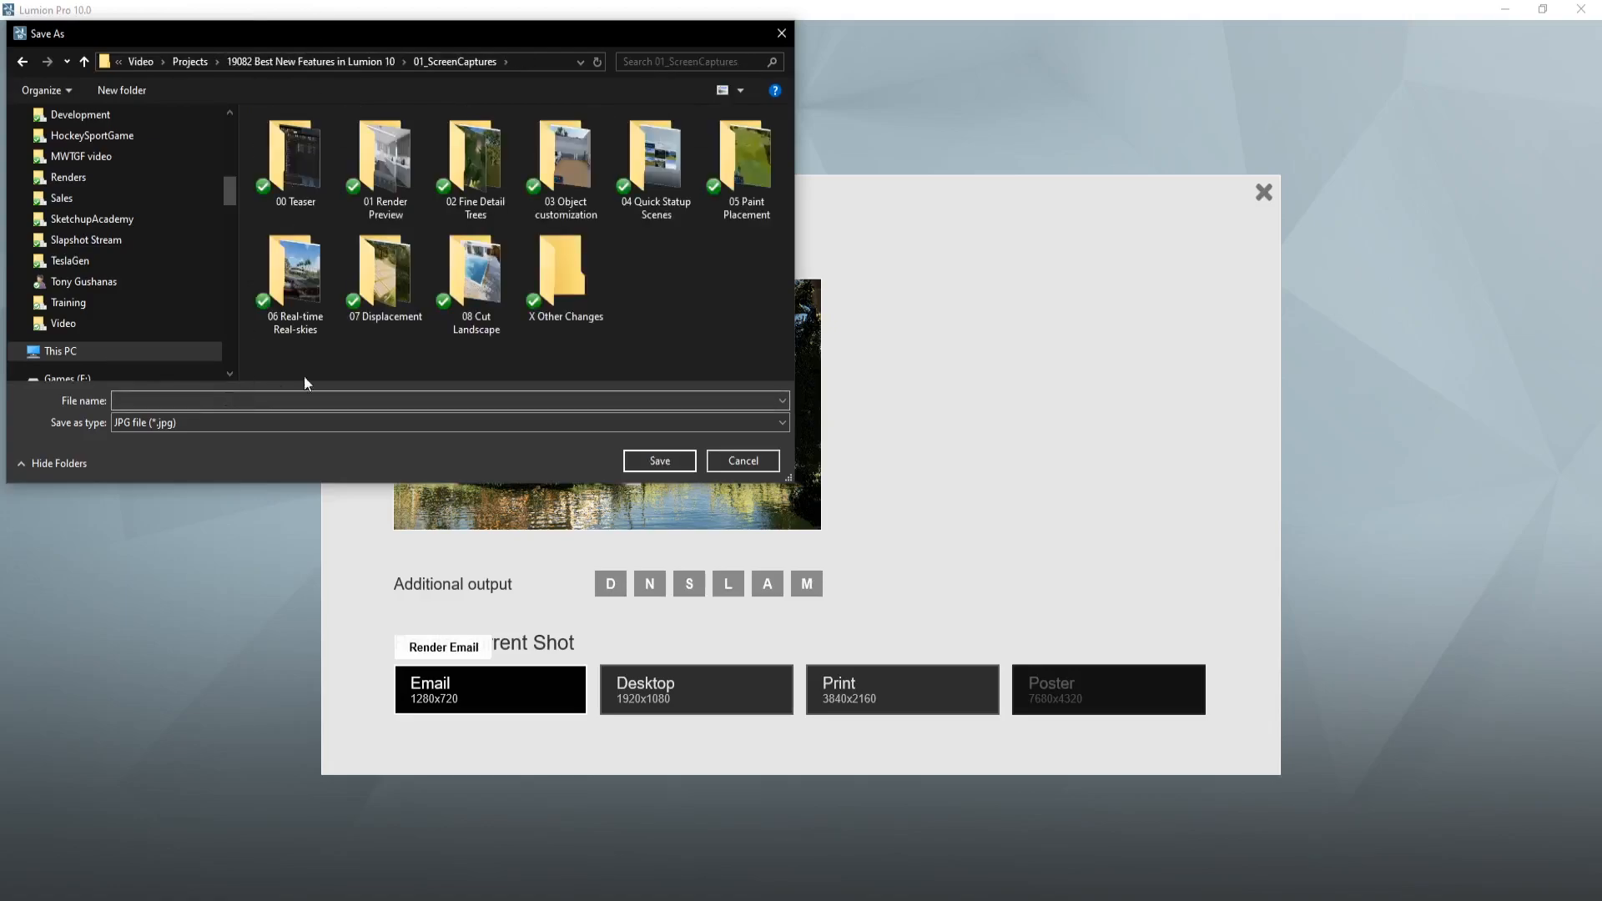
pyautogui.click(741, 460)
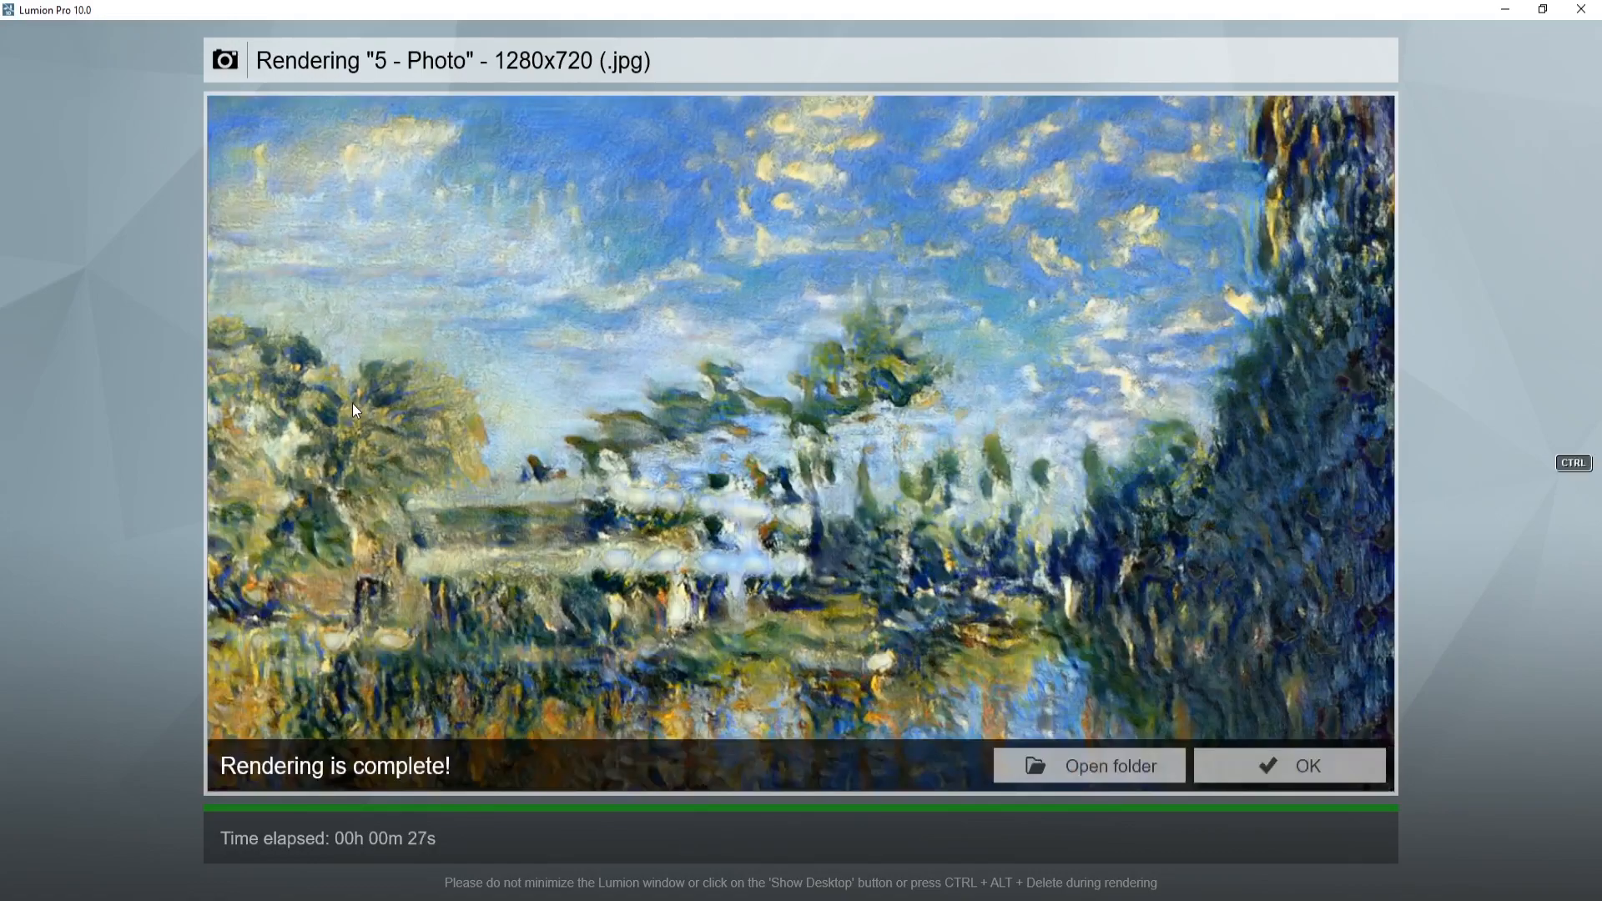
pyautogui.click(1288, 766)
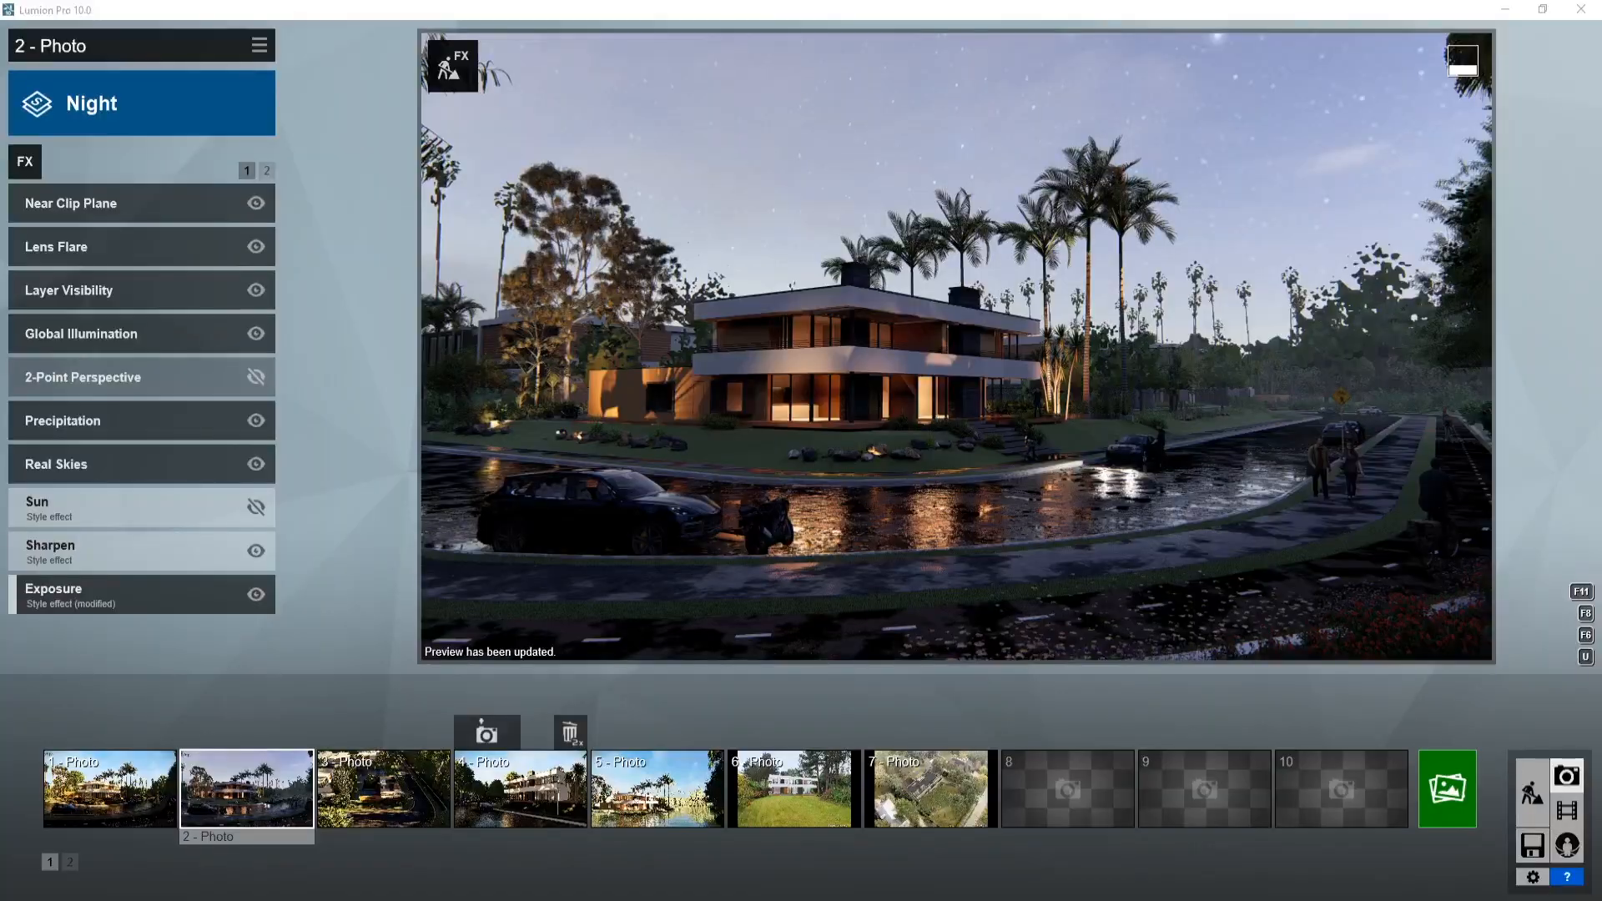